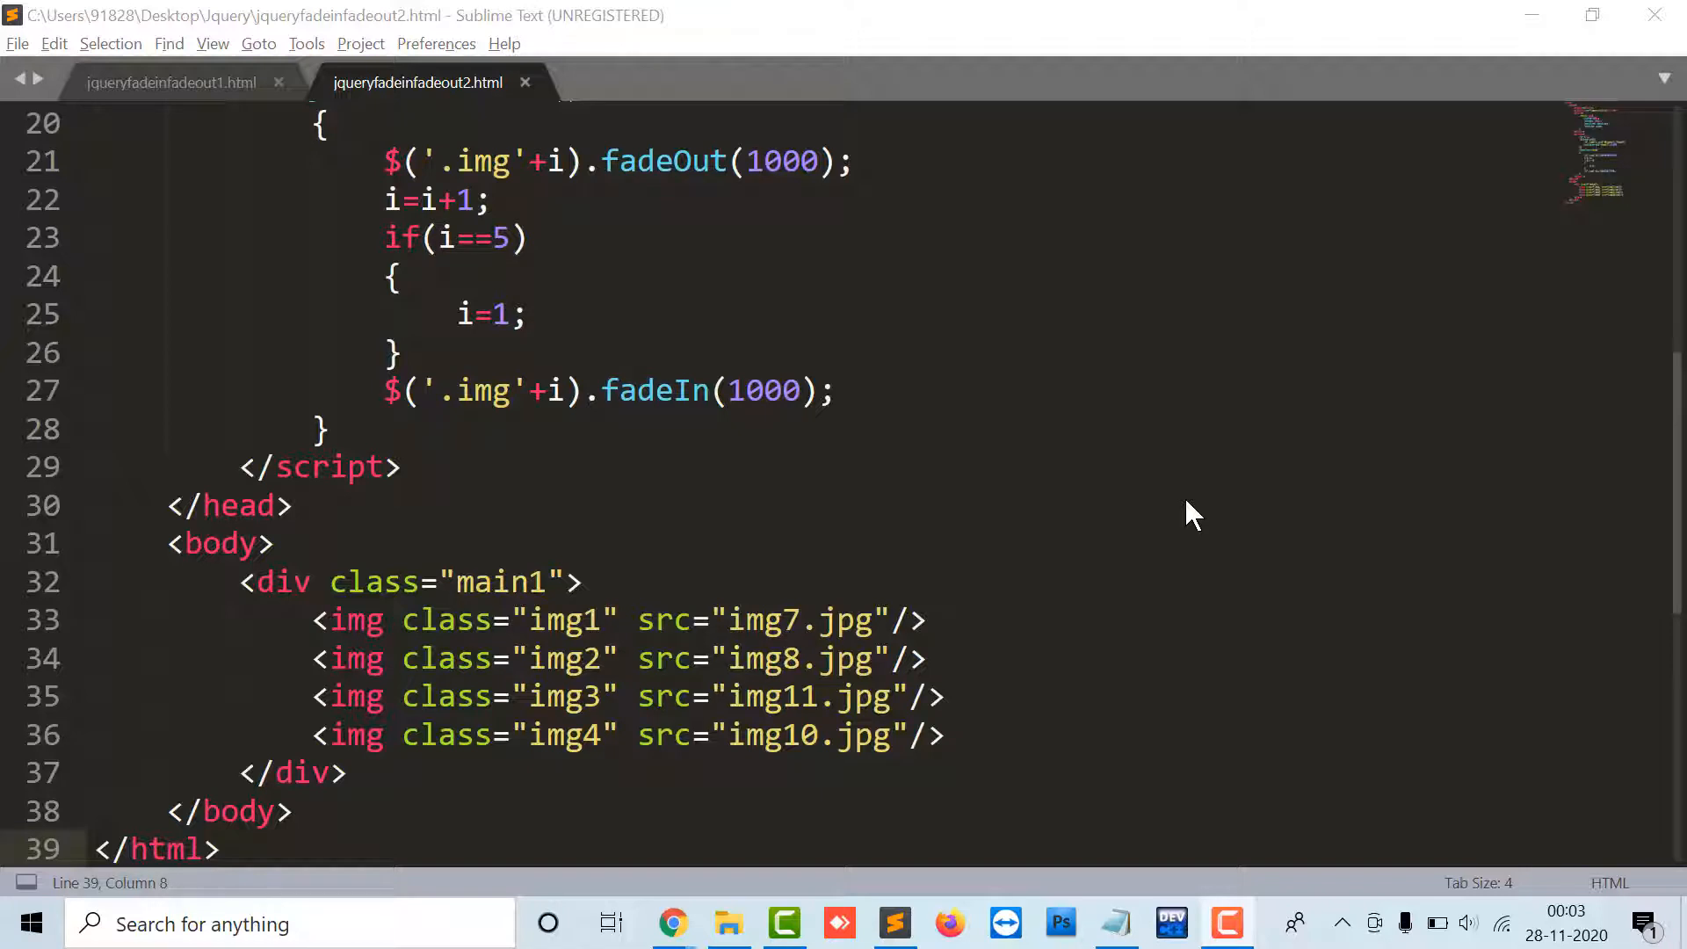
Save the file and preview the current page in the browser before adding buttons
{"action": "scroll", "scroll_direction": "up", "scroll_amount": 3}
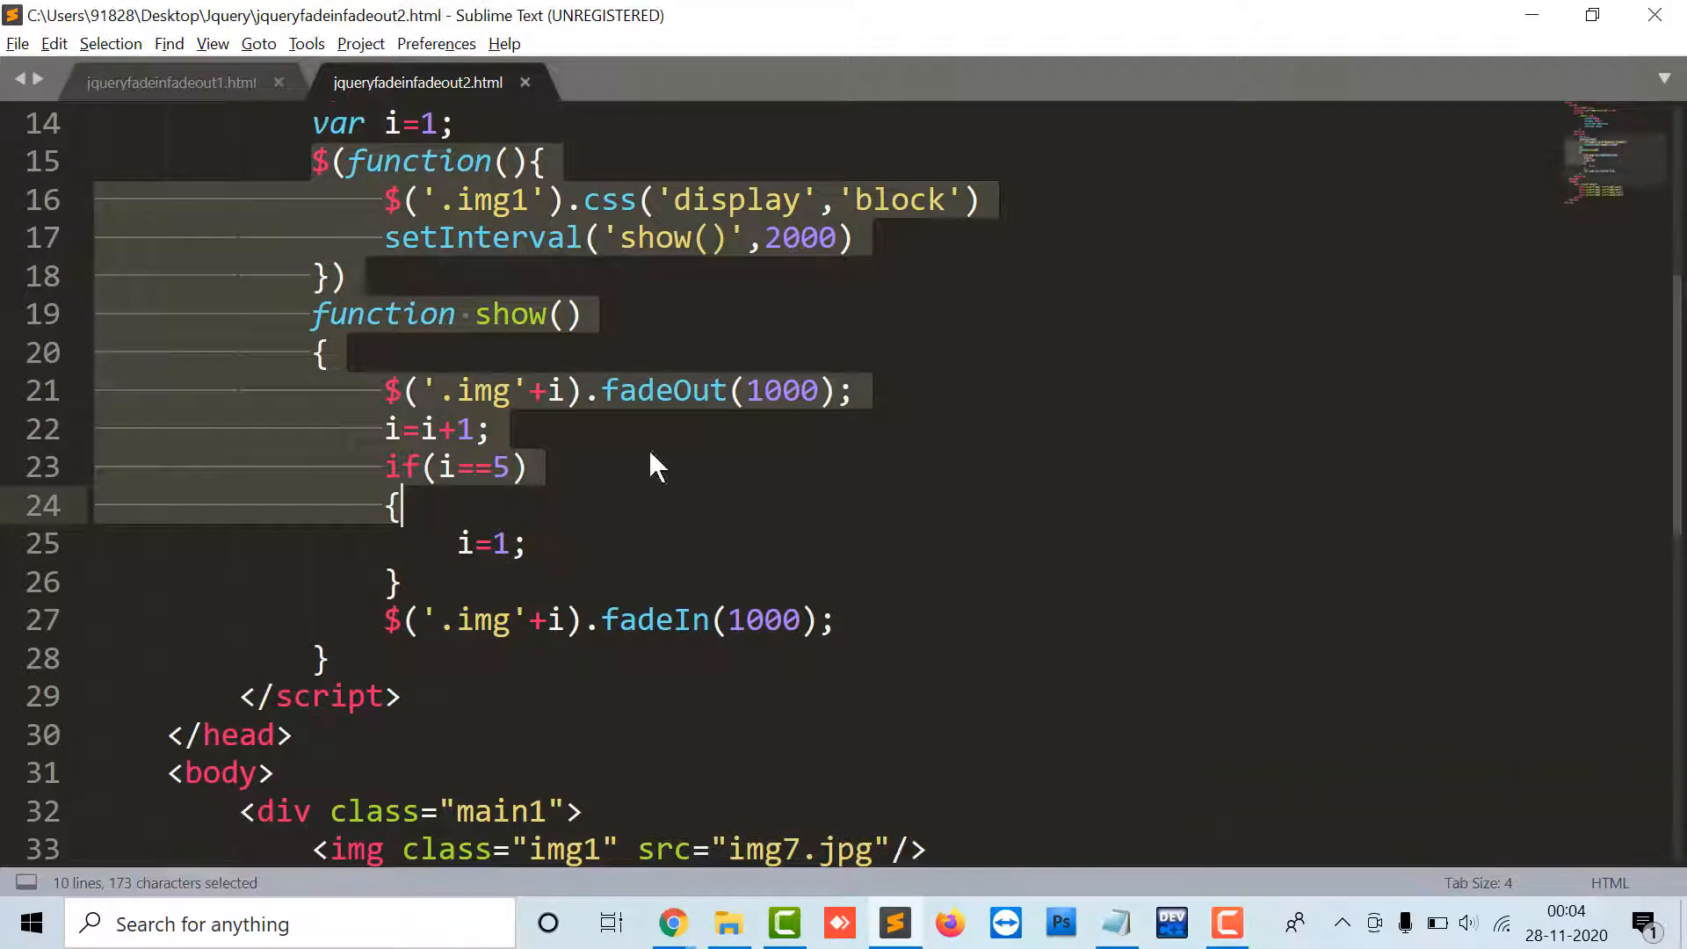
{"action": "left_click", "coordinate": [764, 466]}
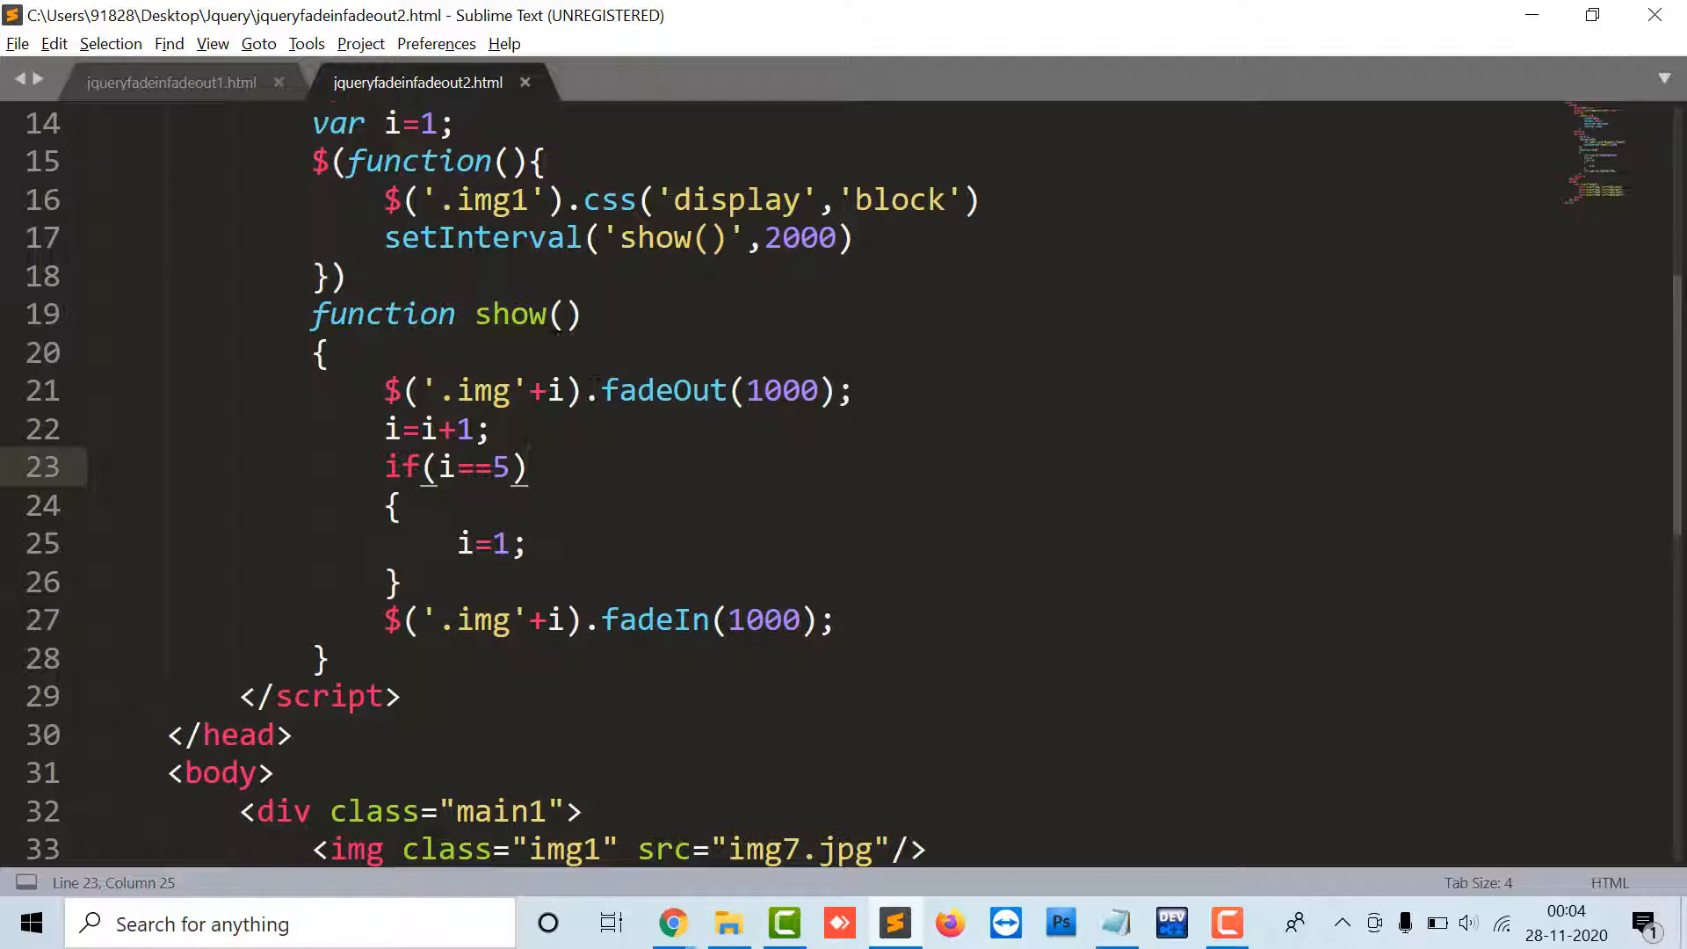
{"action": "key", "text": "ctrl+s"}
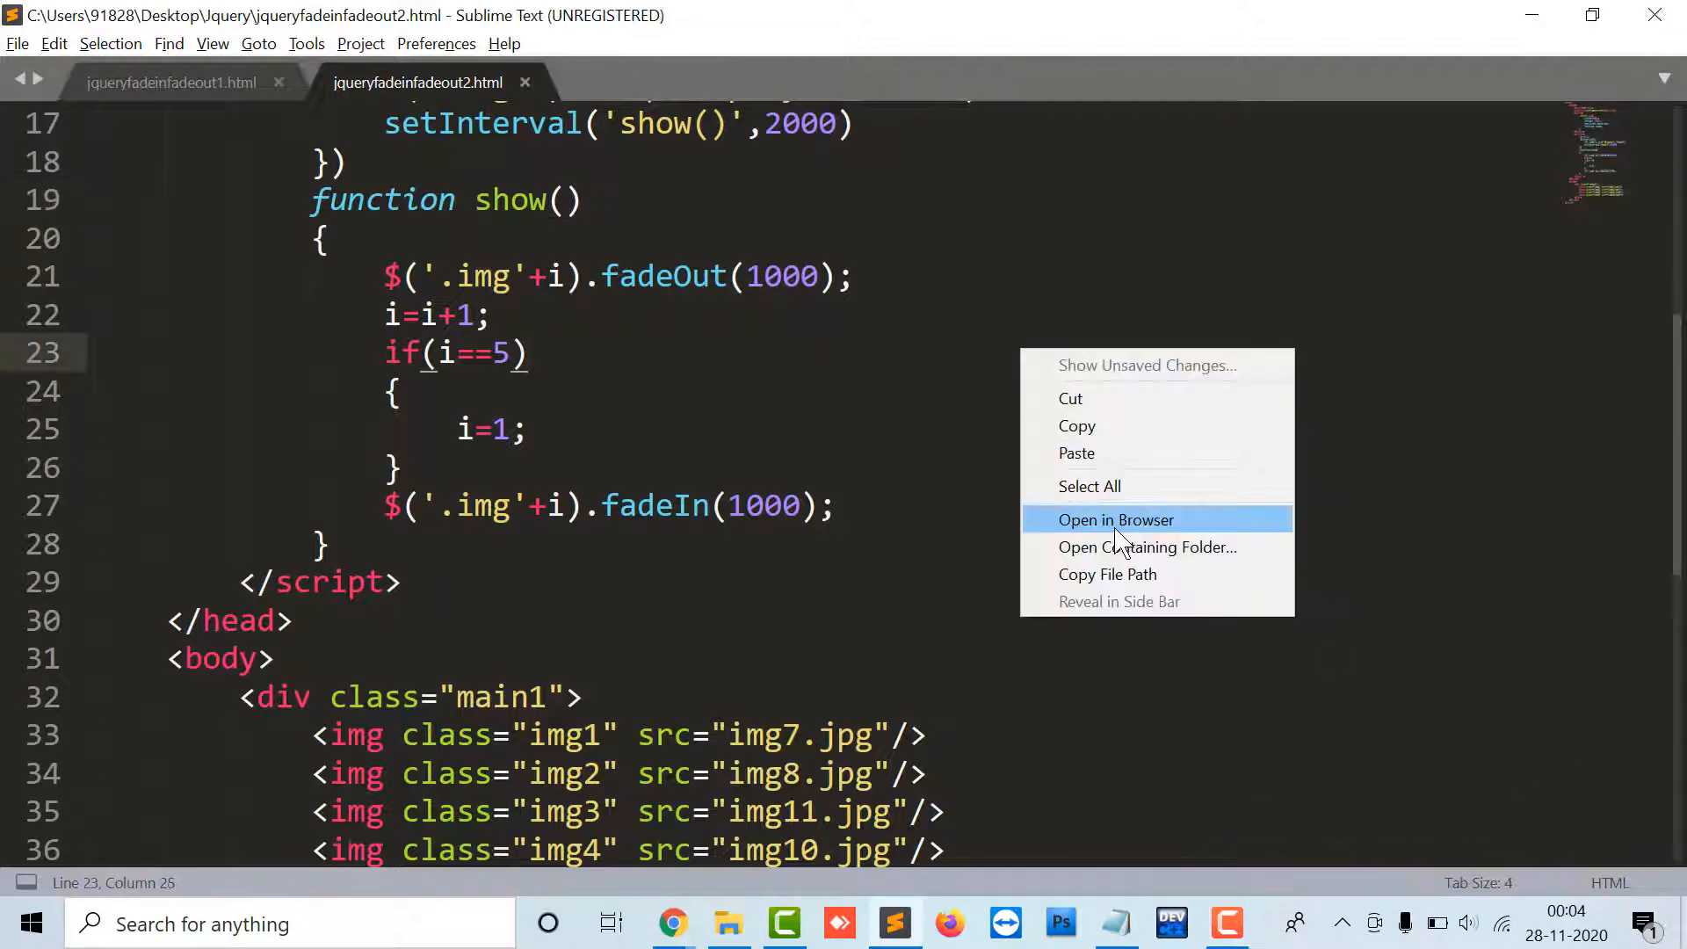
{"action": "left_click", "coordinate": [1116, 520]}
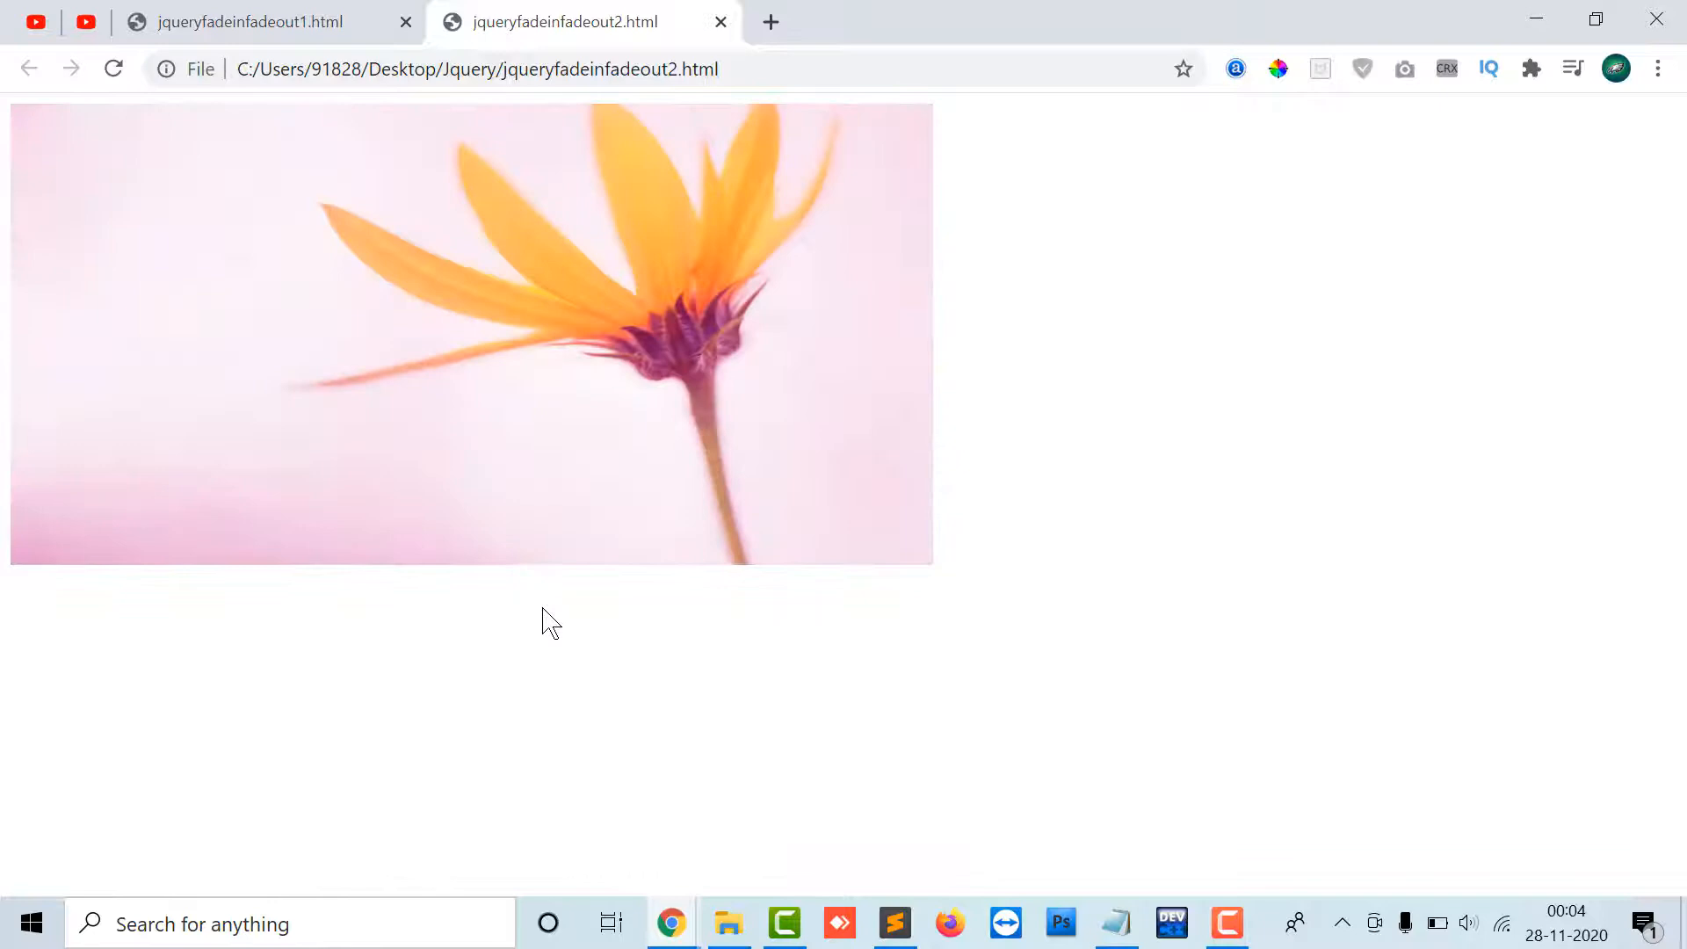
{"action": "left_click", "coordinate": [895, 924]}
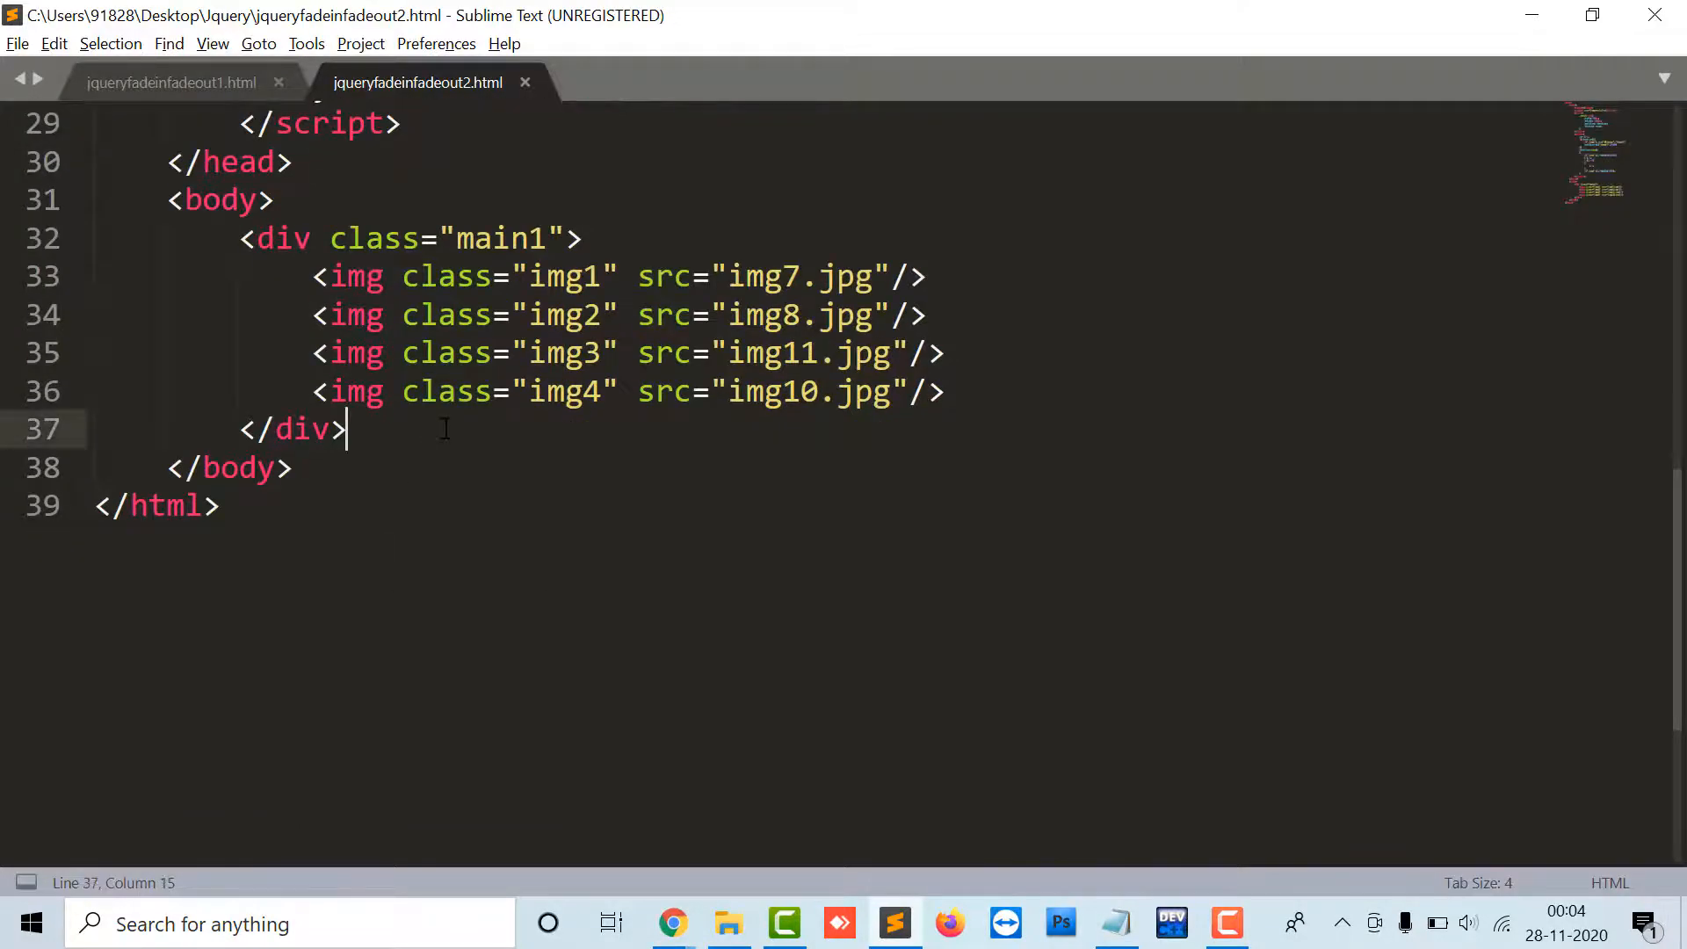
Add two input buttons after the images: value Next class nt and value Previous class ps
{"action": "type", "text": "<input typ"}
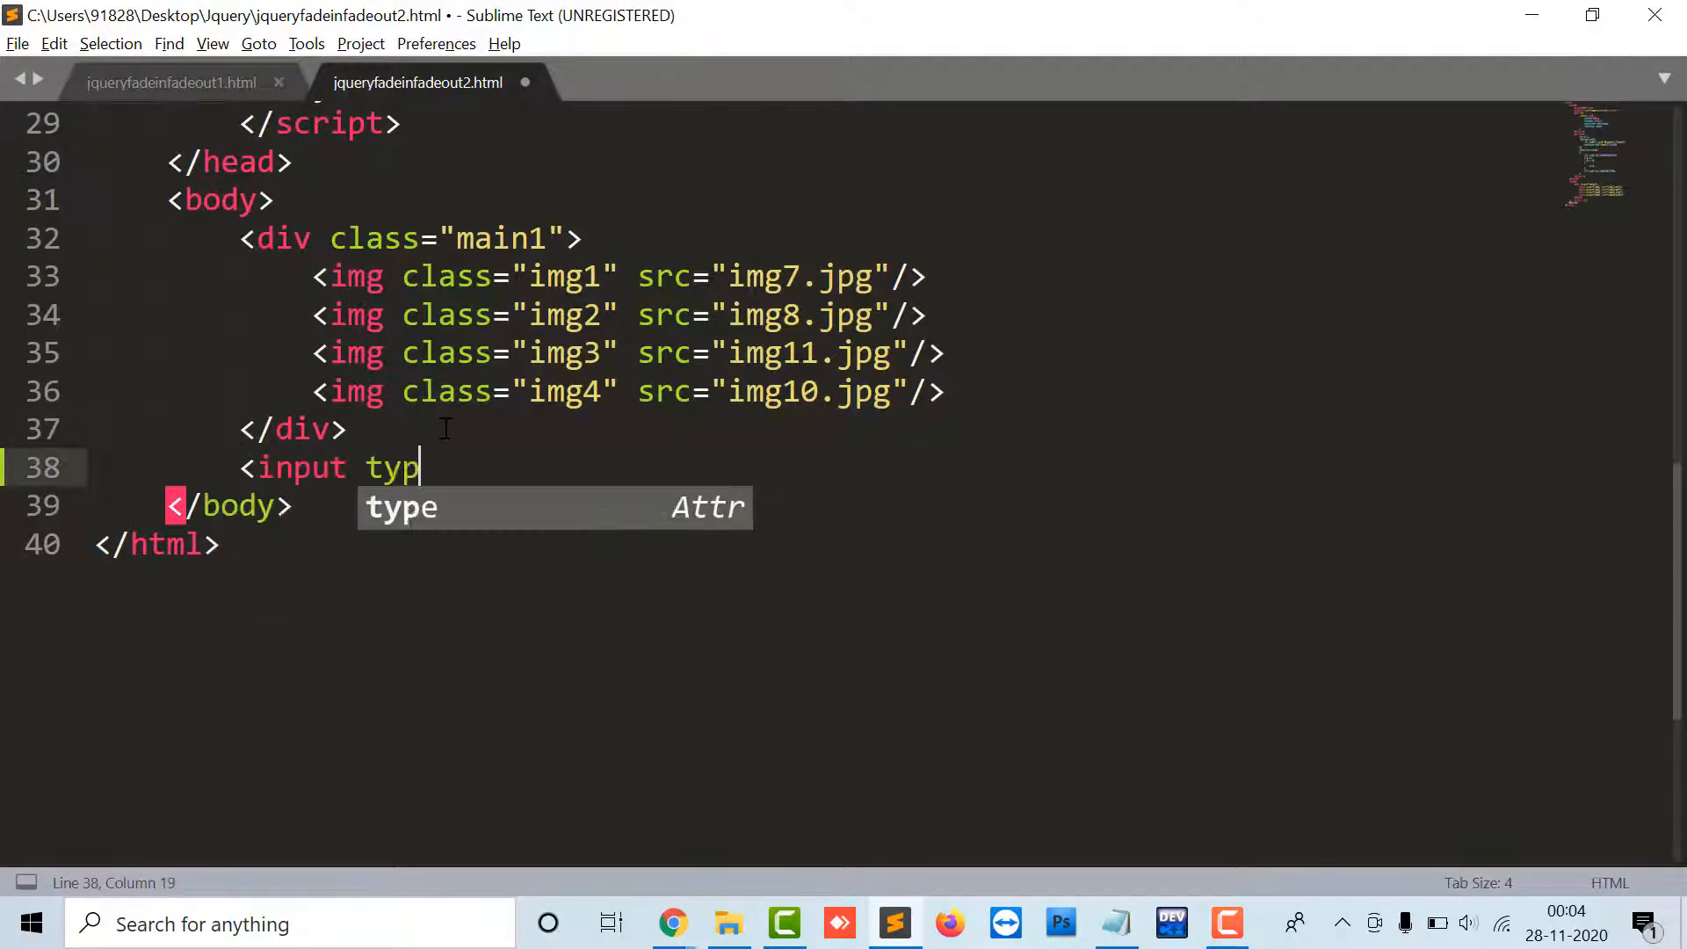
{"action": "type", "text": "e=\"button\""}
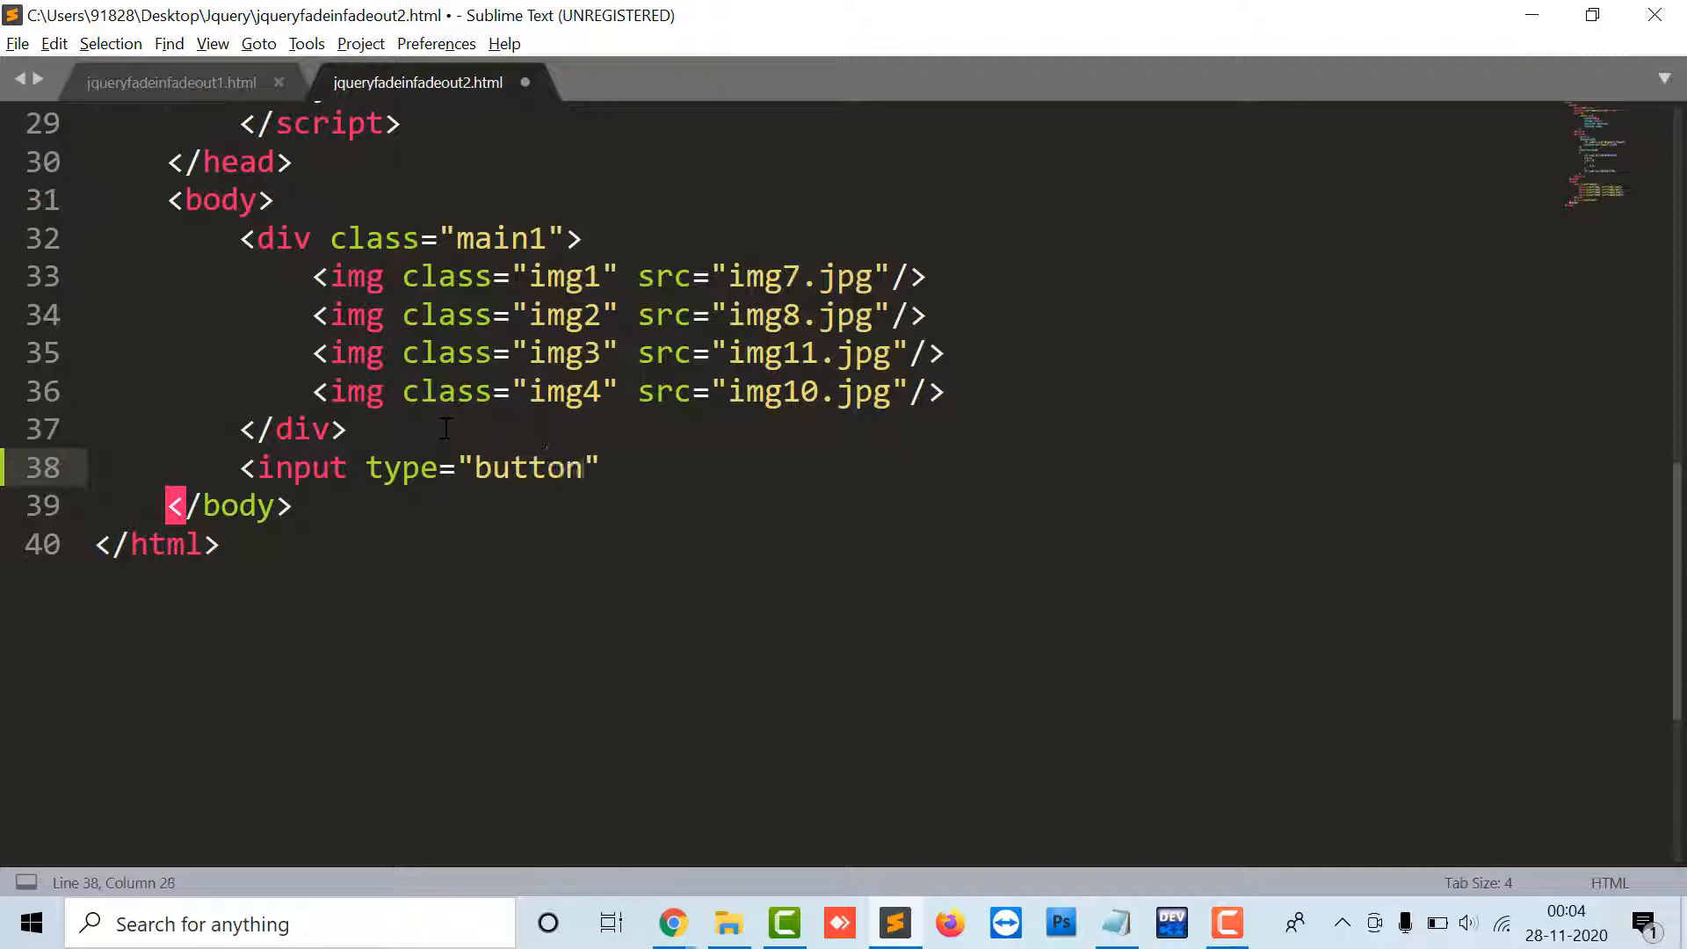
{"action": "type", "text": "value=\"N\""}
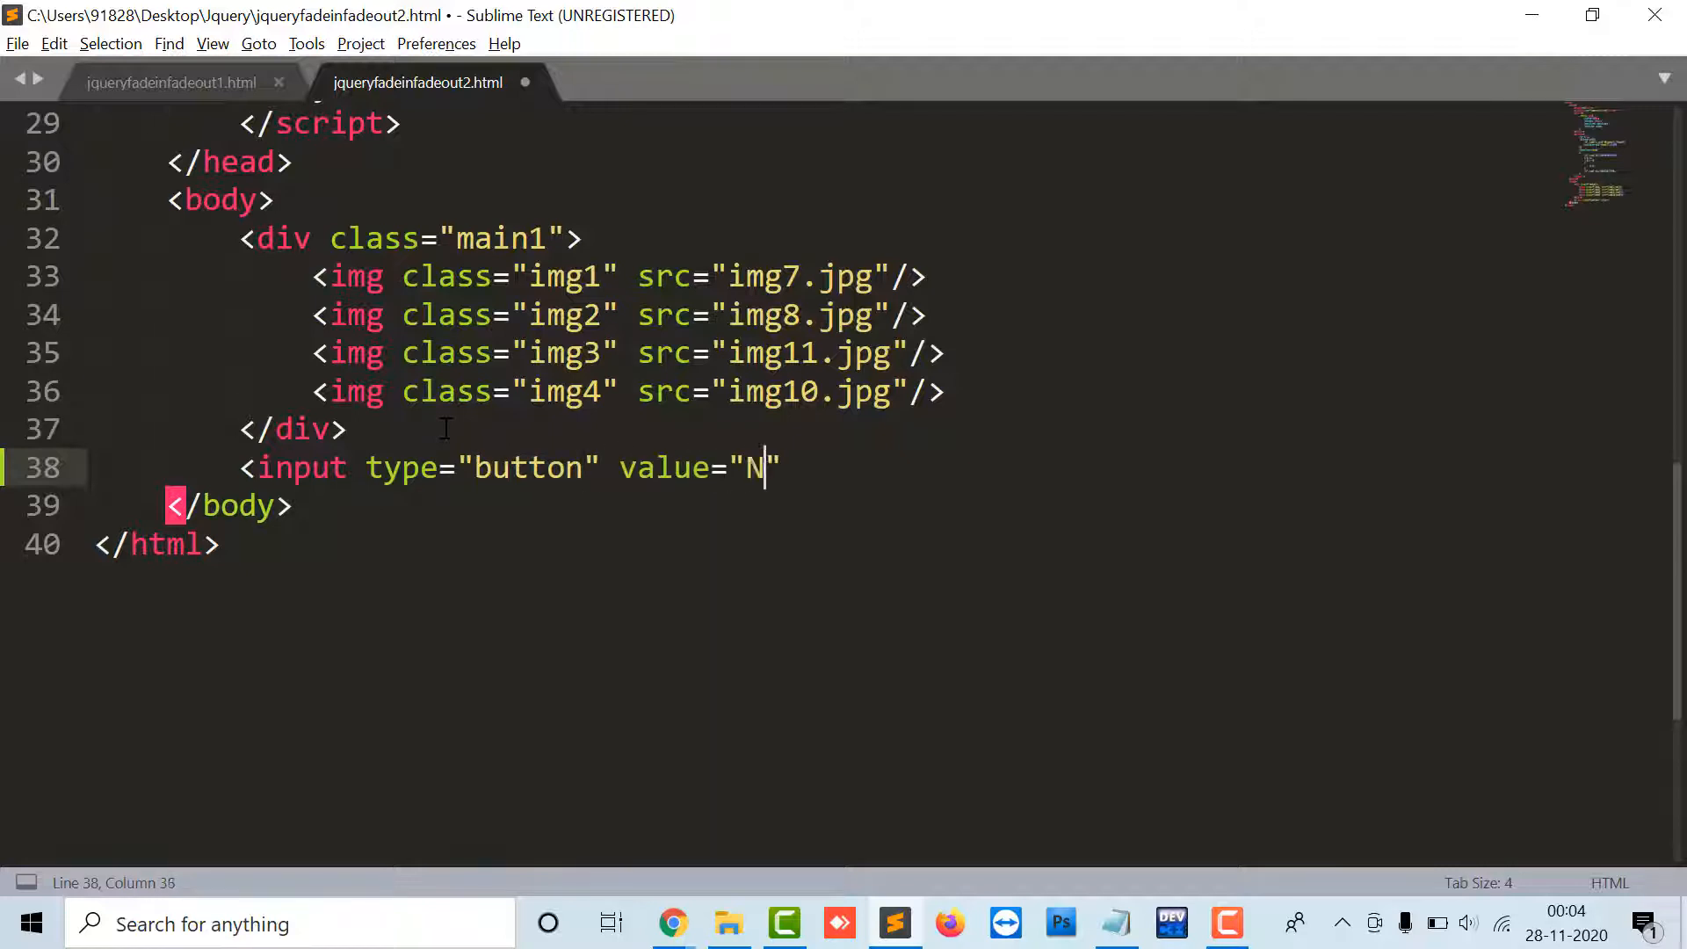
{"action": "type", "text": "ext\" clas="}
{"action": "type", "text": "<input type=\""}
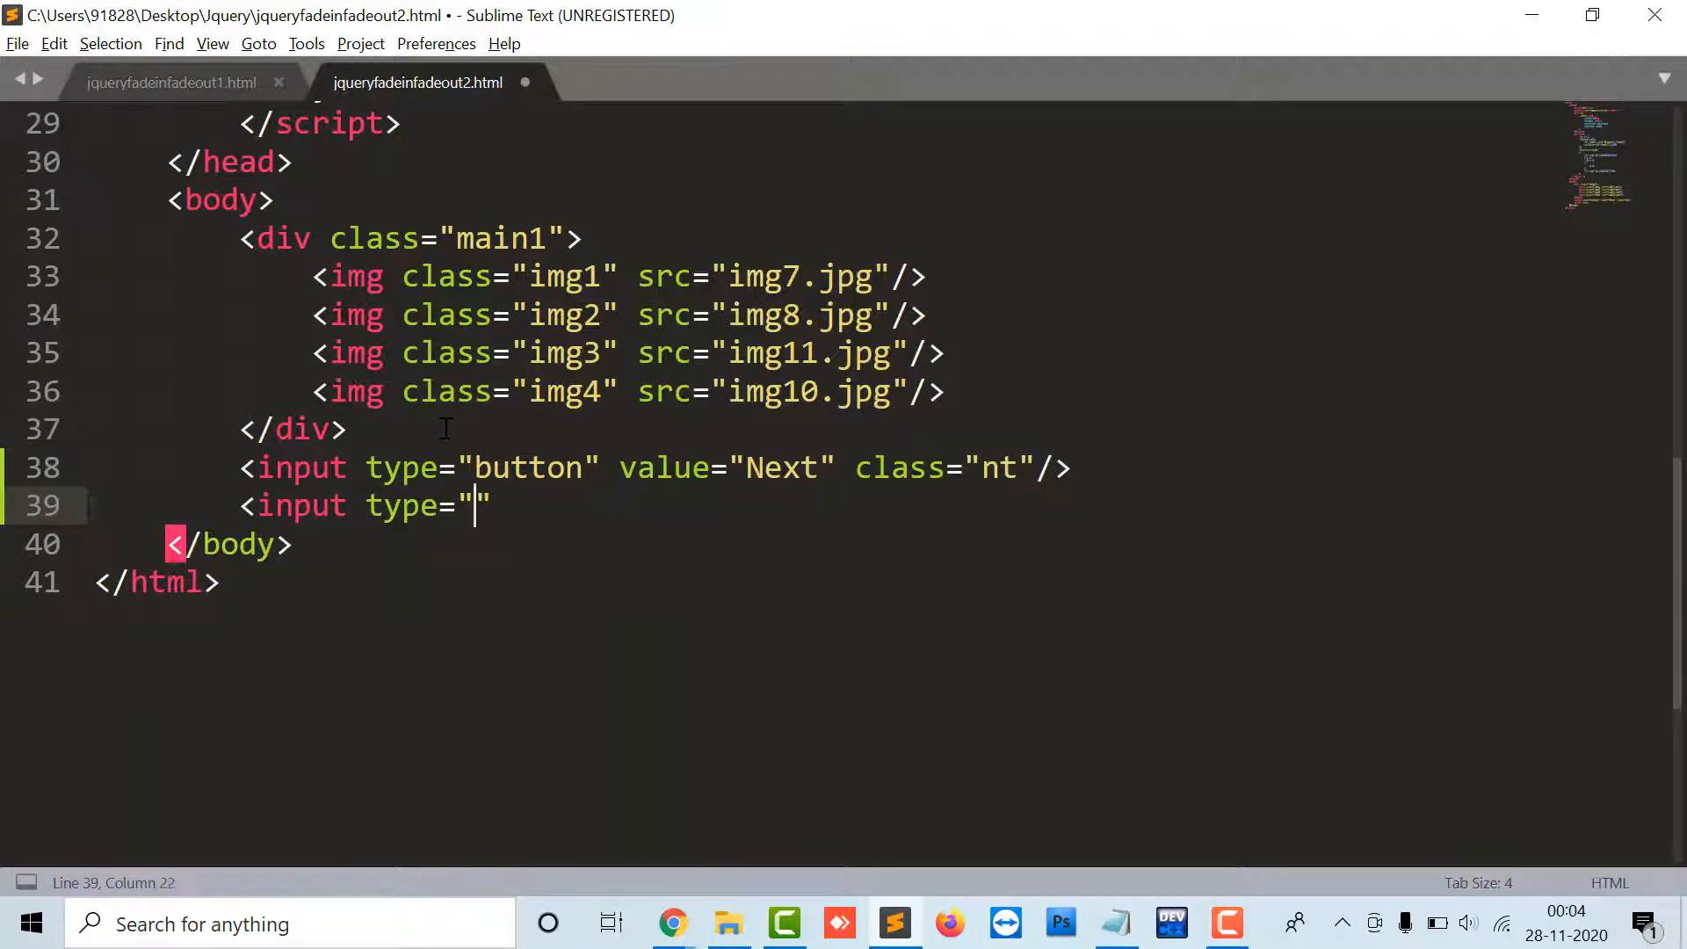
{"action": "type", "text": "button\" value="}
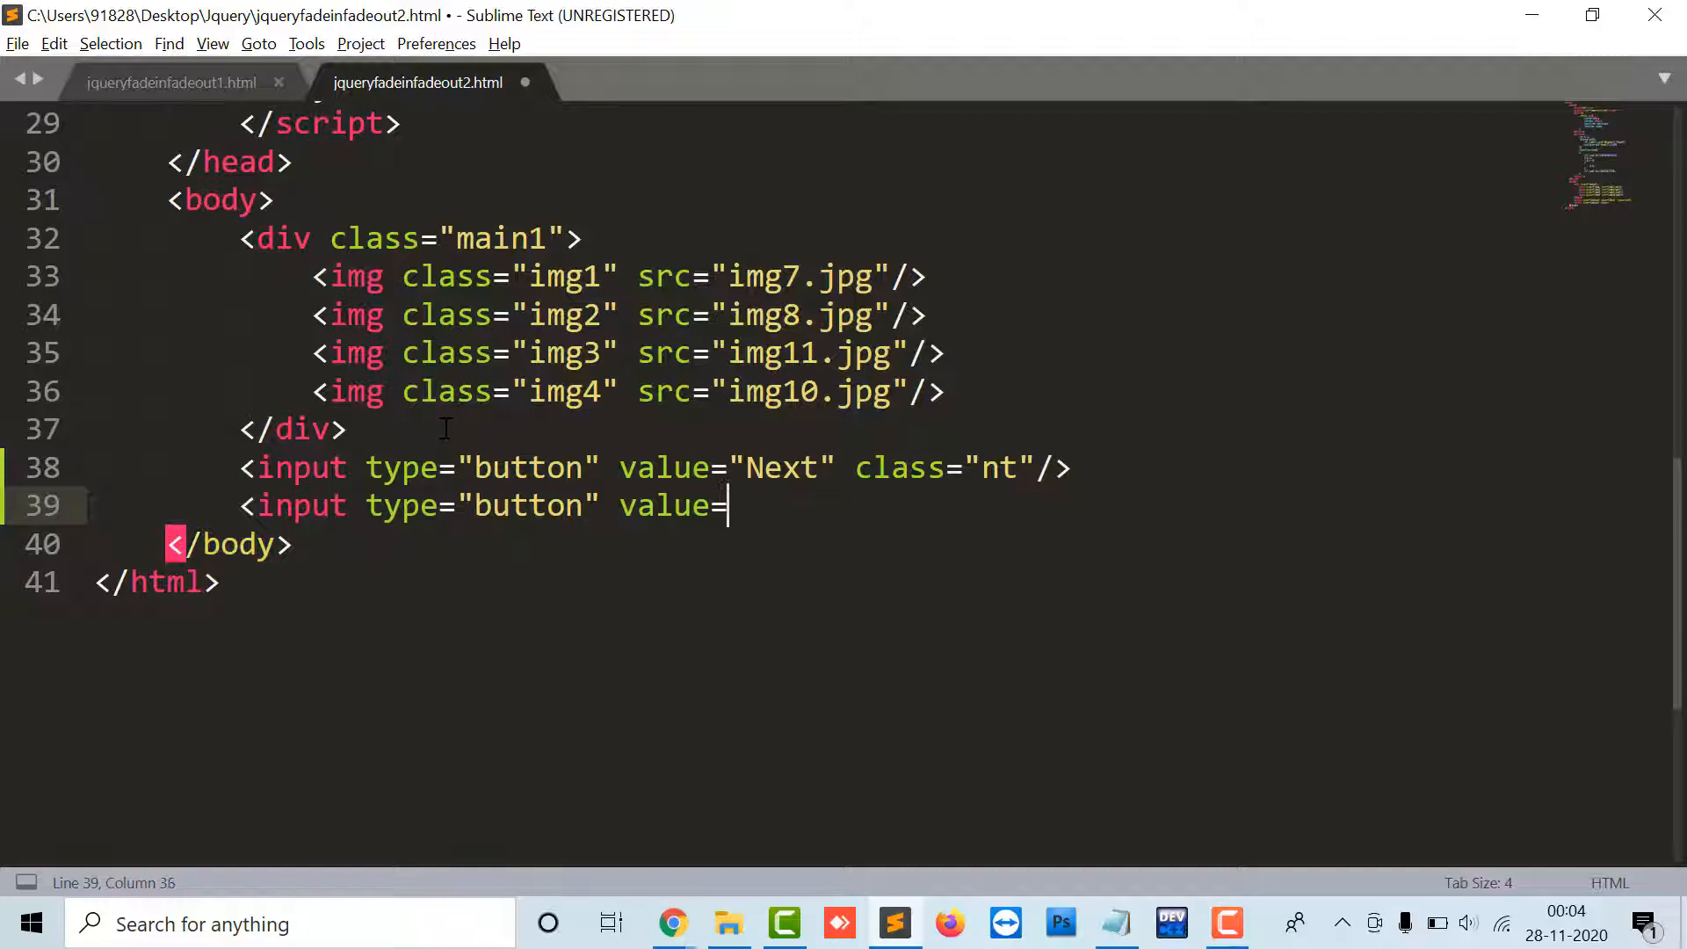
{"action": "type", "text": "\"Previous\""}
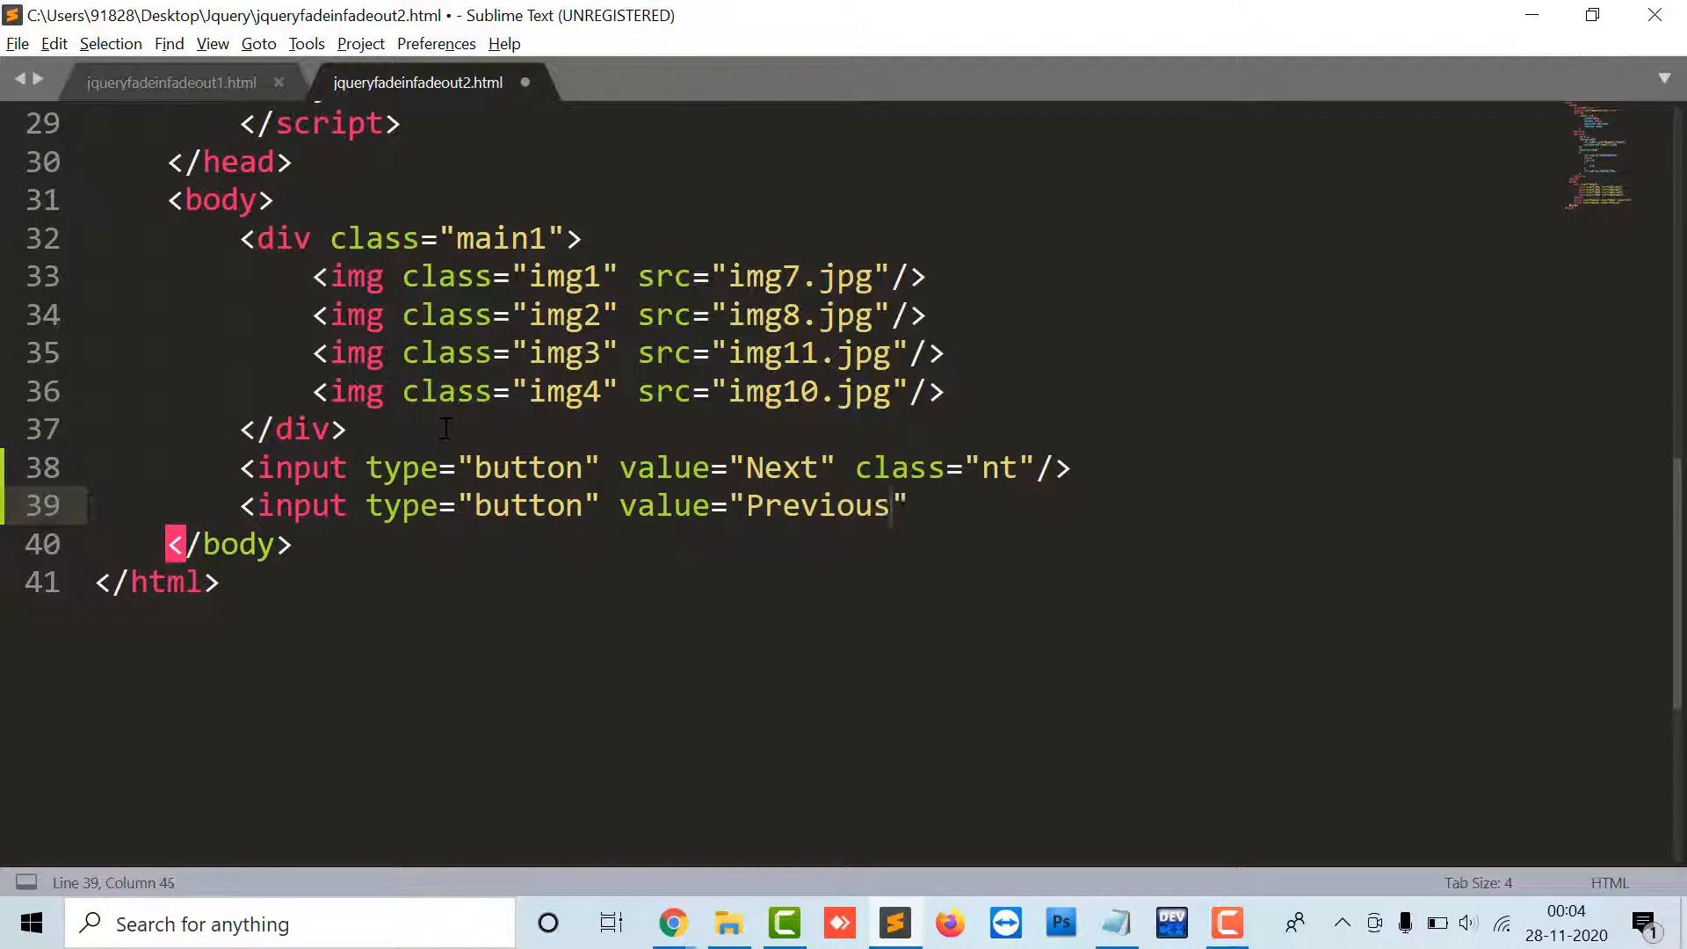
{"action": "type", "text": "class=\"ps\"/>"}
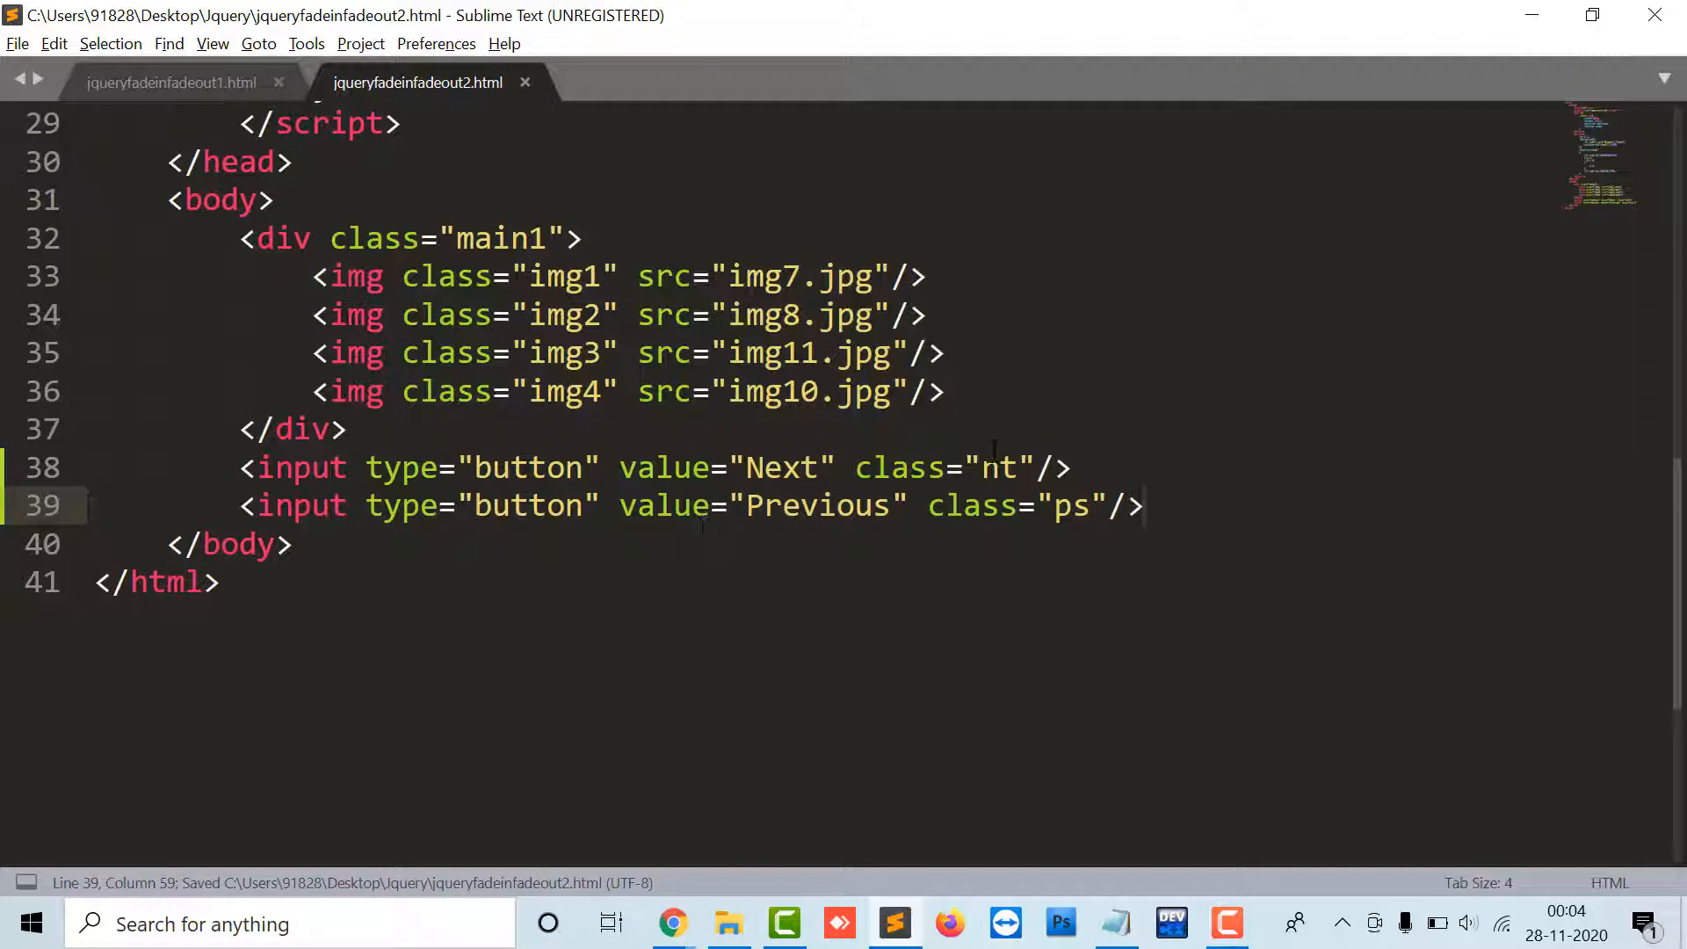
{"action": "scroll", "scroll_direction": "up", "scroll_amount": 3}
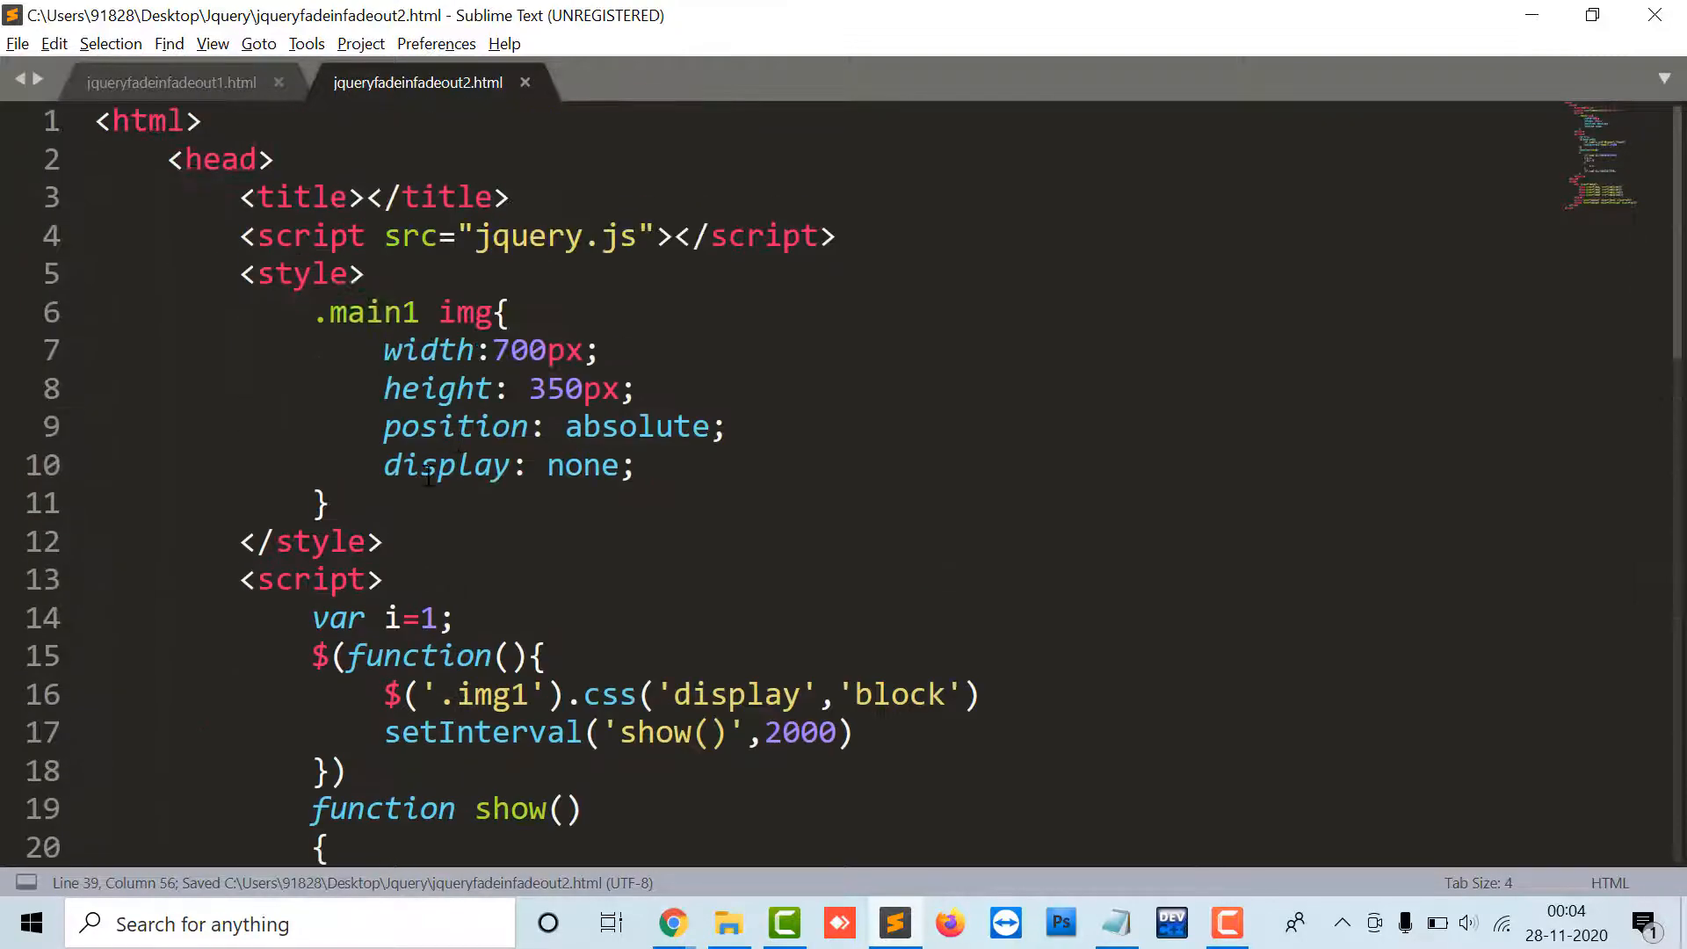
Add a .nt,.ps CSS rule with margin-top:40px, save, and preview the two buttons in Chrome
{"action": "type", "text": ".nt"}
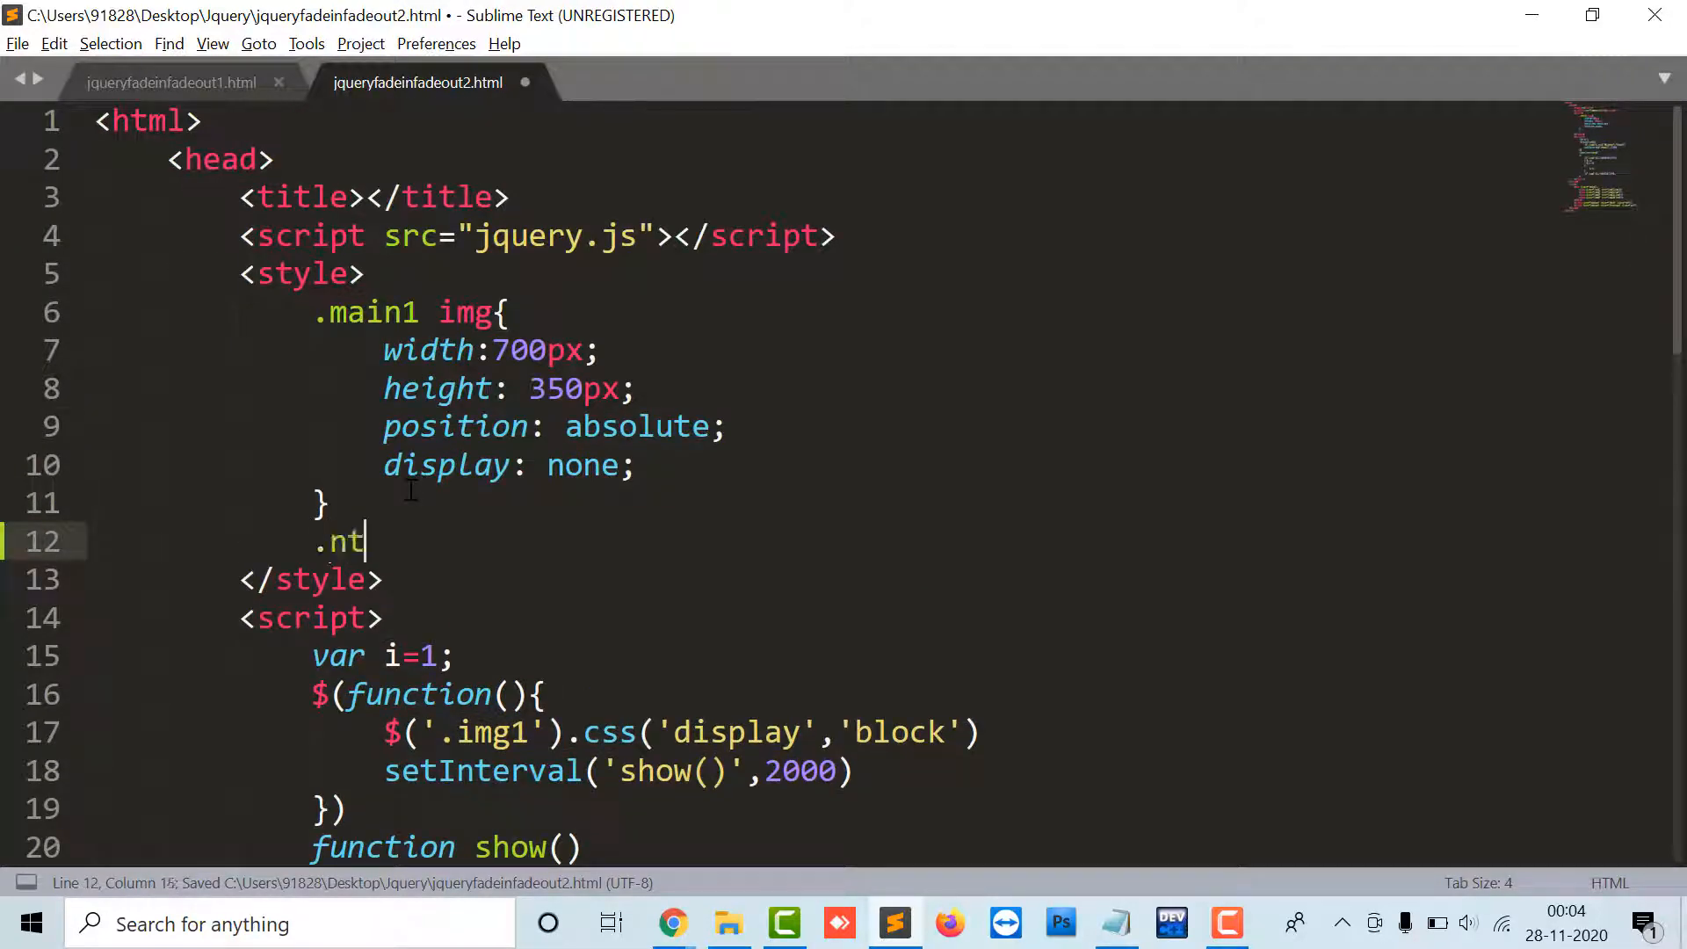
{"action": "type", "text": ",.ps{"}
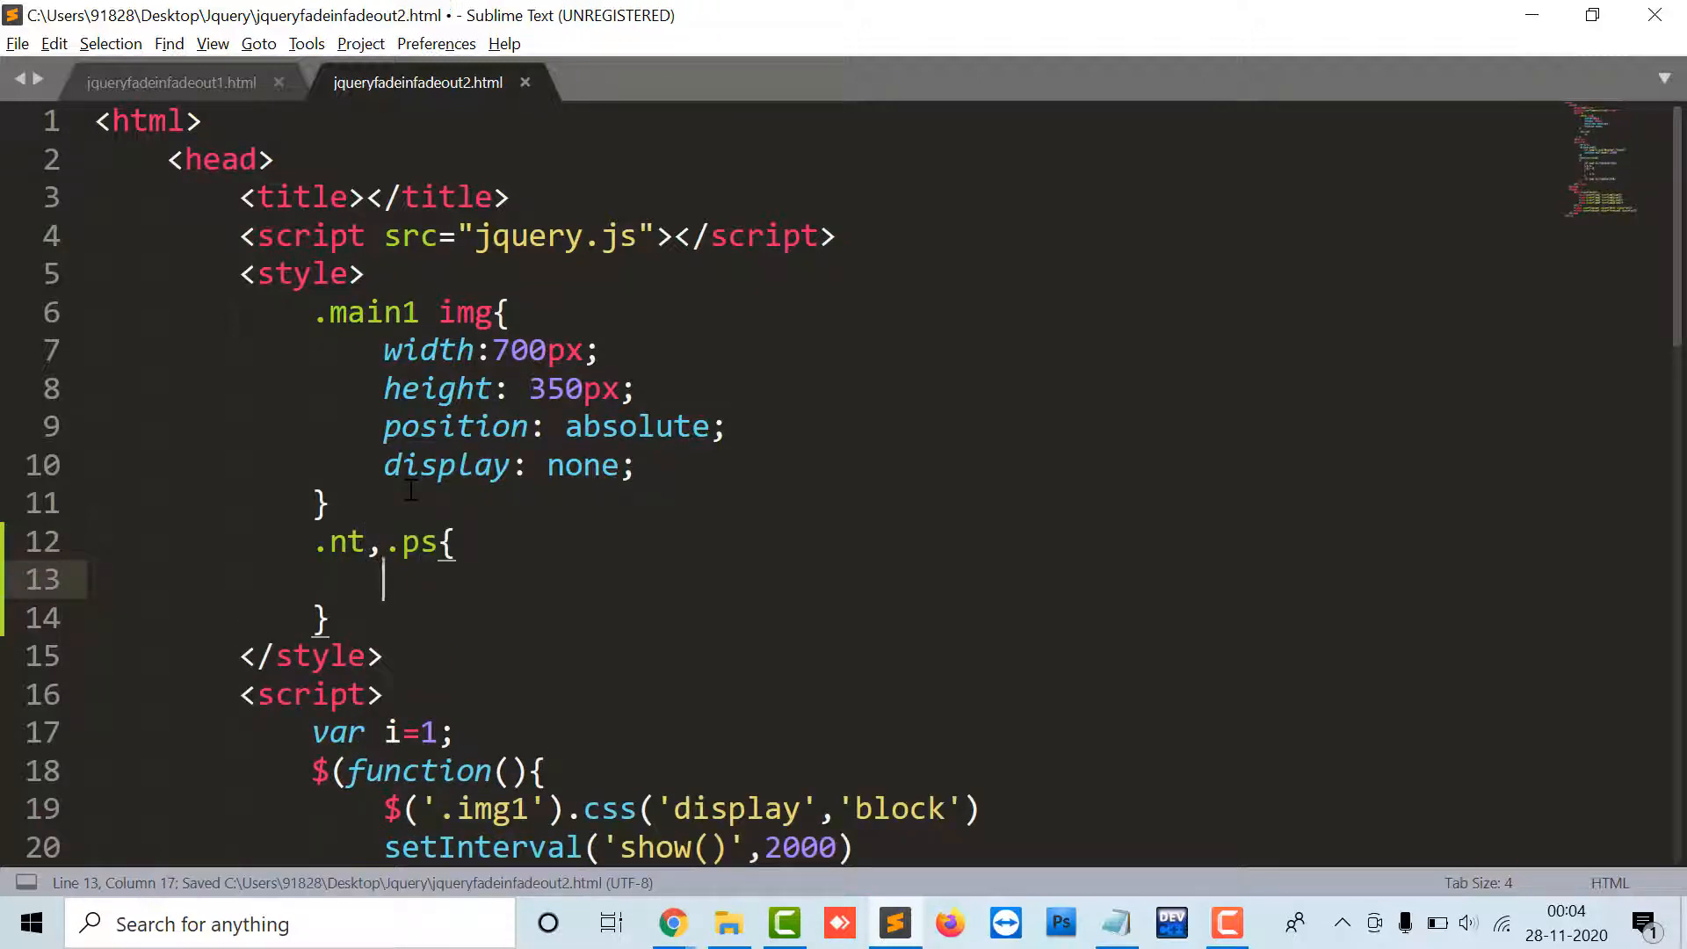
{"action": "type", "text": "margin-ti"}
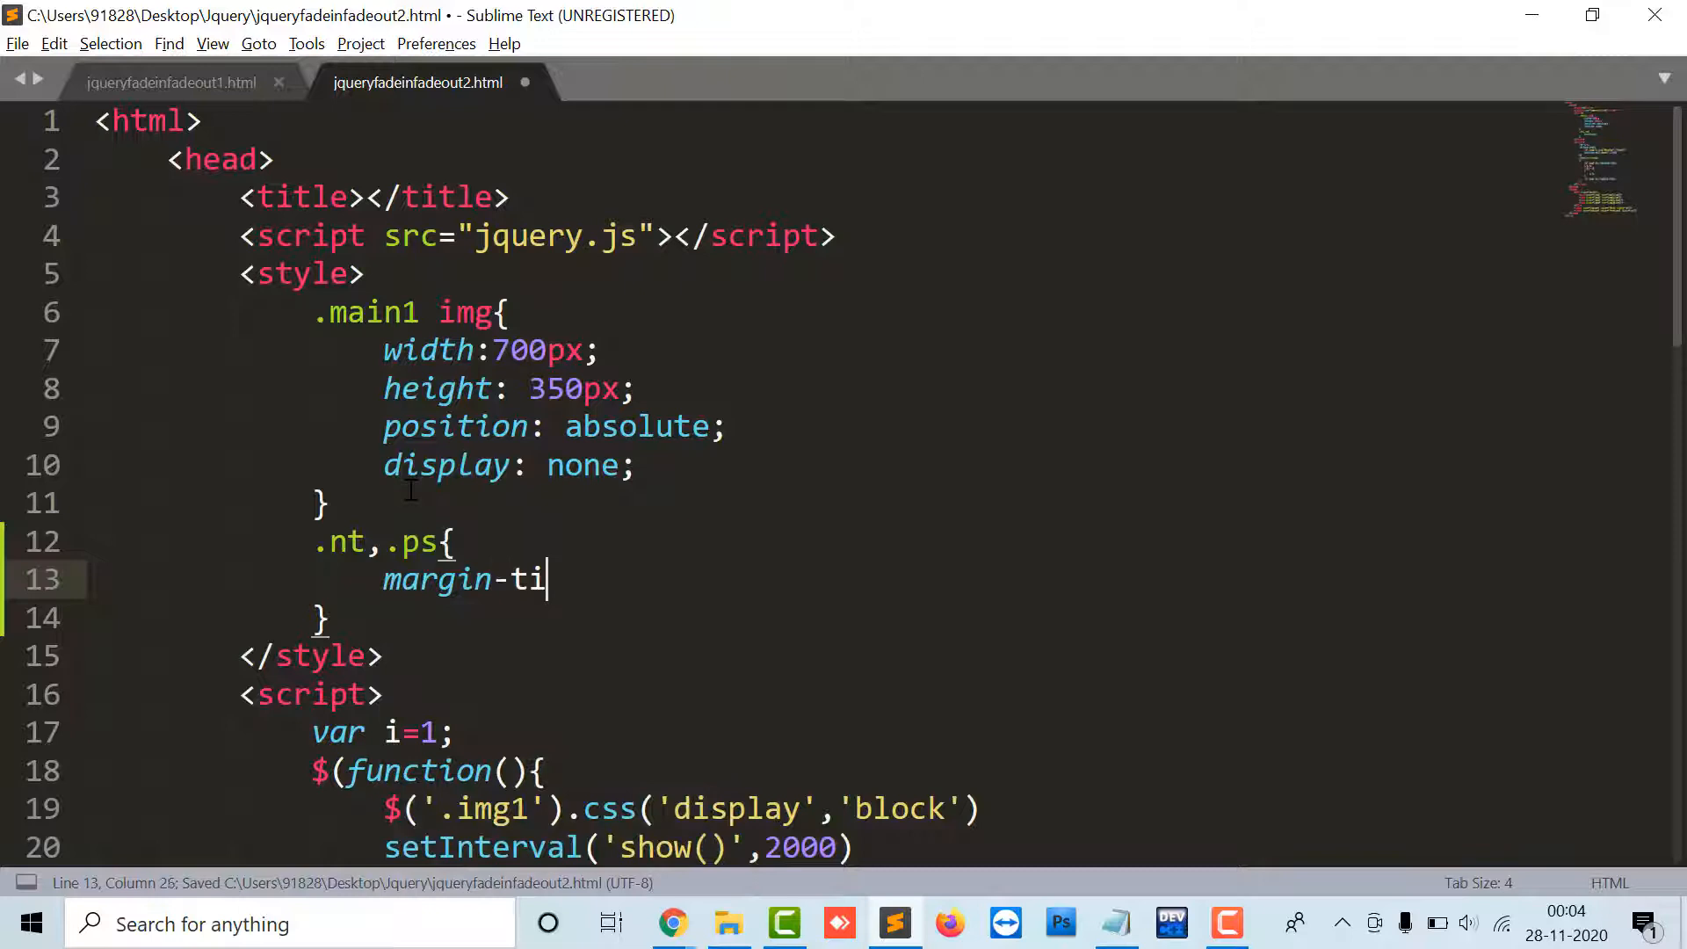
{"action": "type", "text": "p:100px;"}
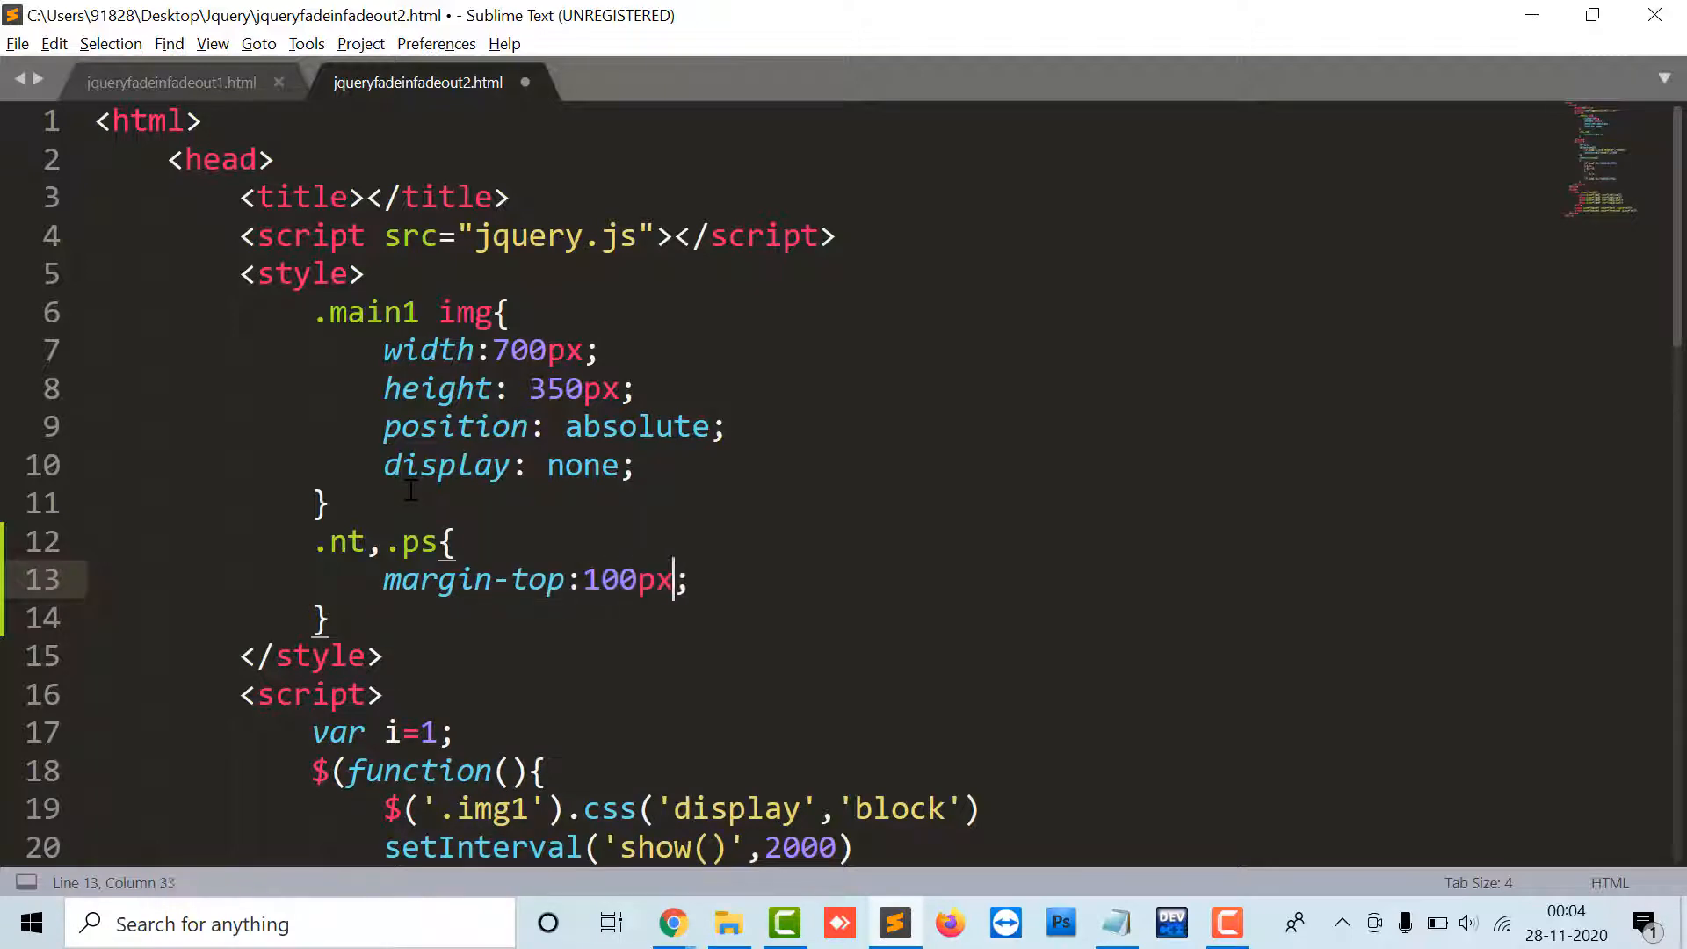
{"action": "key", "text": "ctrl+s"}
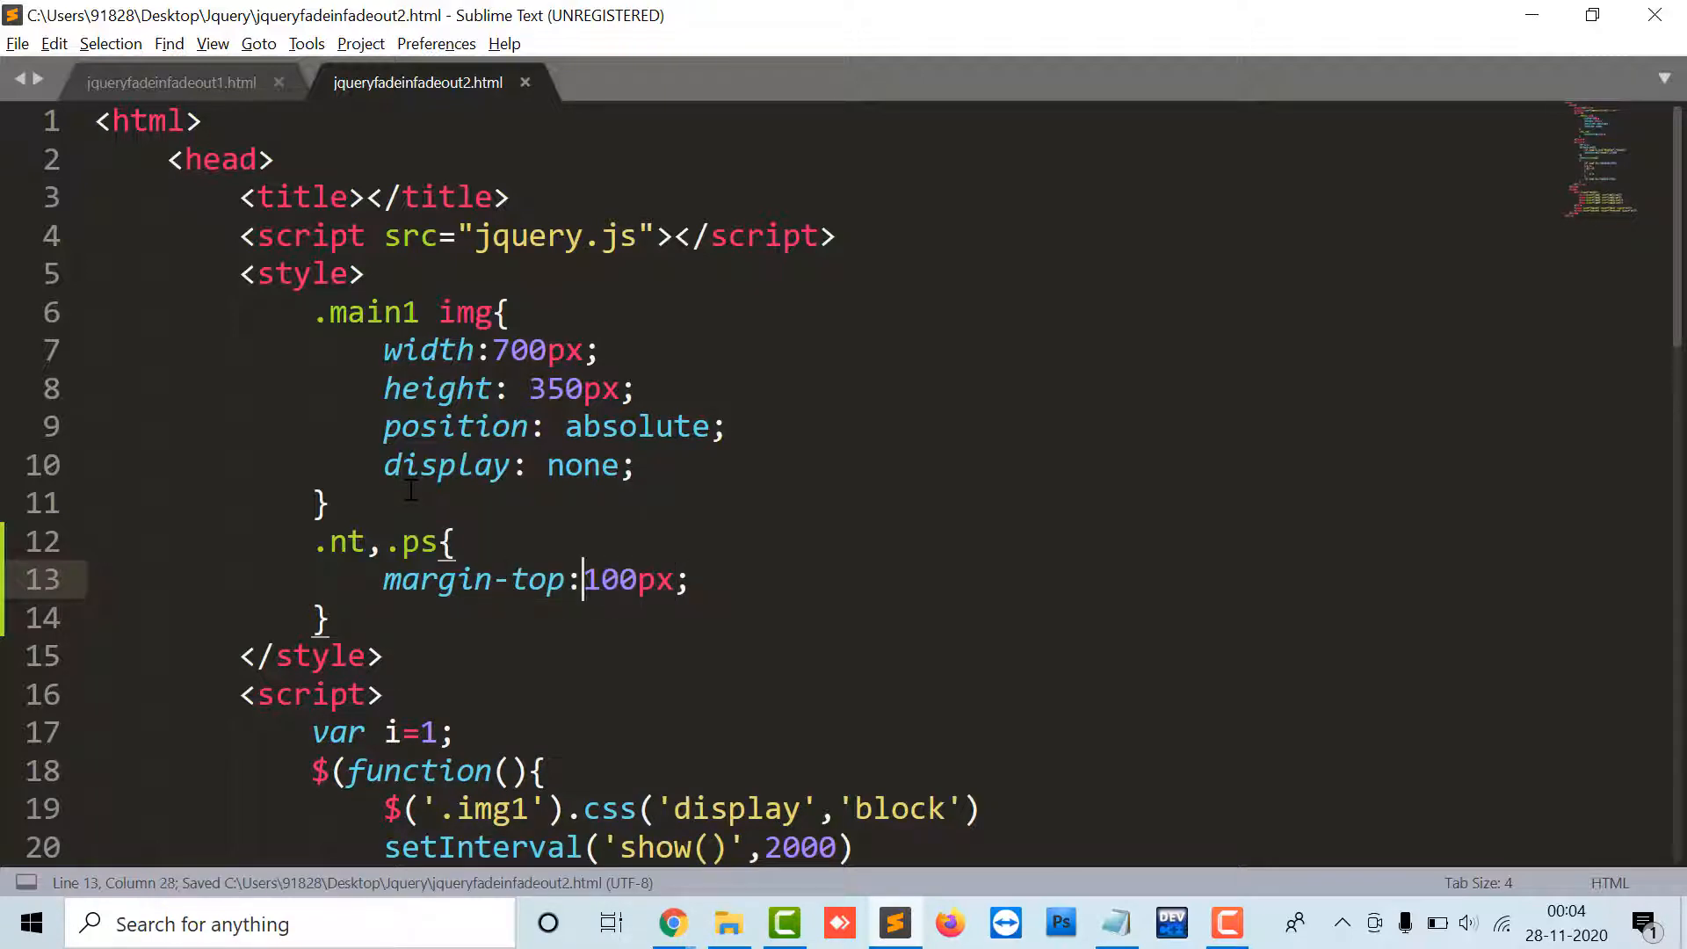
{"action": "type", "text": "4"}
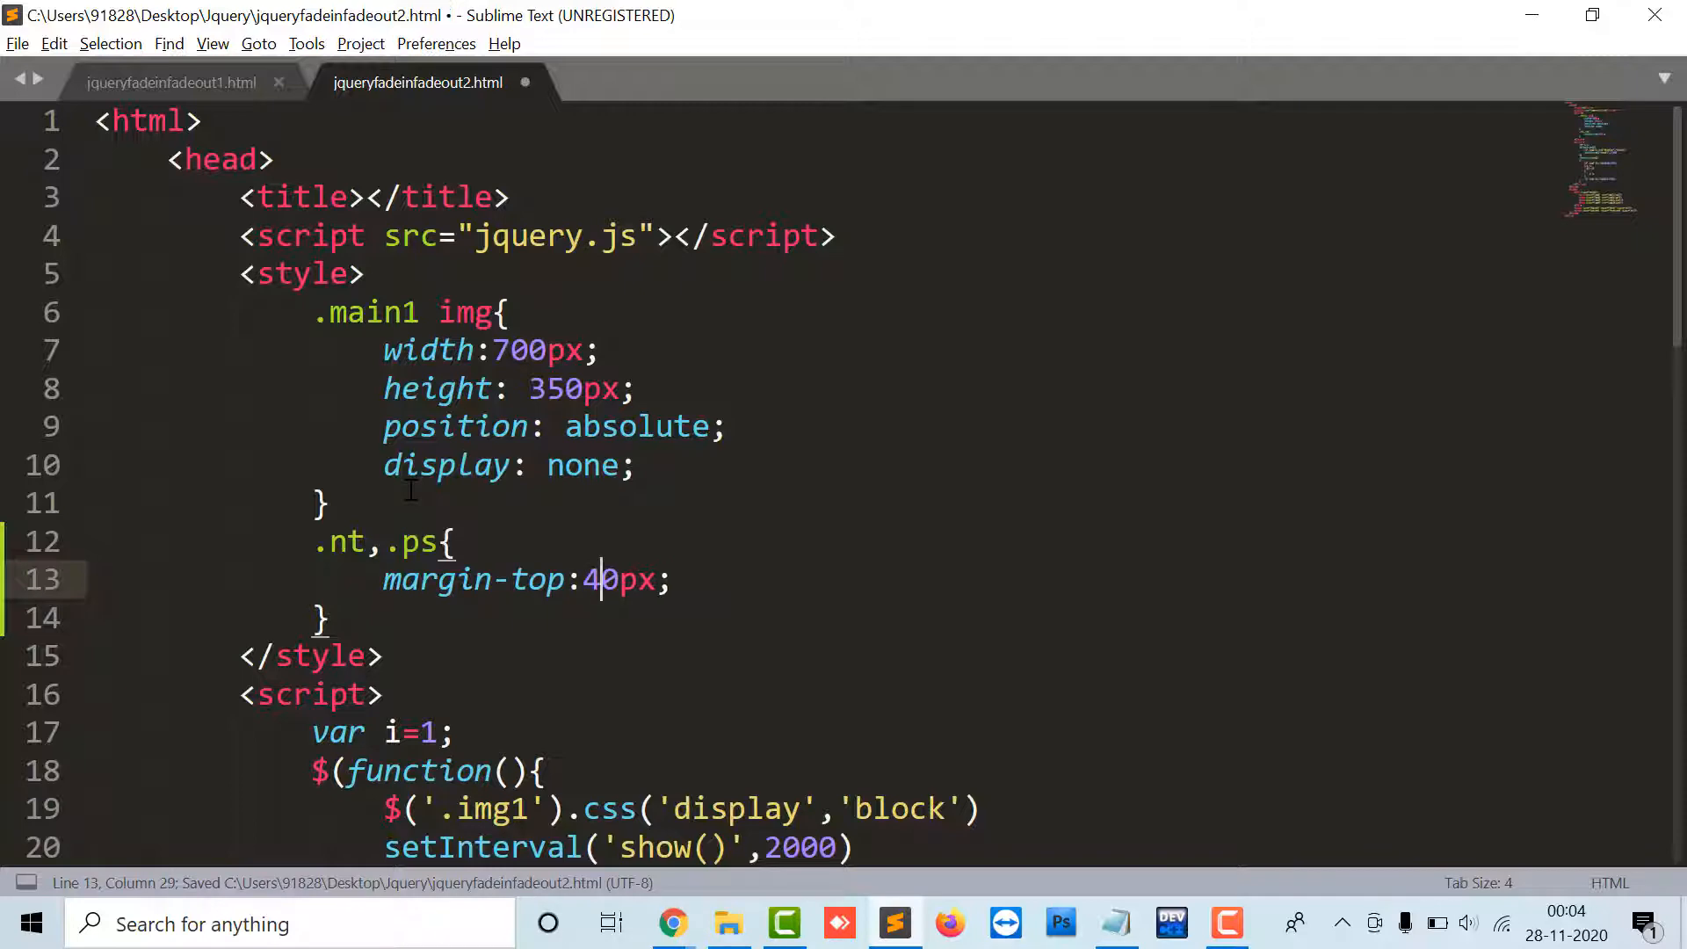
{"action": "left_click", "coordinate": [671, 923]}
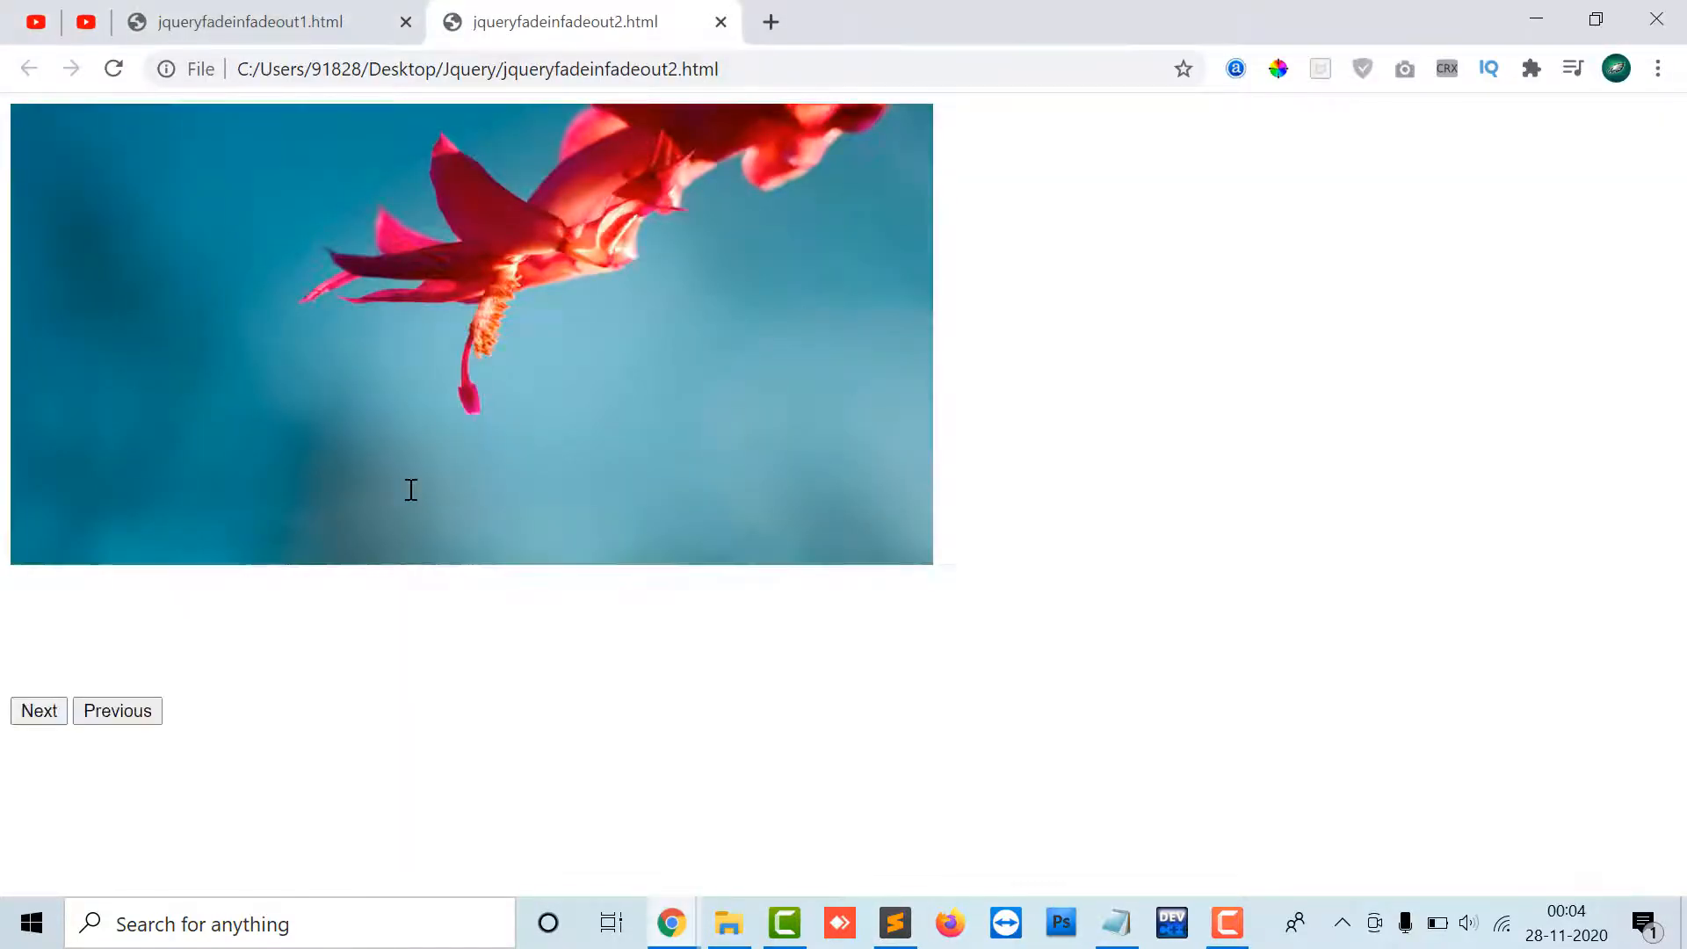
{"action": "left_click", "coordinate": [892, 924]}
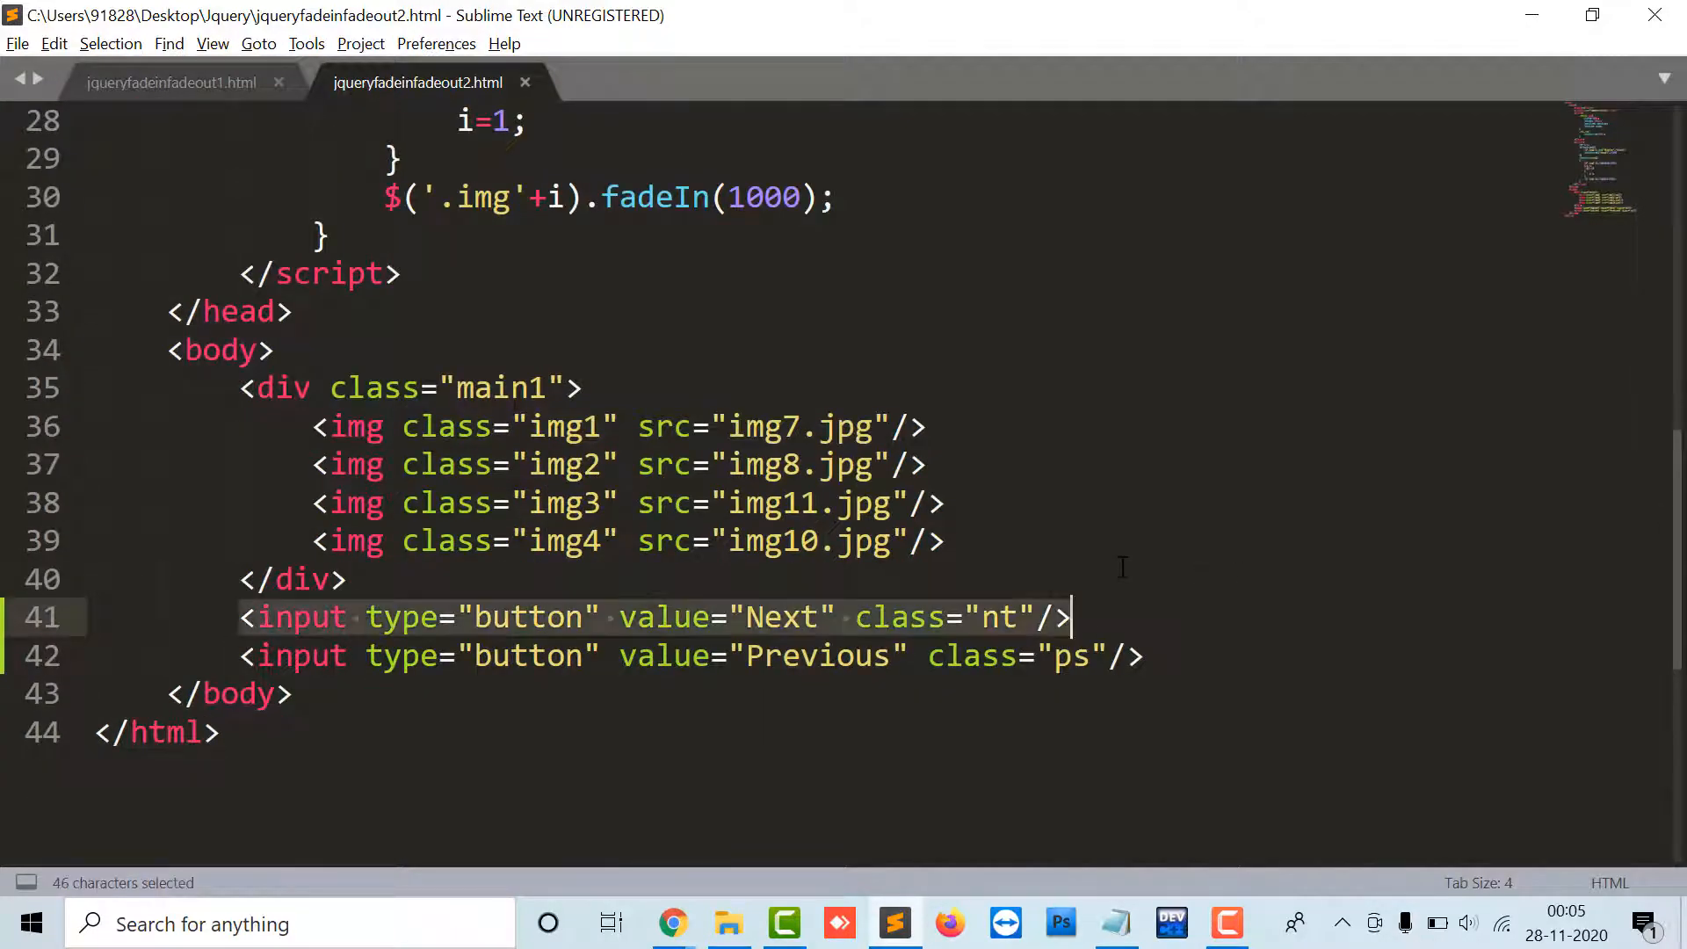
Move the Next button line below Previous so Previous comes first
{"action": "key", "text": "ctrl+c"}
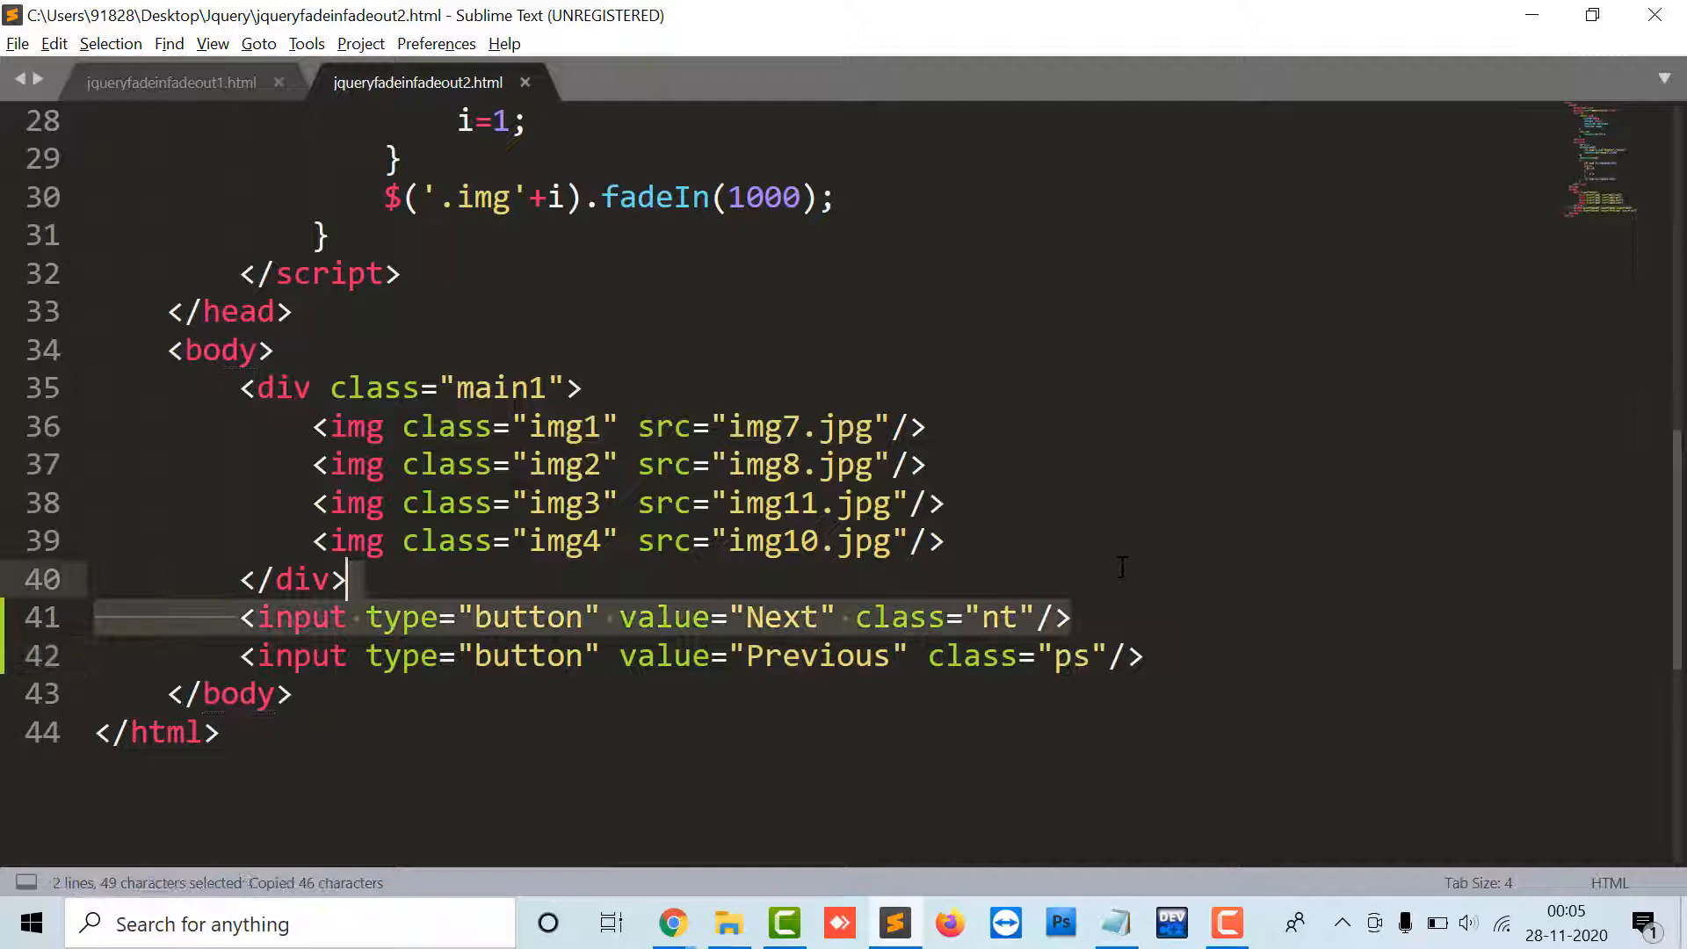
{"action": "key", "text": "ctrl+x"}
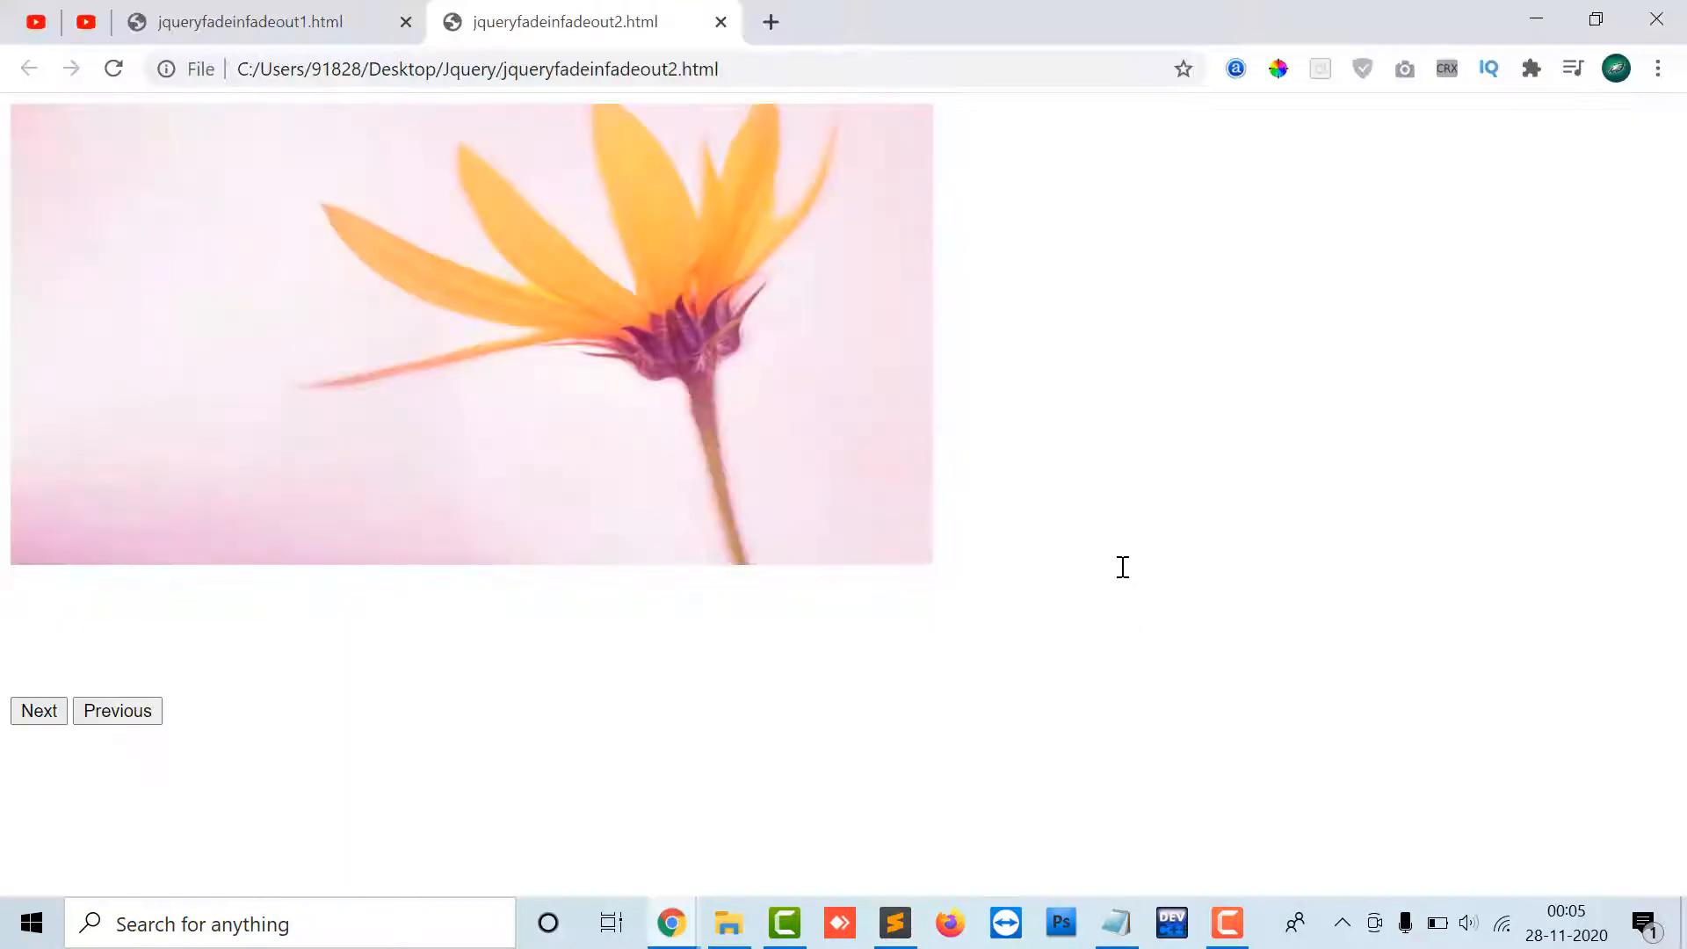
{"action": "left_click", "coordinate": [894, 924]}
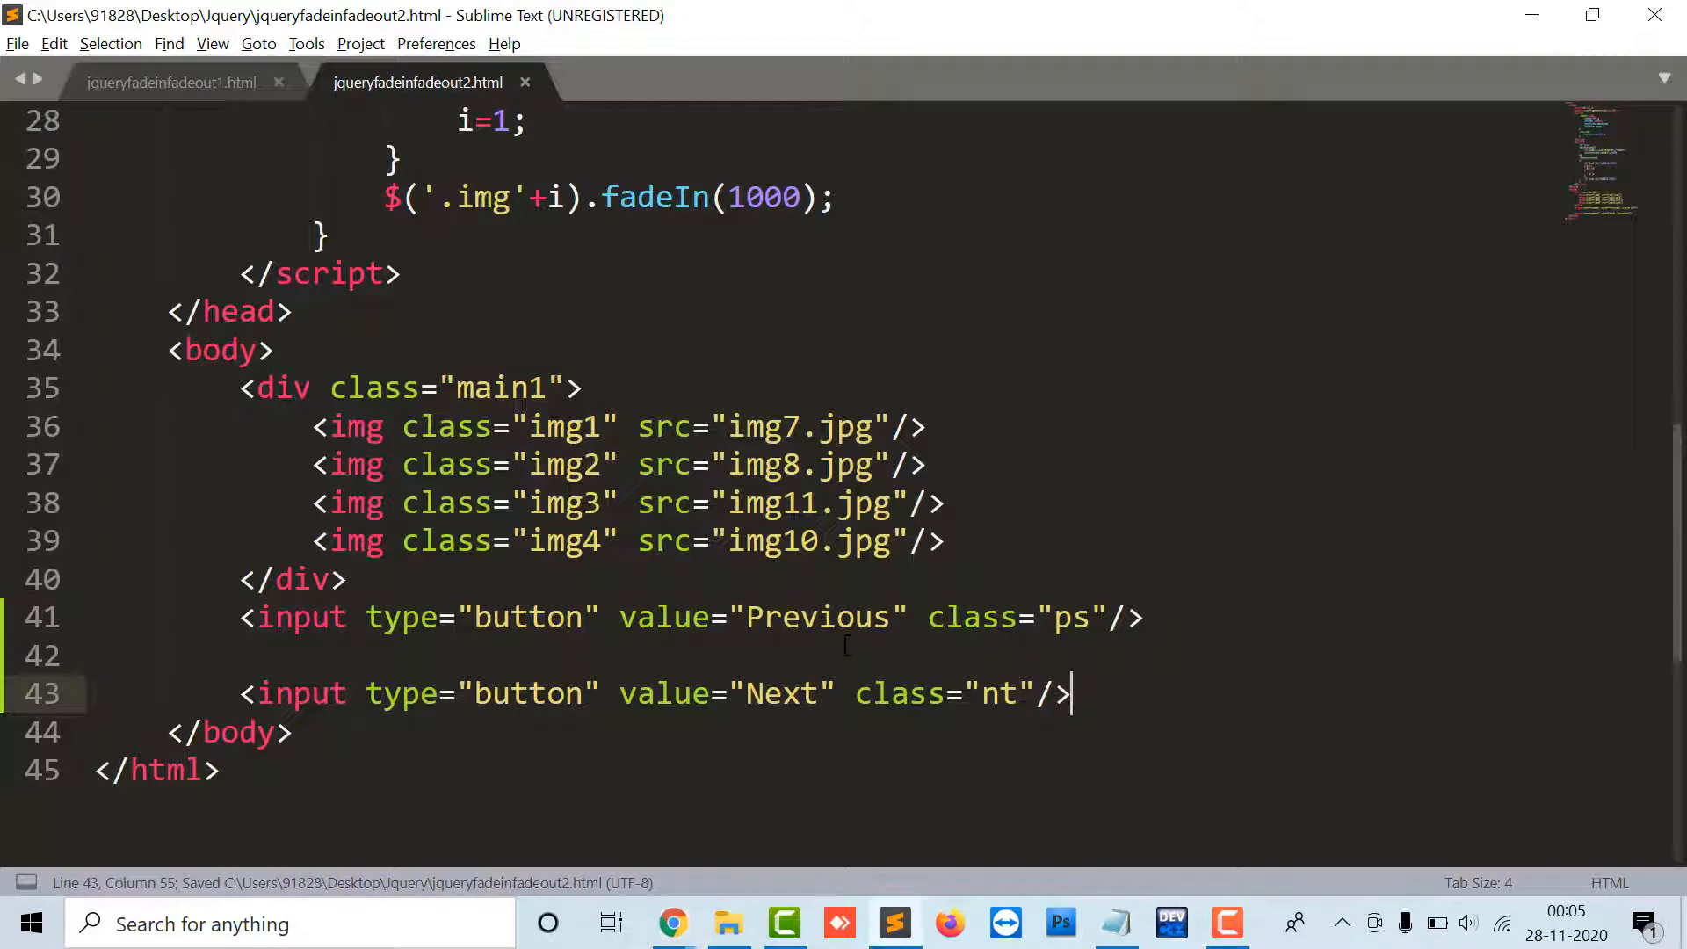
Review the setInterval autoplay timer inside the ready function
{"action": "left_click", "coordinate": [997, 694]}
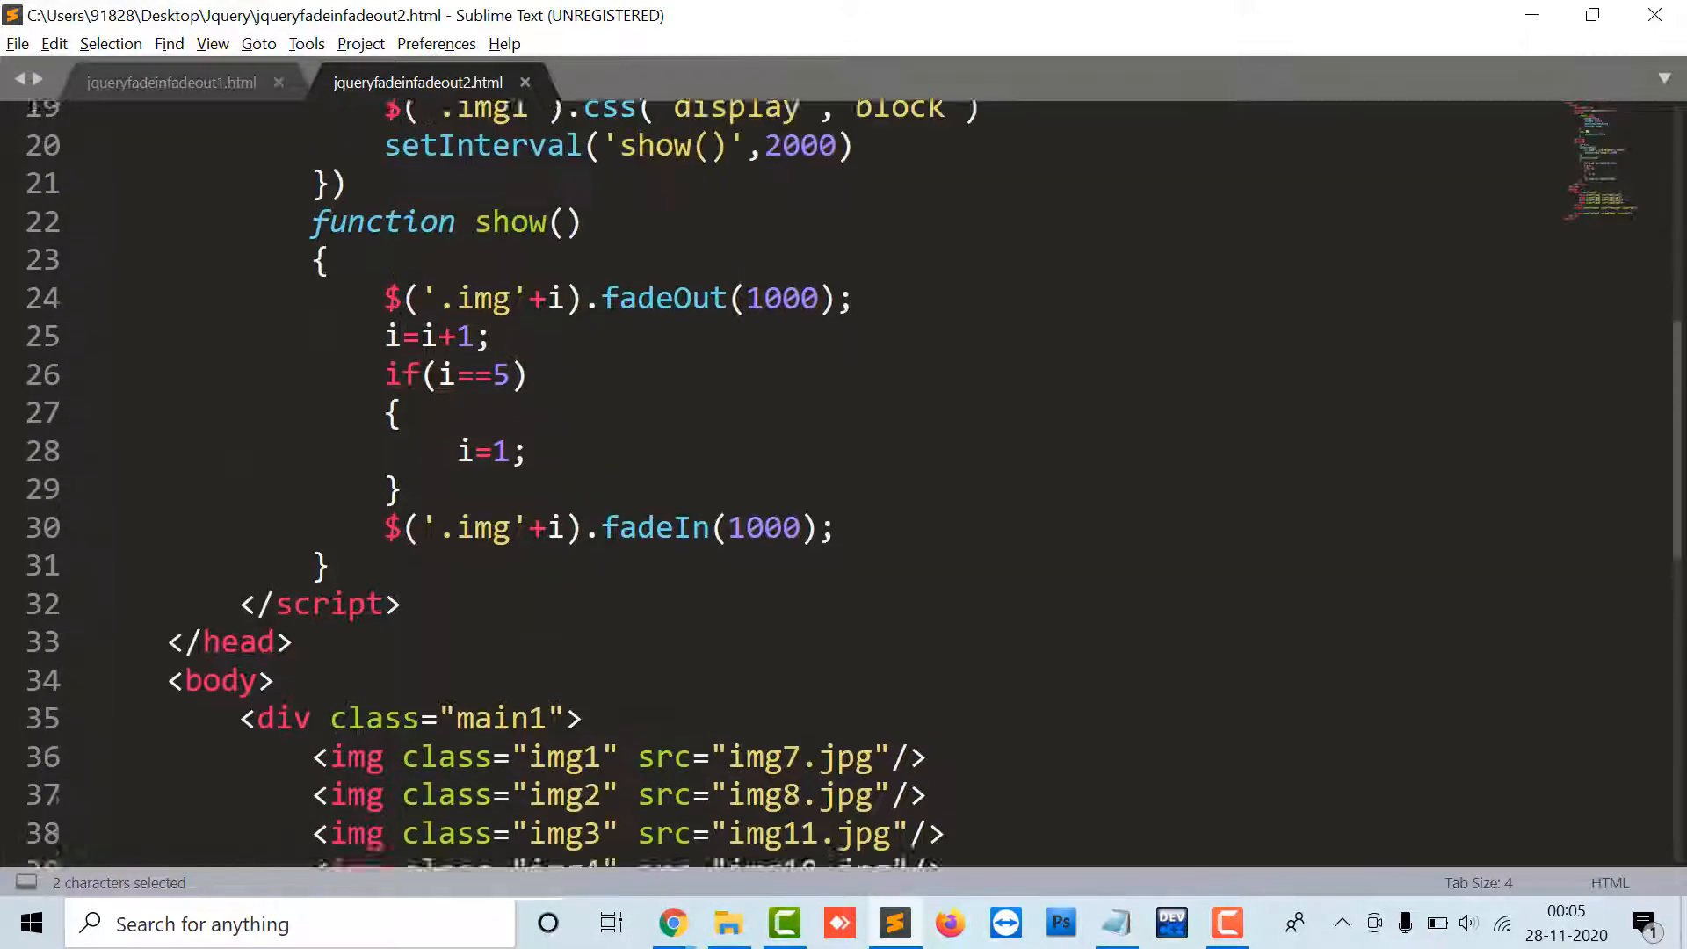
{"action": "scroll", "scroll_direction": "up", "scroll_amount": 3}
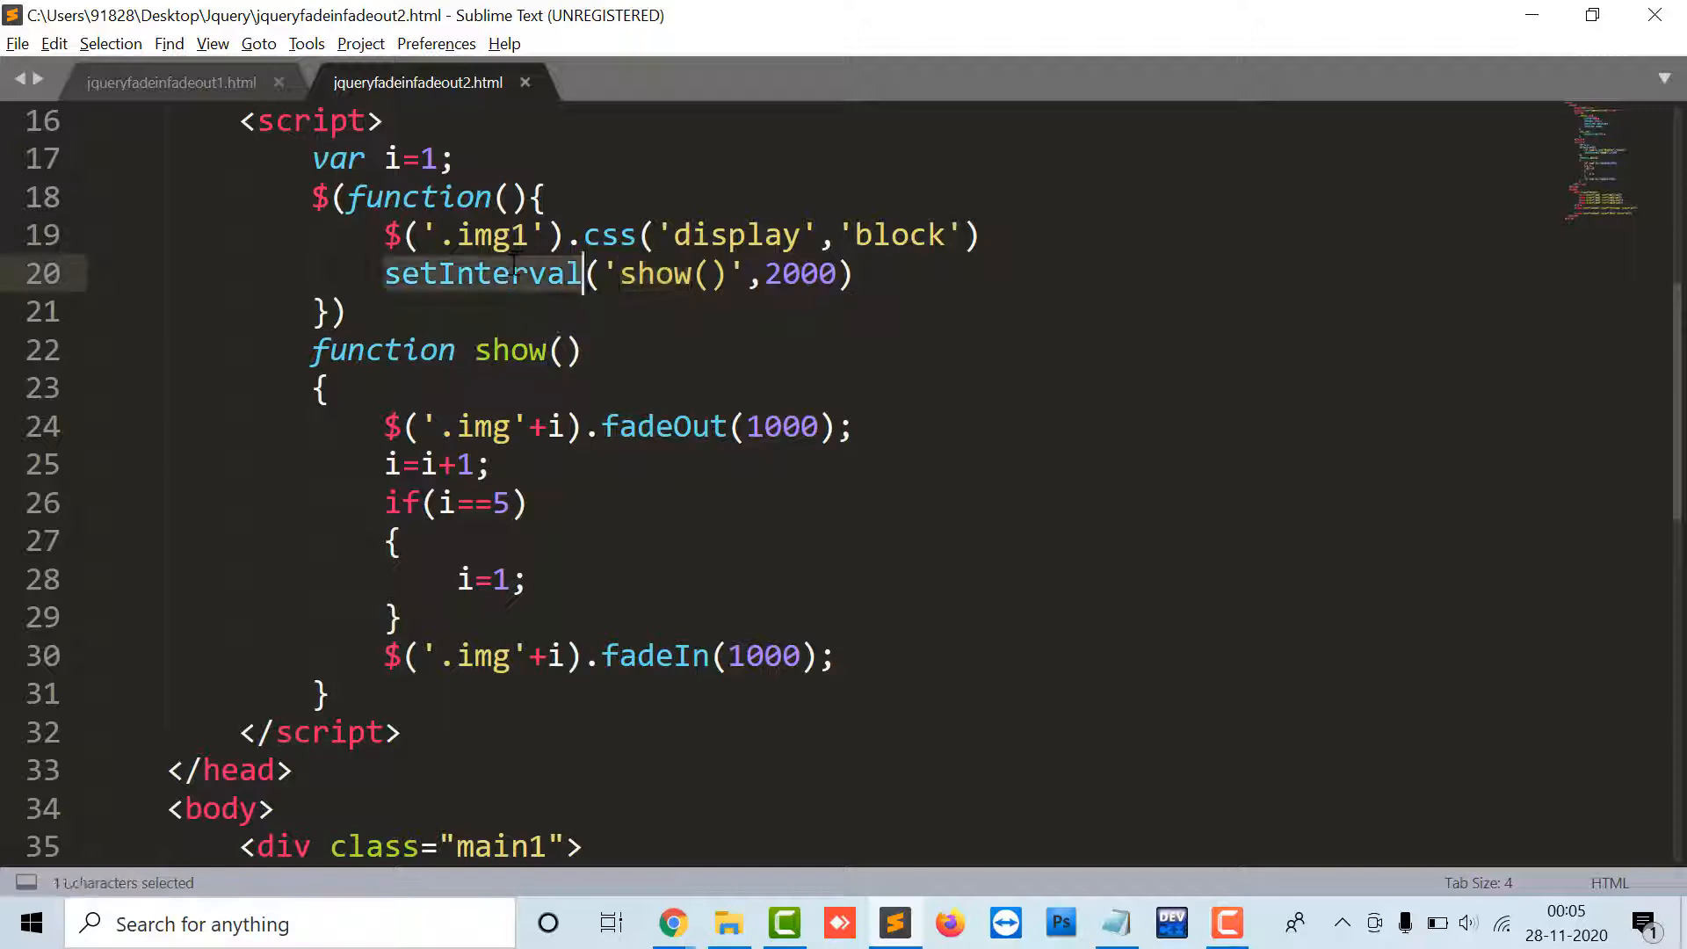
{"action": "double_click", "coordinate": [509, 350]}
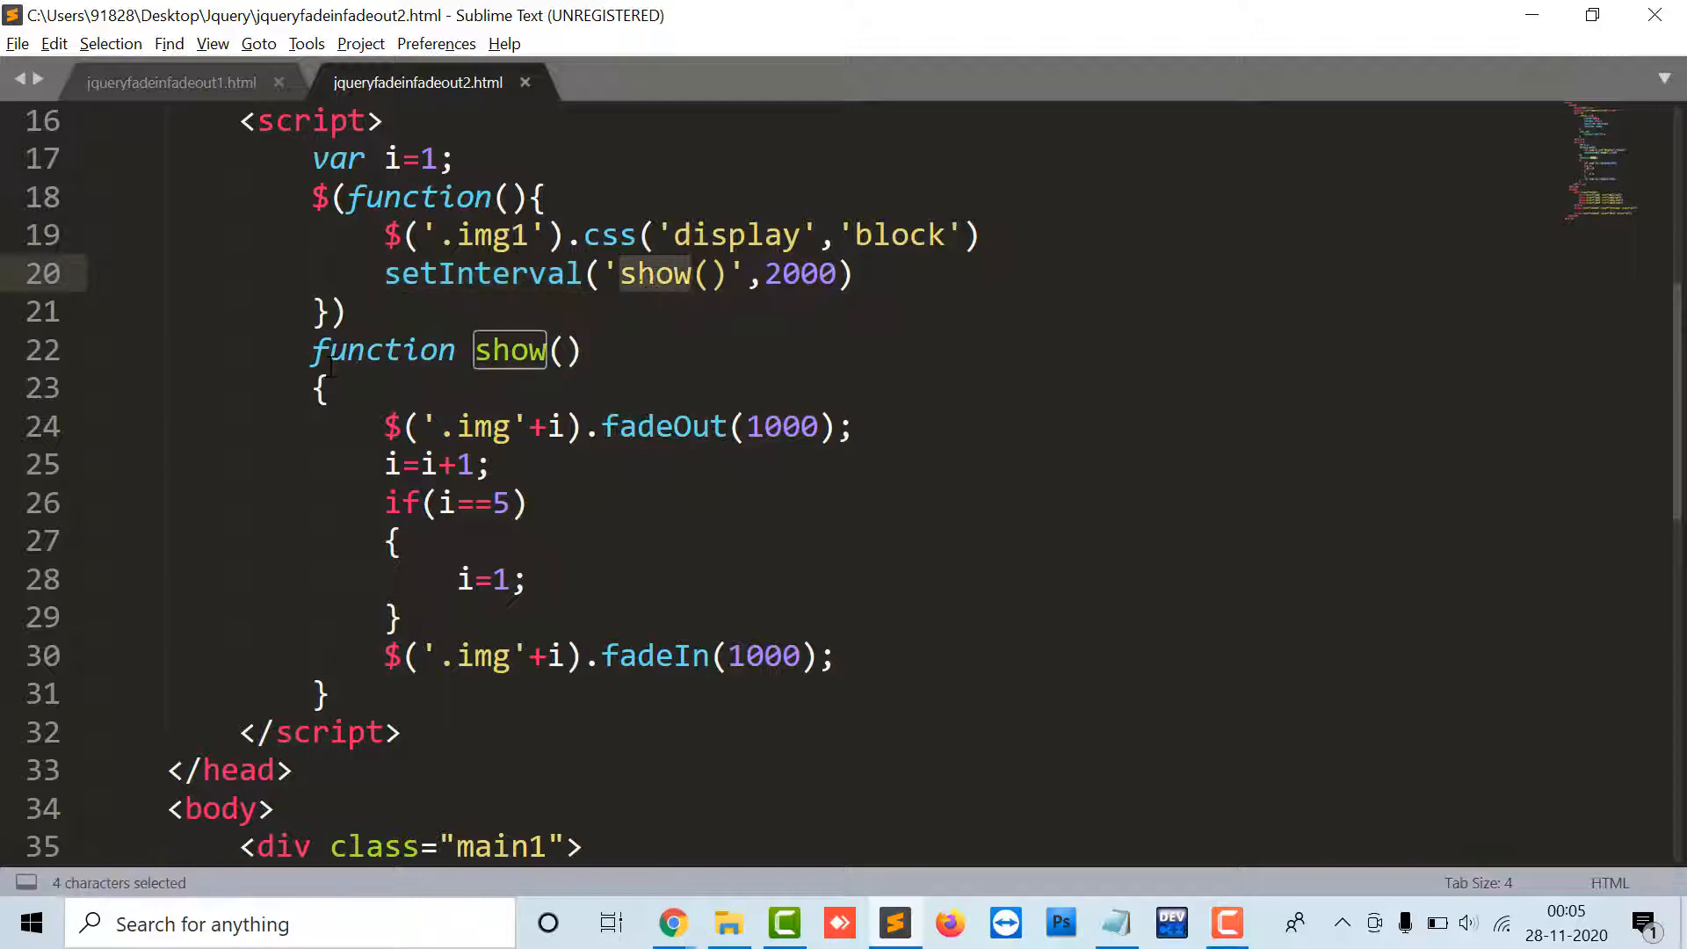
{"action": "left_click", "coordinate": [341, 197]}
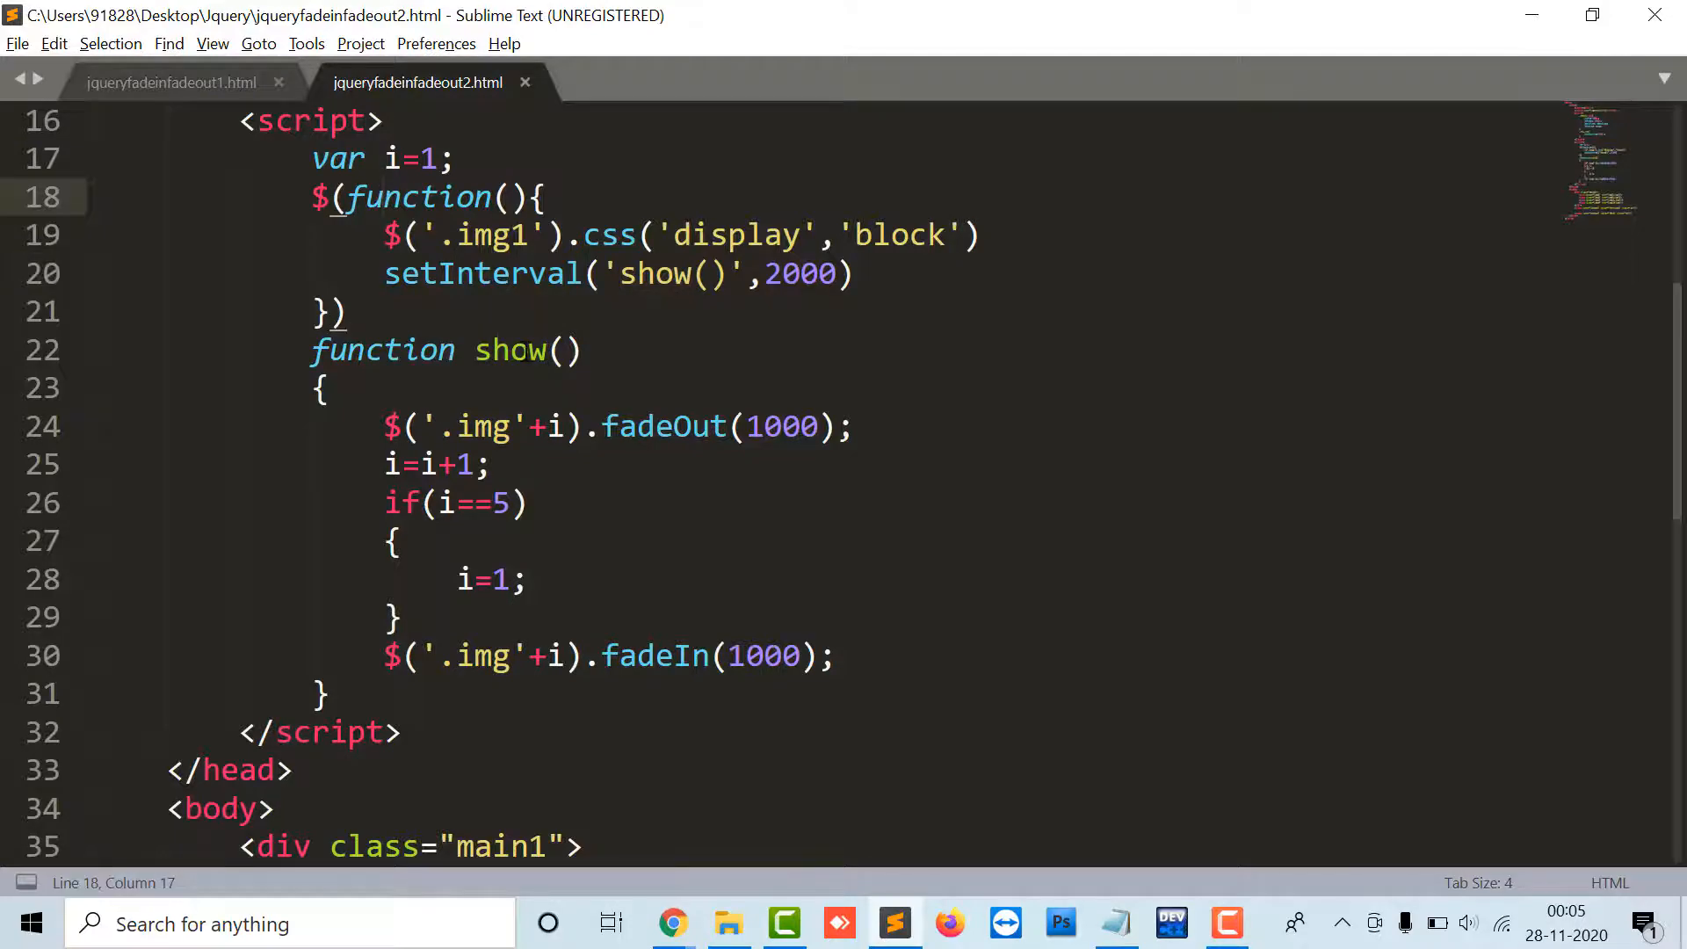
{"action": "scroll", "scroll_direction": "up", "scroll_amount": 3}
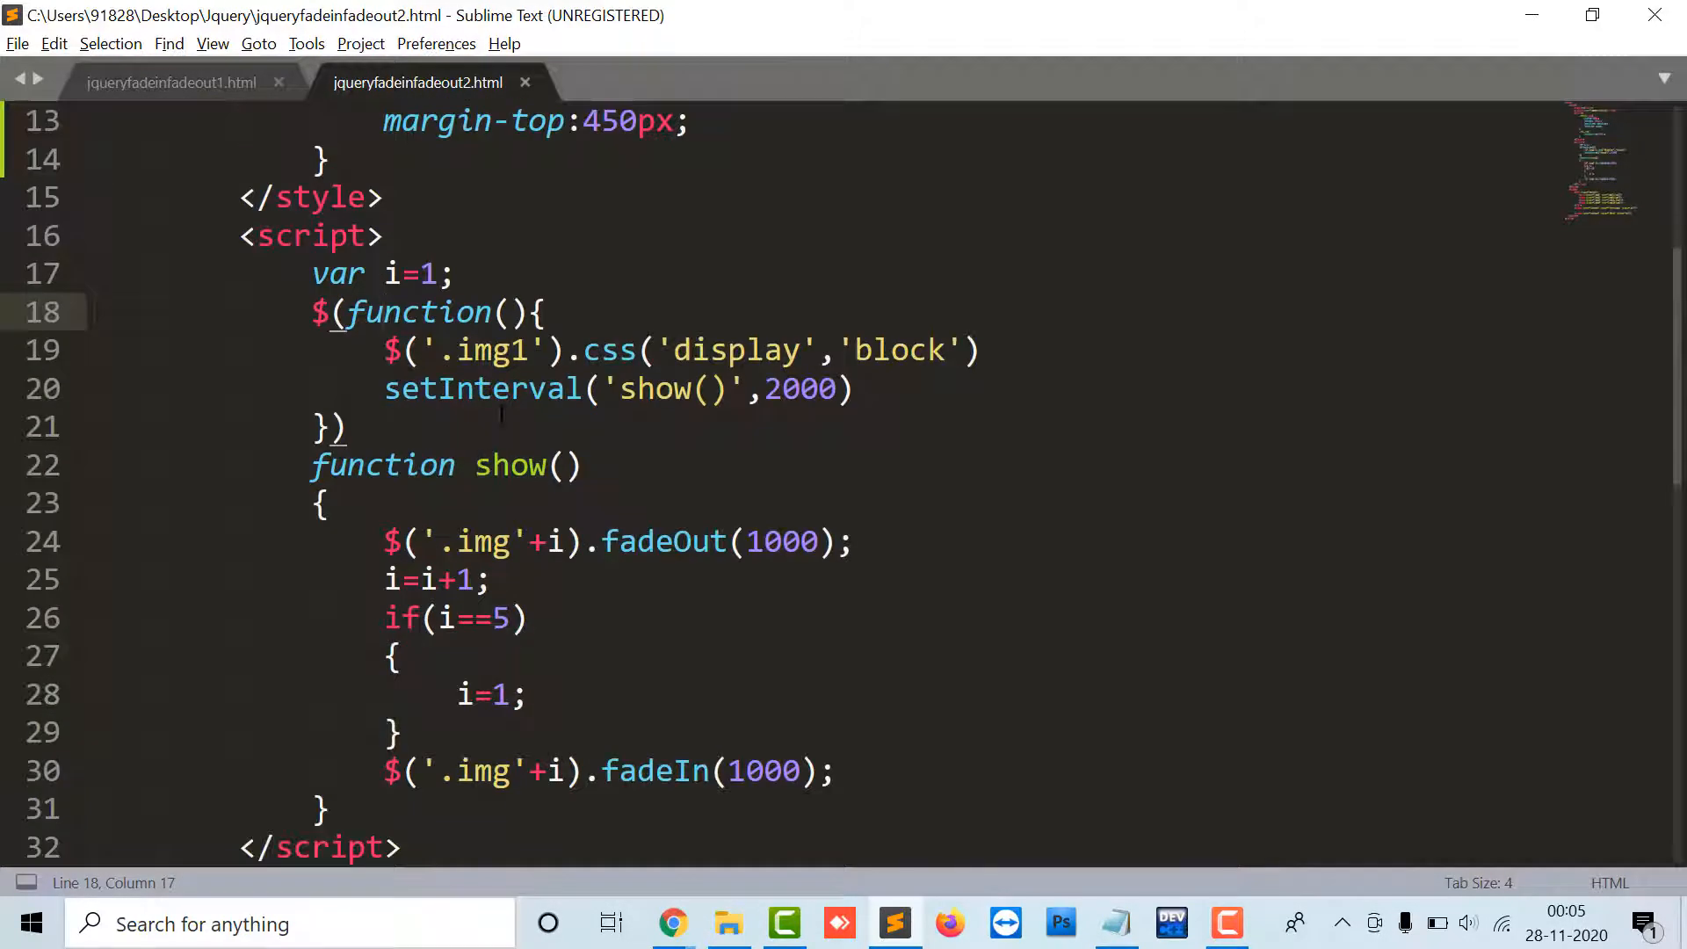
{"action": "double_click", "coordinate": [483, 388]}
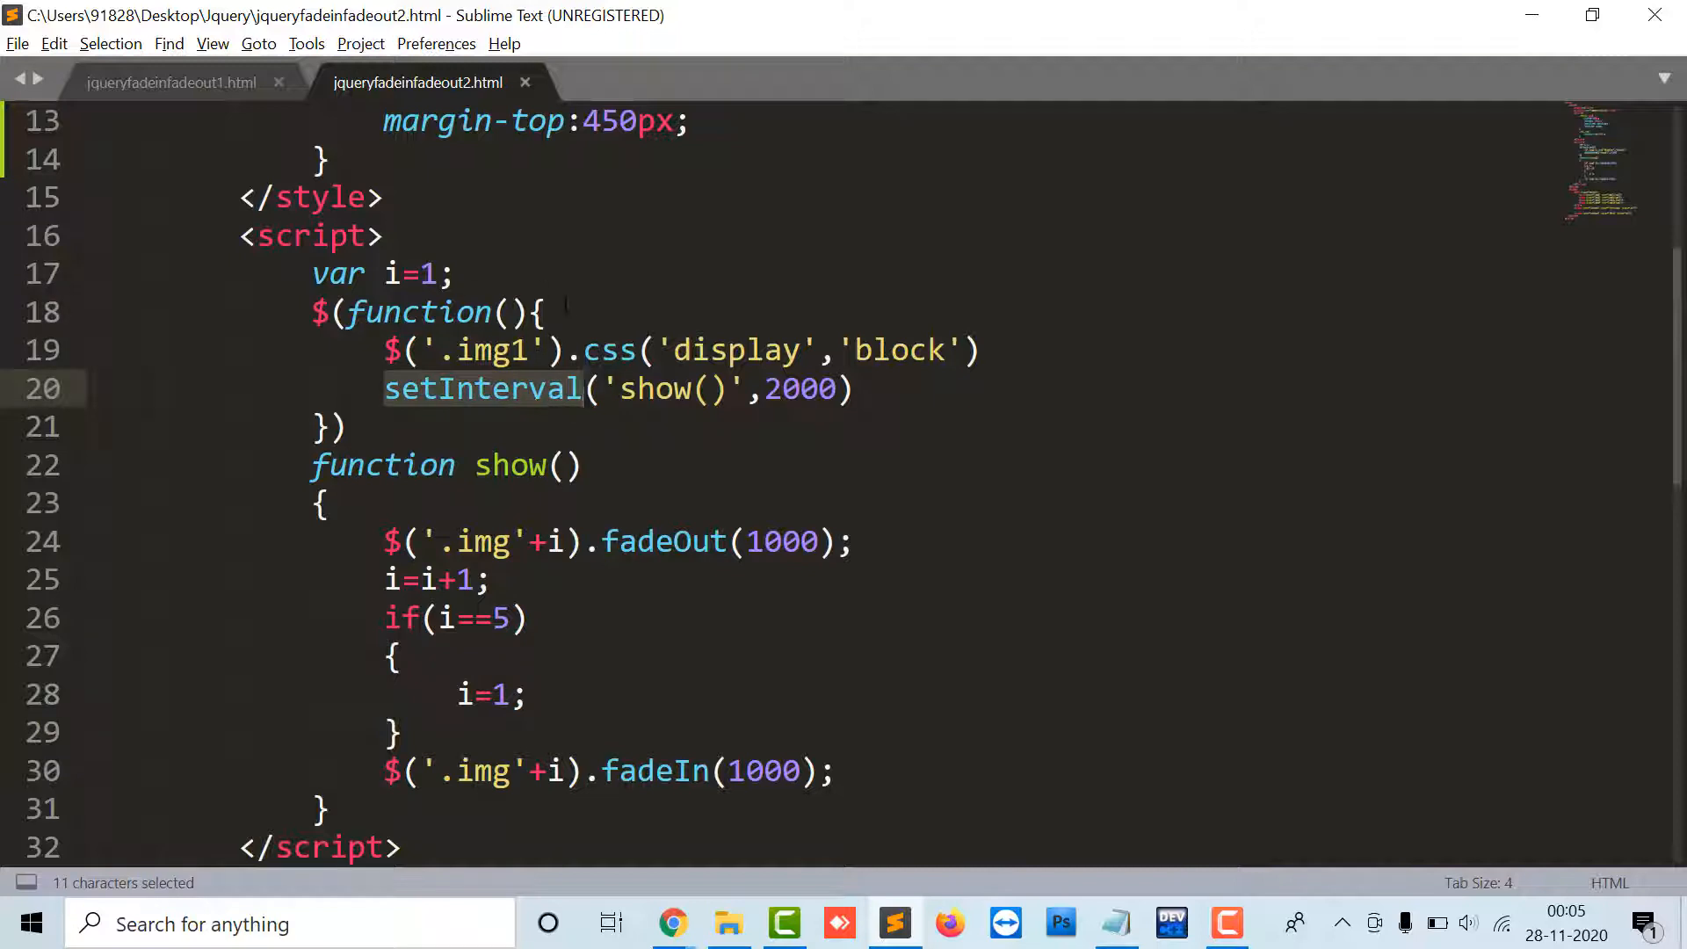
{"action": "left_click", "coordinate": [543, 312]}
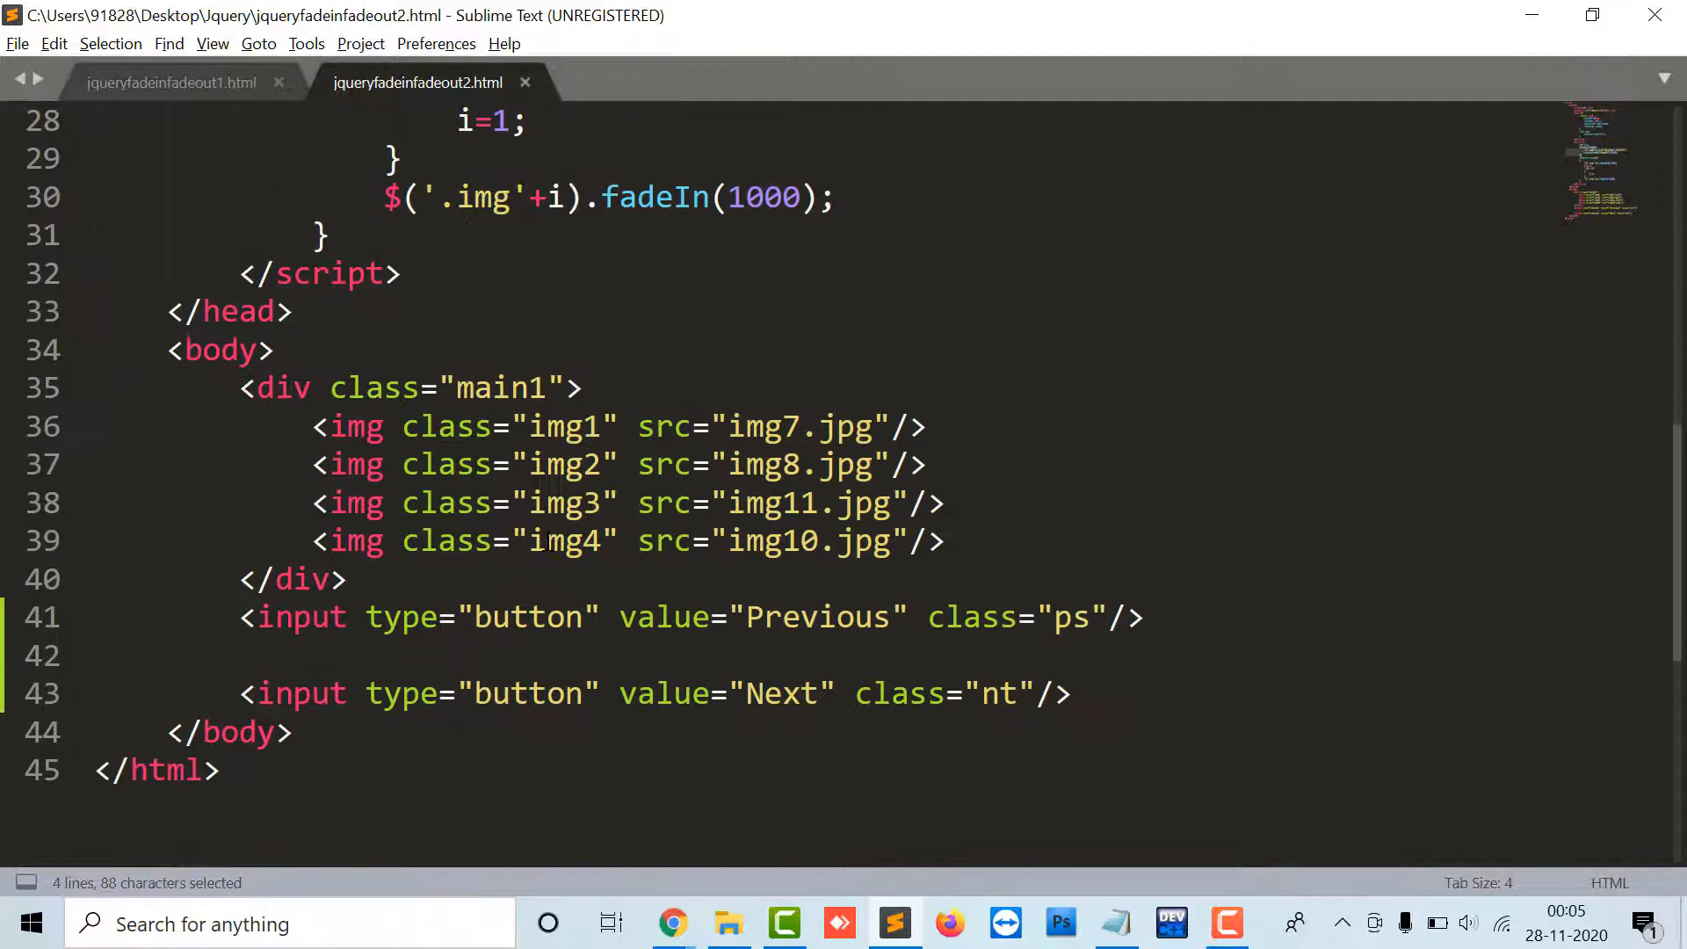
Review the ps and nt button classes and start a new $('.') selector line after setInterval
{"action": "left_click", "coordinate": [981, 617]}
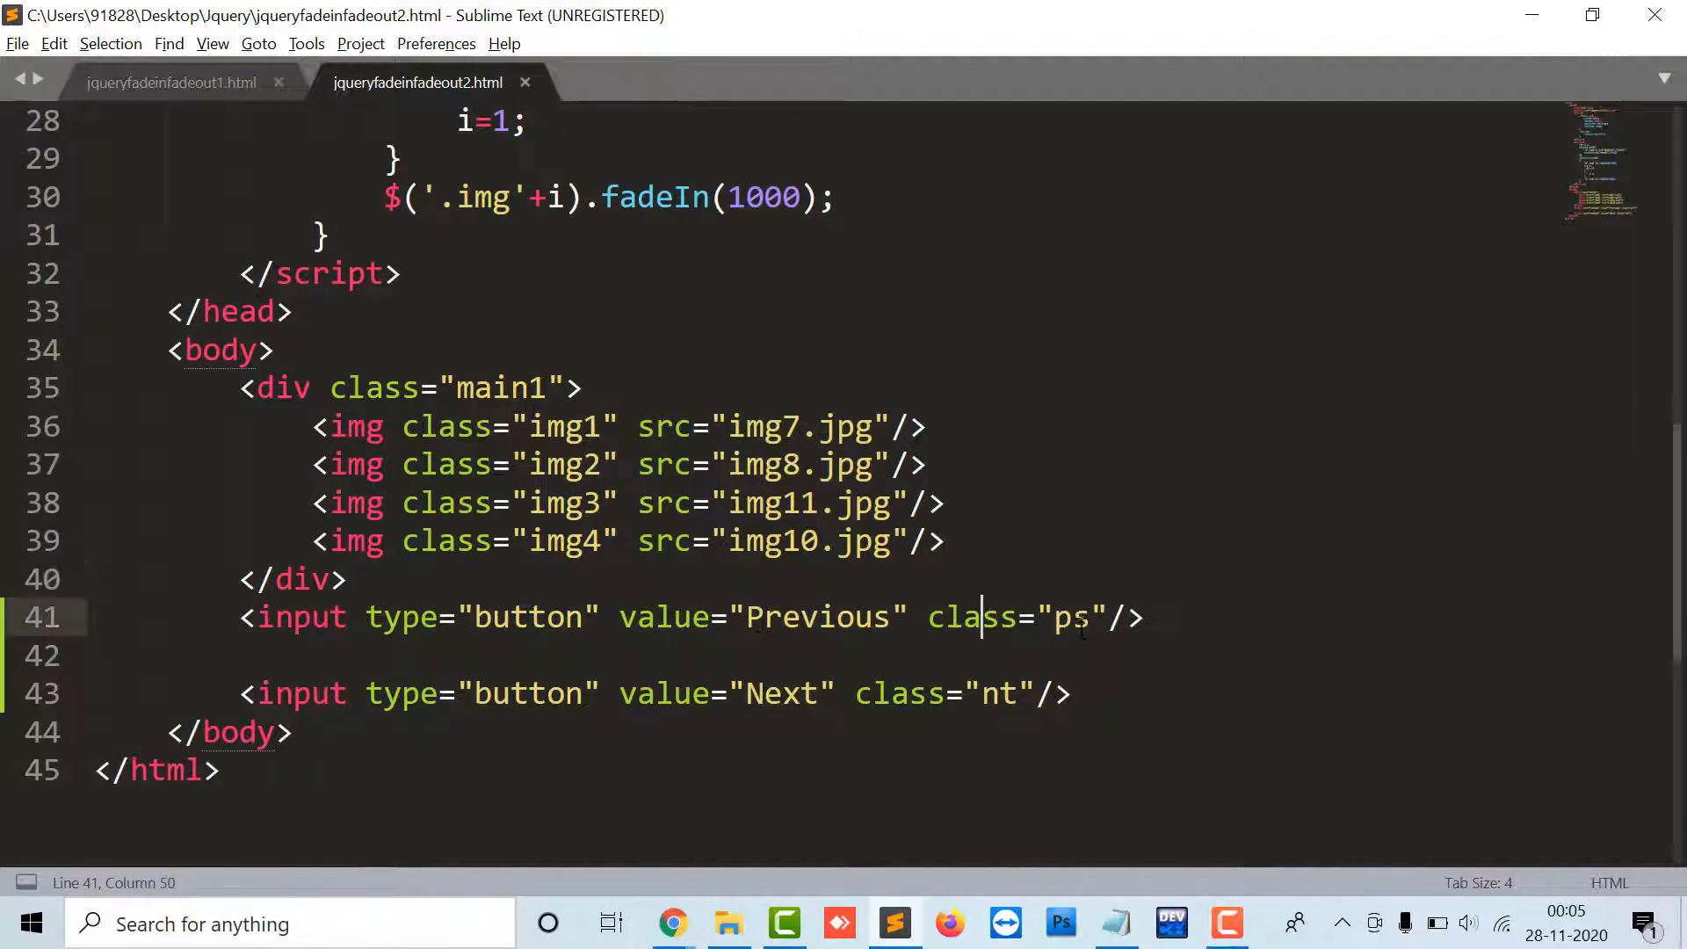
{"action": "double_click", "coordinate": [998, 694]}
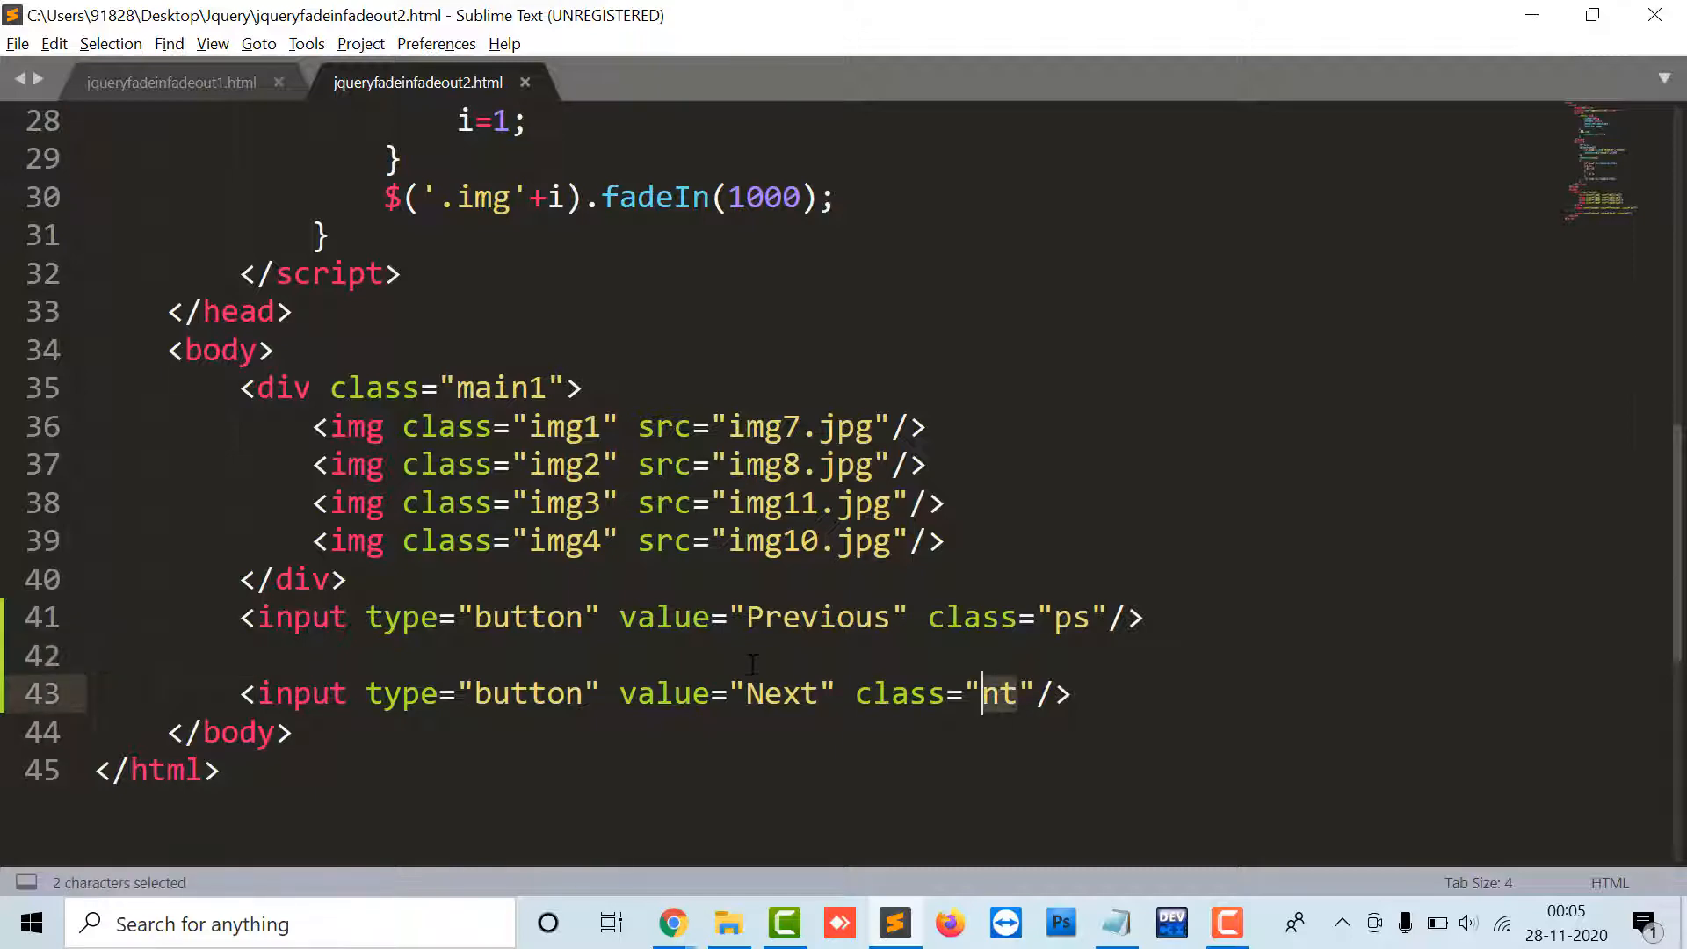
{"action": "scroll", "scroll_direction": "up", "scroll_amount": 3}
{"action": "type", "text": "$('."}
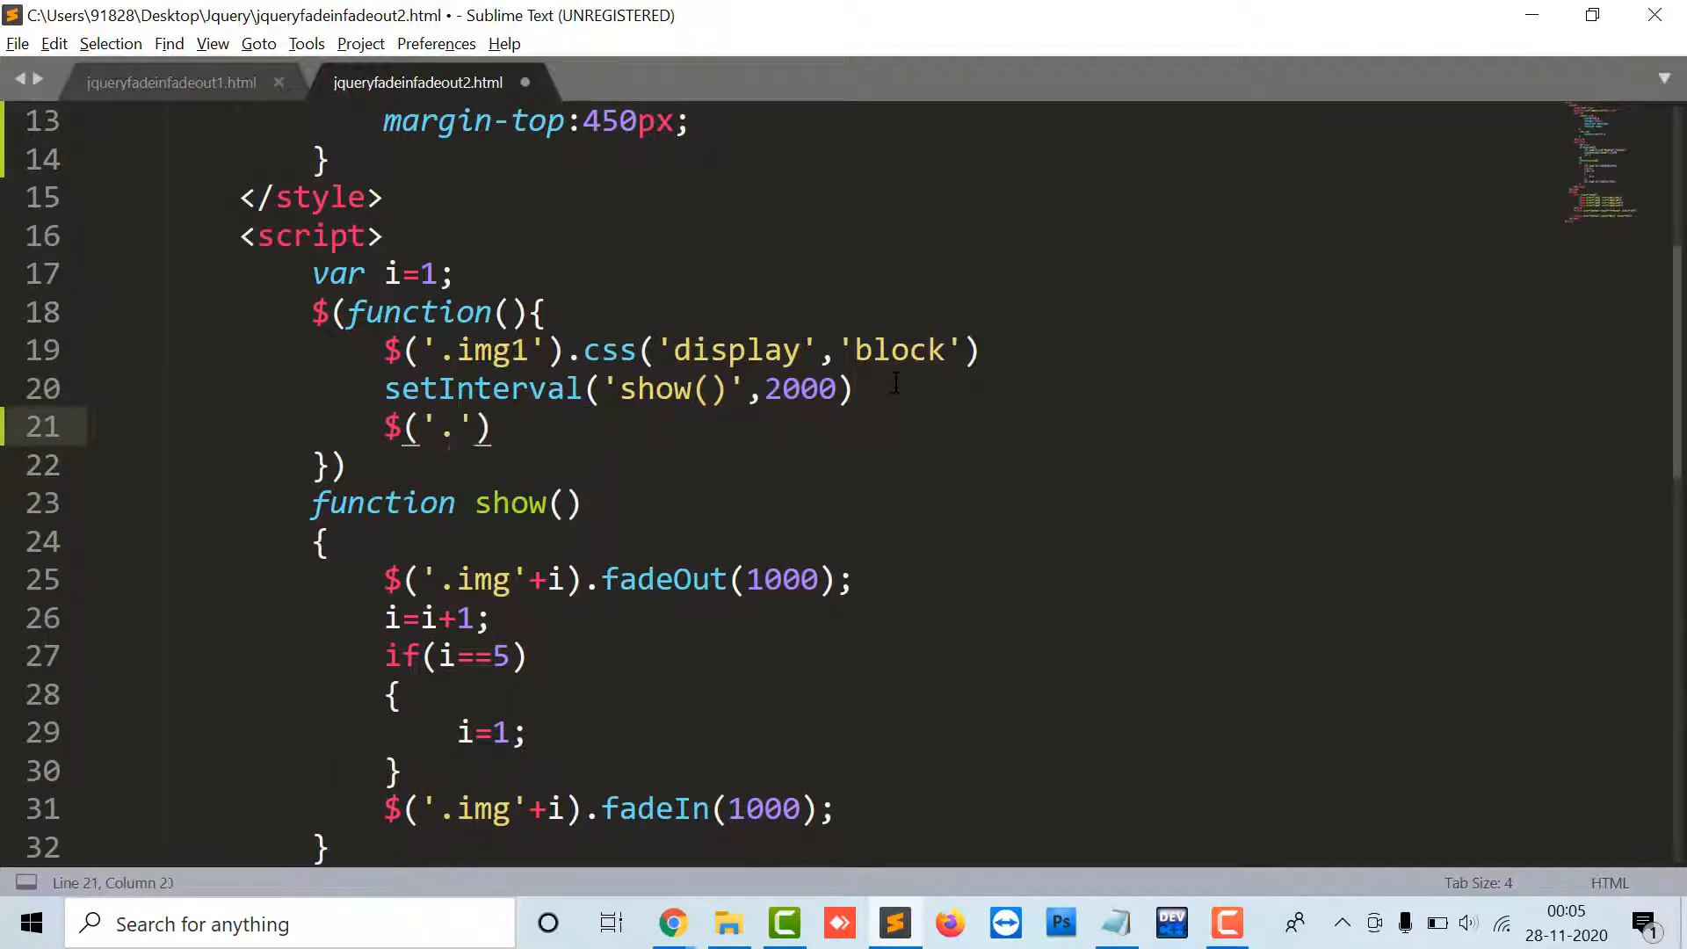
Write a $('.nt').click(function(){…}) handler holding the fade logic and change the interval to 20000
{"action": "type", "text": "nt')."}
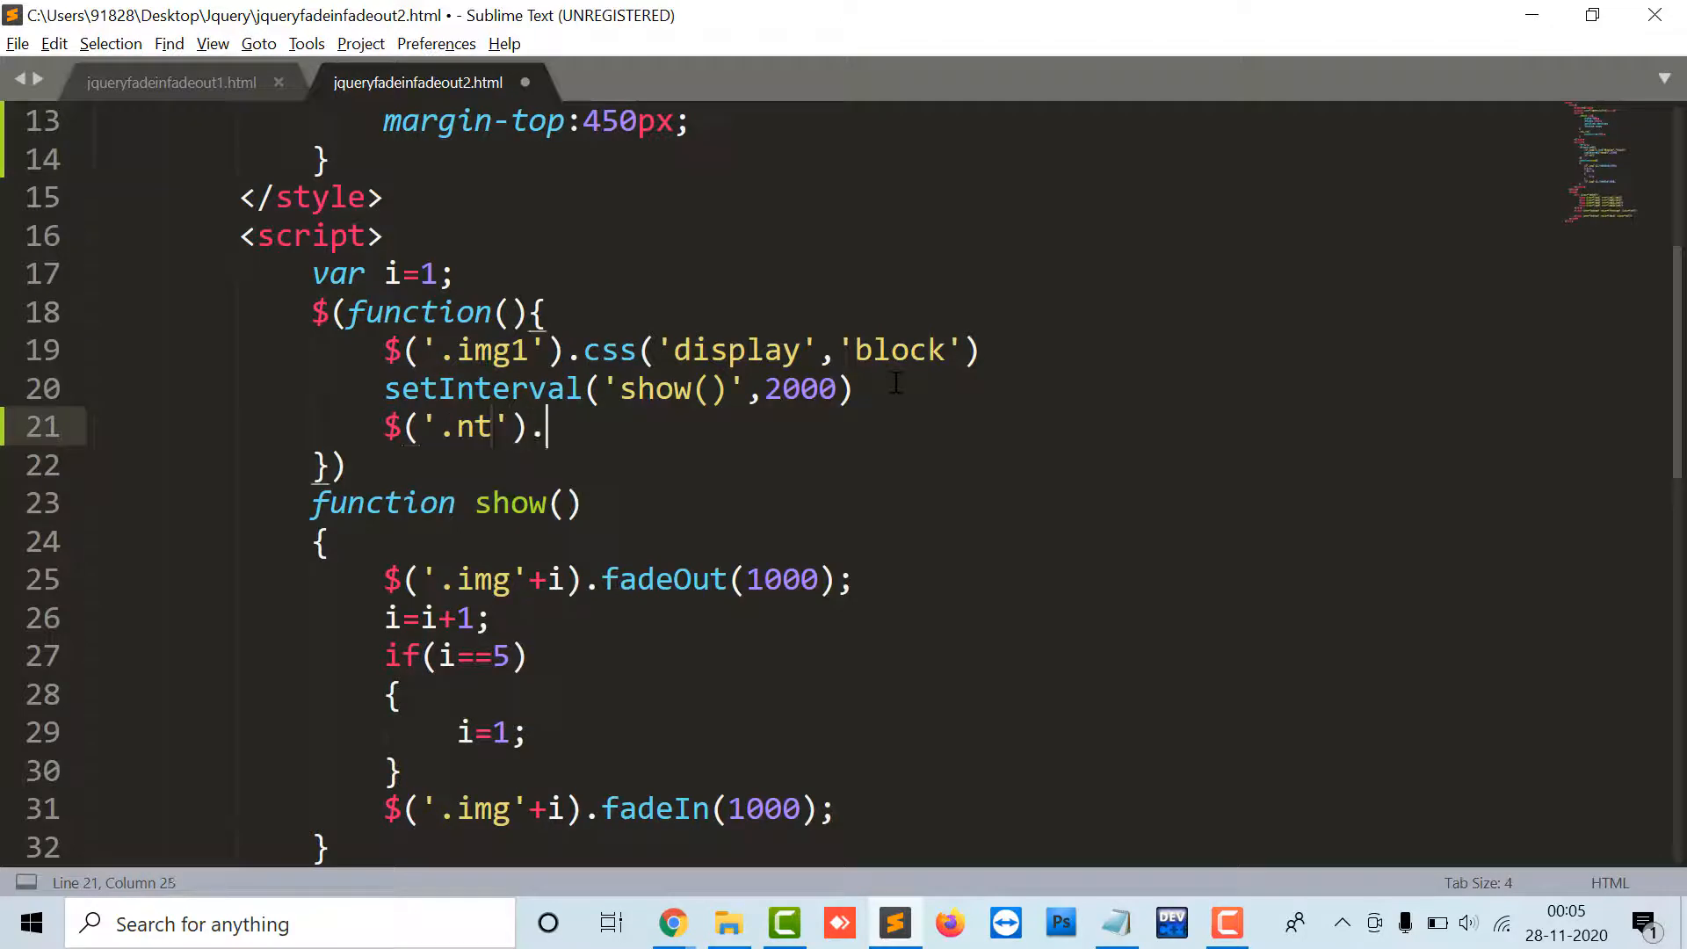
{"action": "type", "text": "click(function(){"}
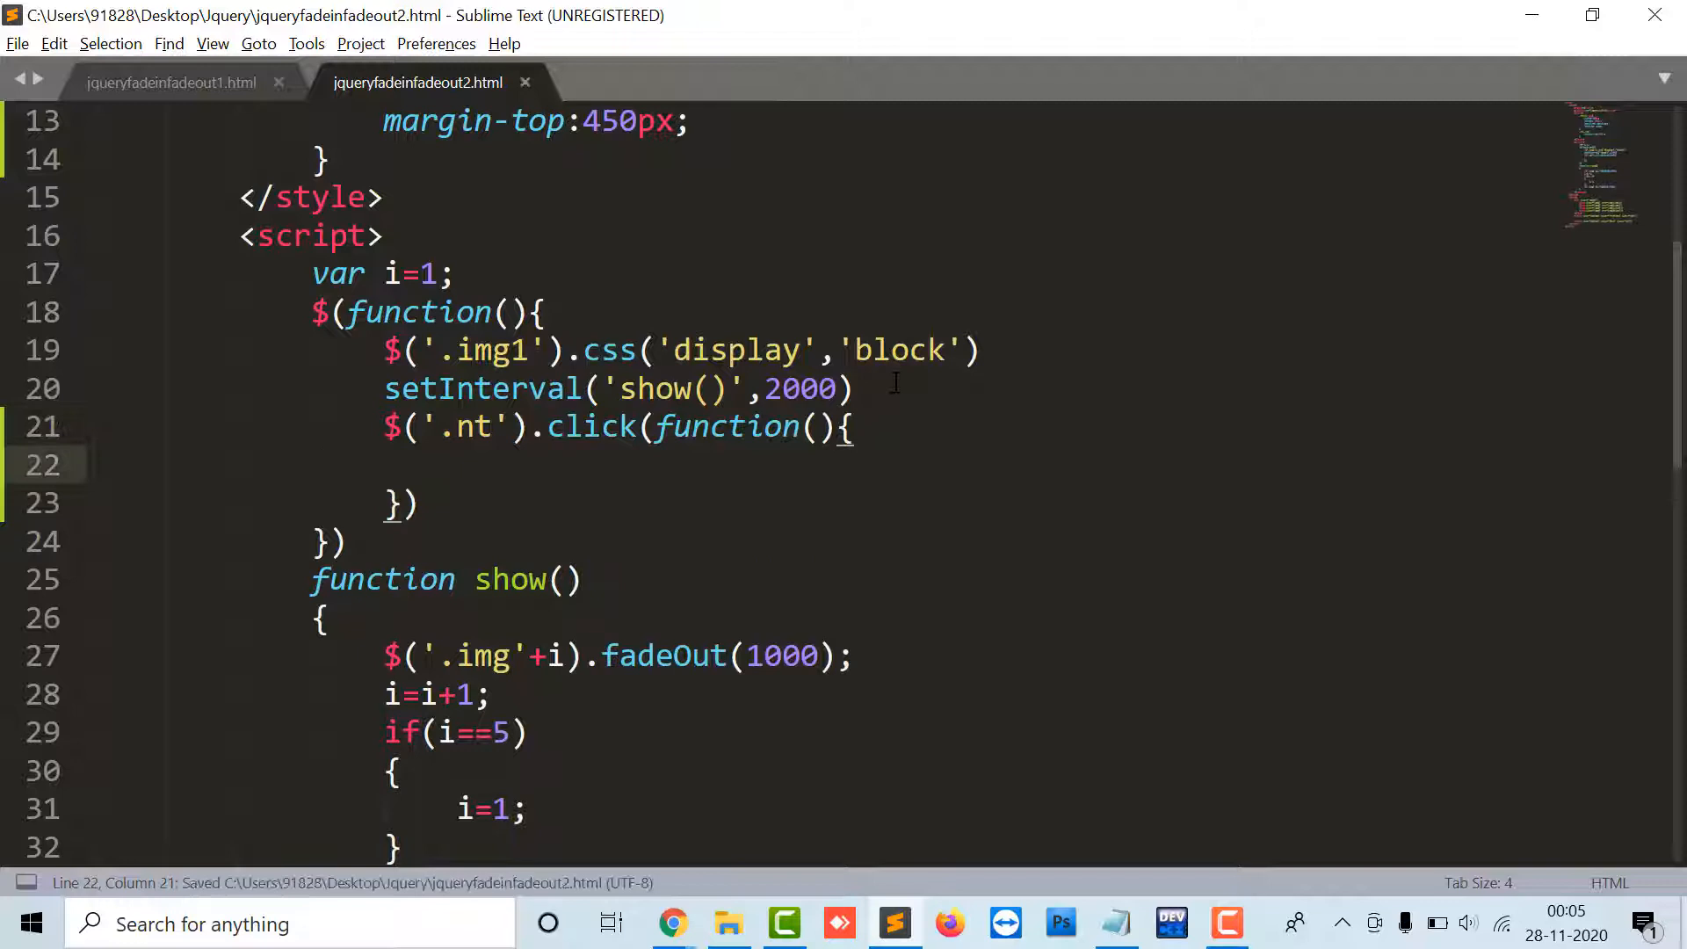
{"action": "scroll", "scroll_direction": "down", "scroll_amount": 3}
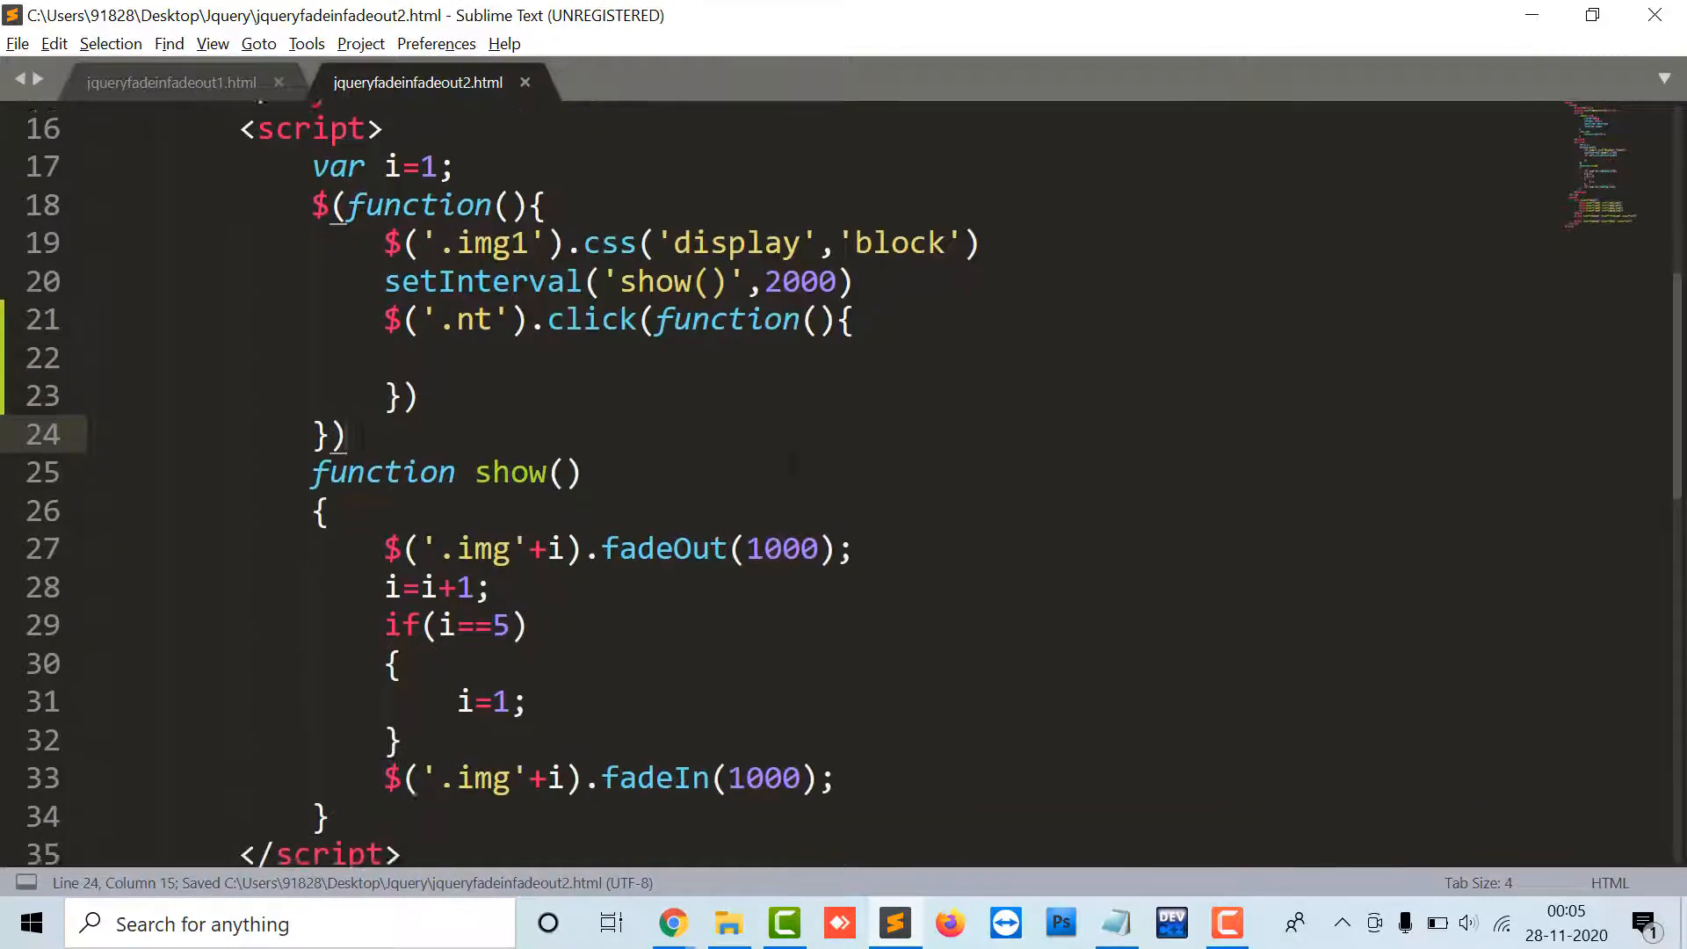
{"action": "left_click", "coordinate": [456, 349]}
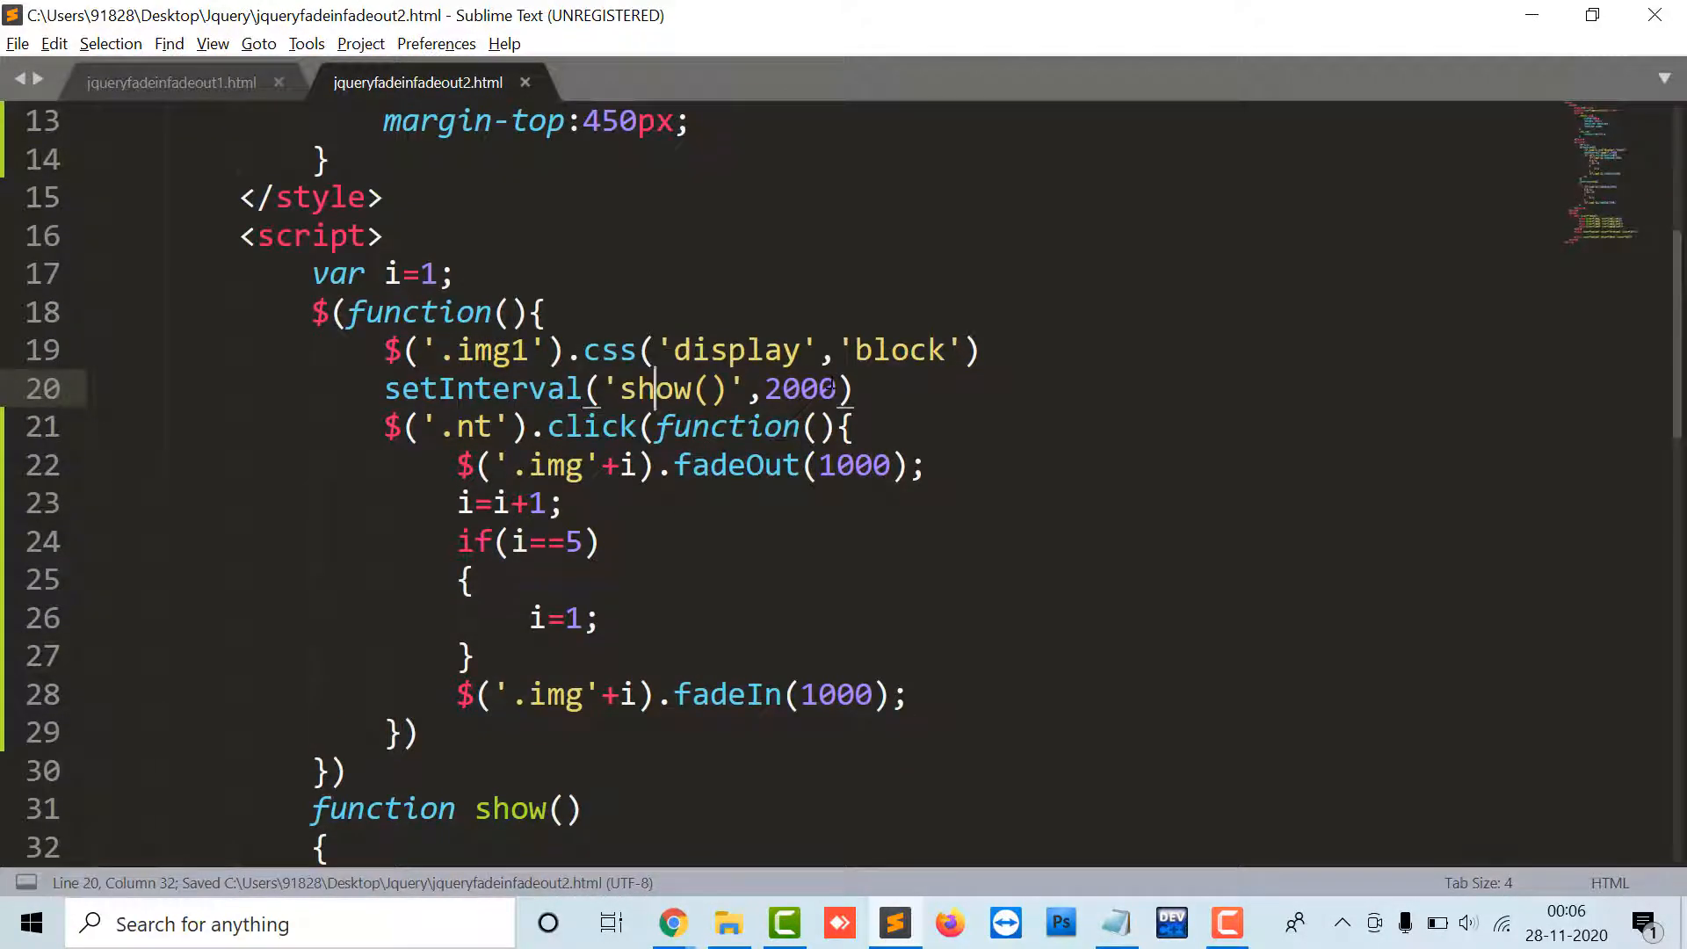
{"action": "type", "text": "0"}
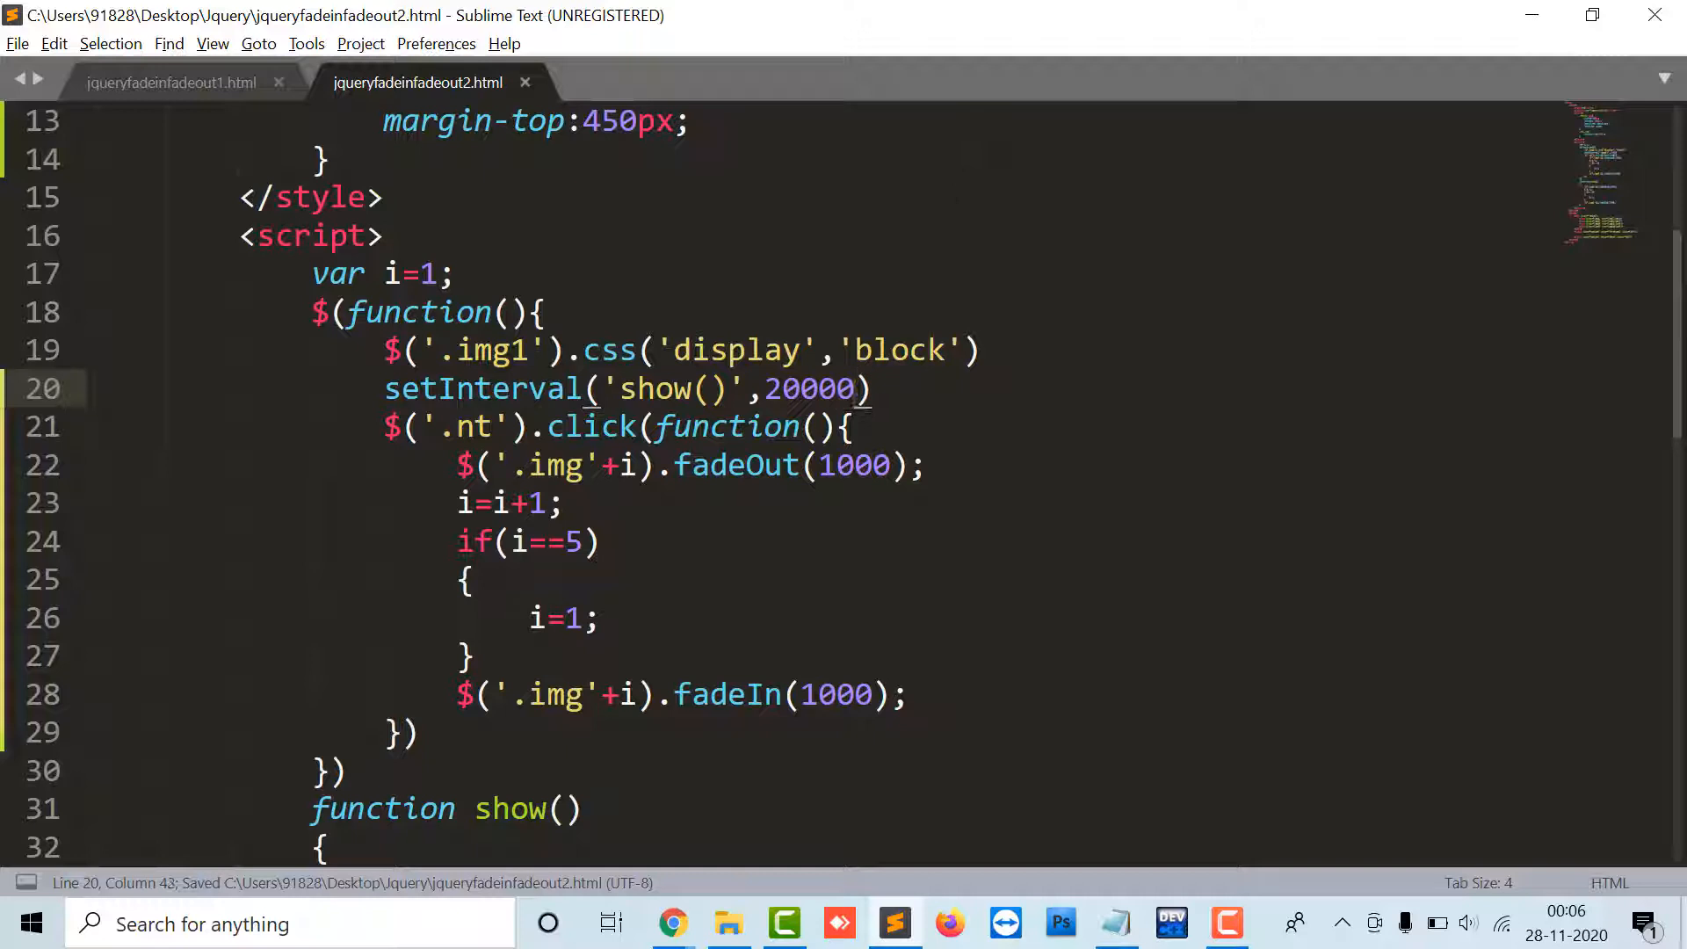
{"action": "right_click", "coordinate": [807, 389]}
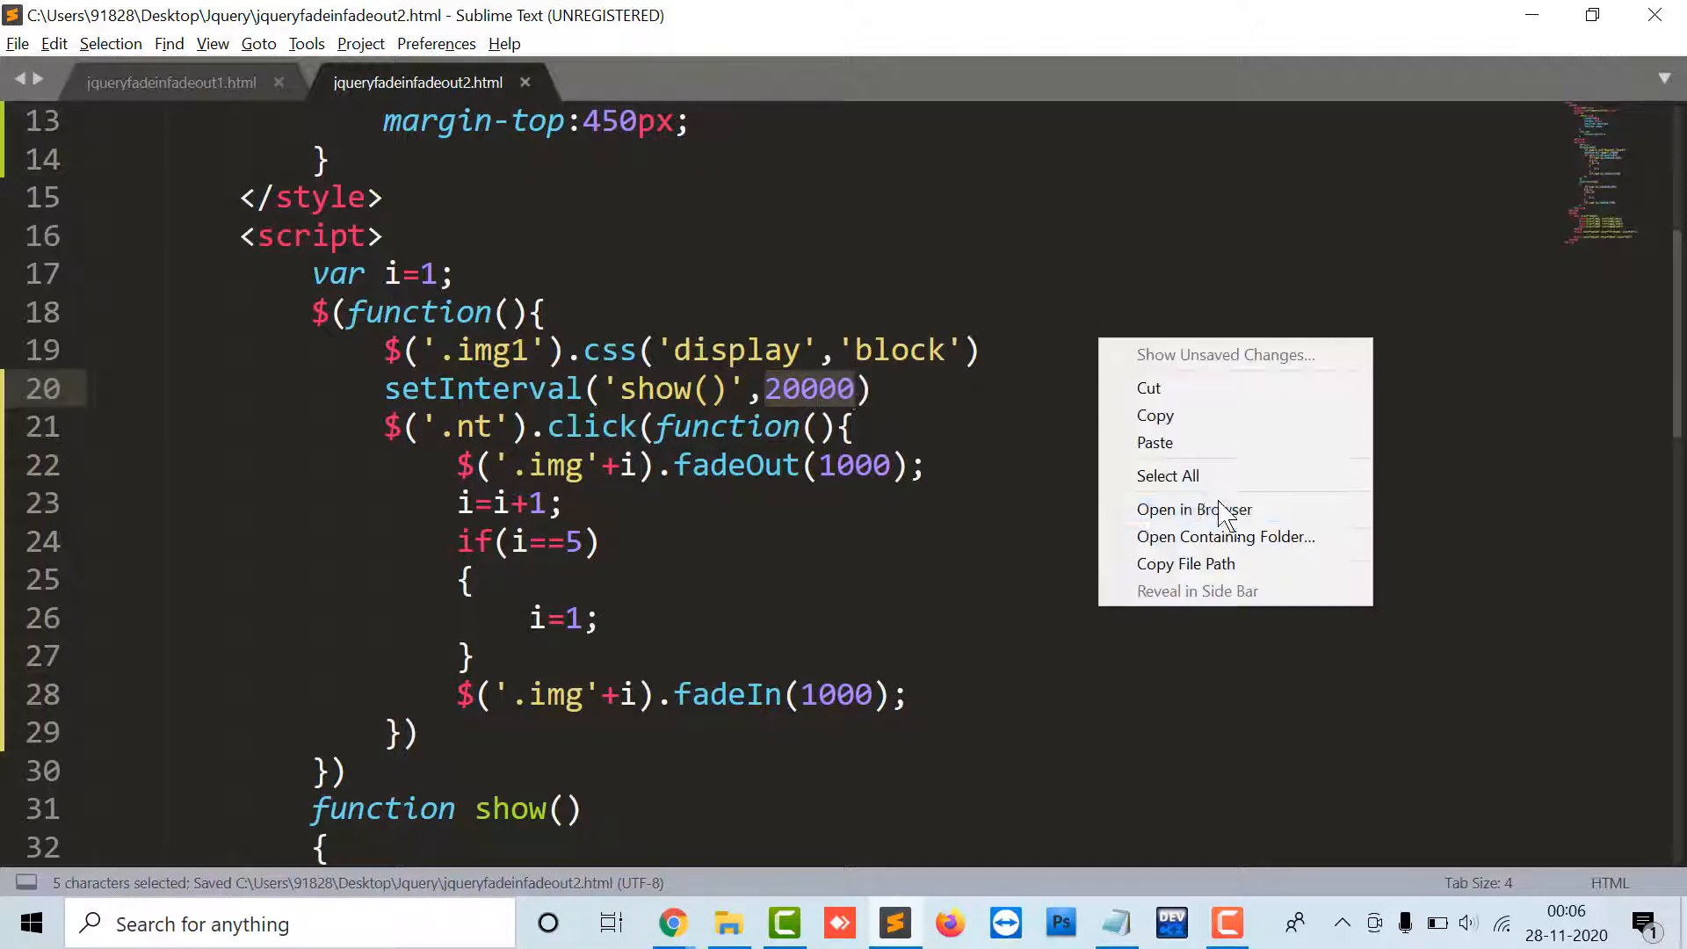
Open the page in Chrome and use Next twice to fade through flower images, then return to the editor
{"action": "left_click", "coordinate": [1193, 508]}
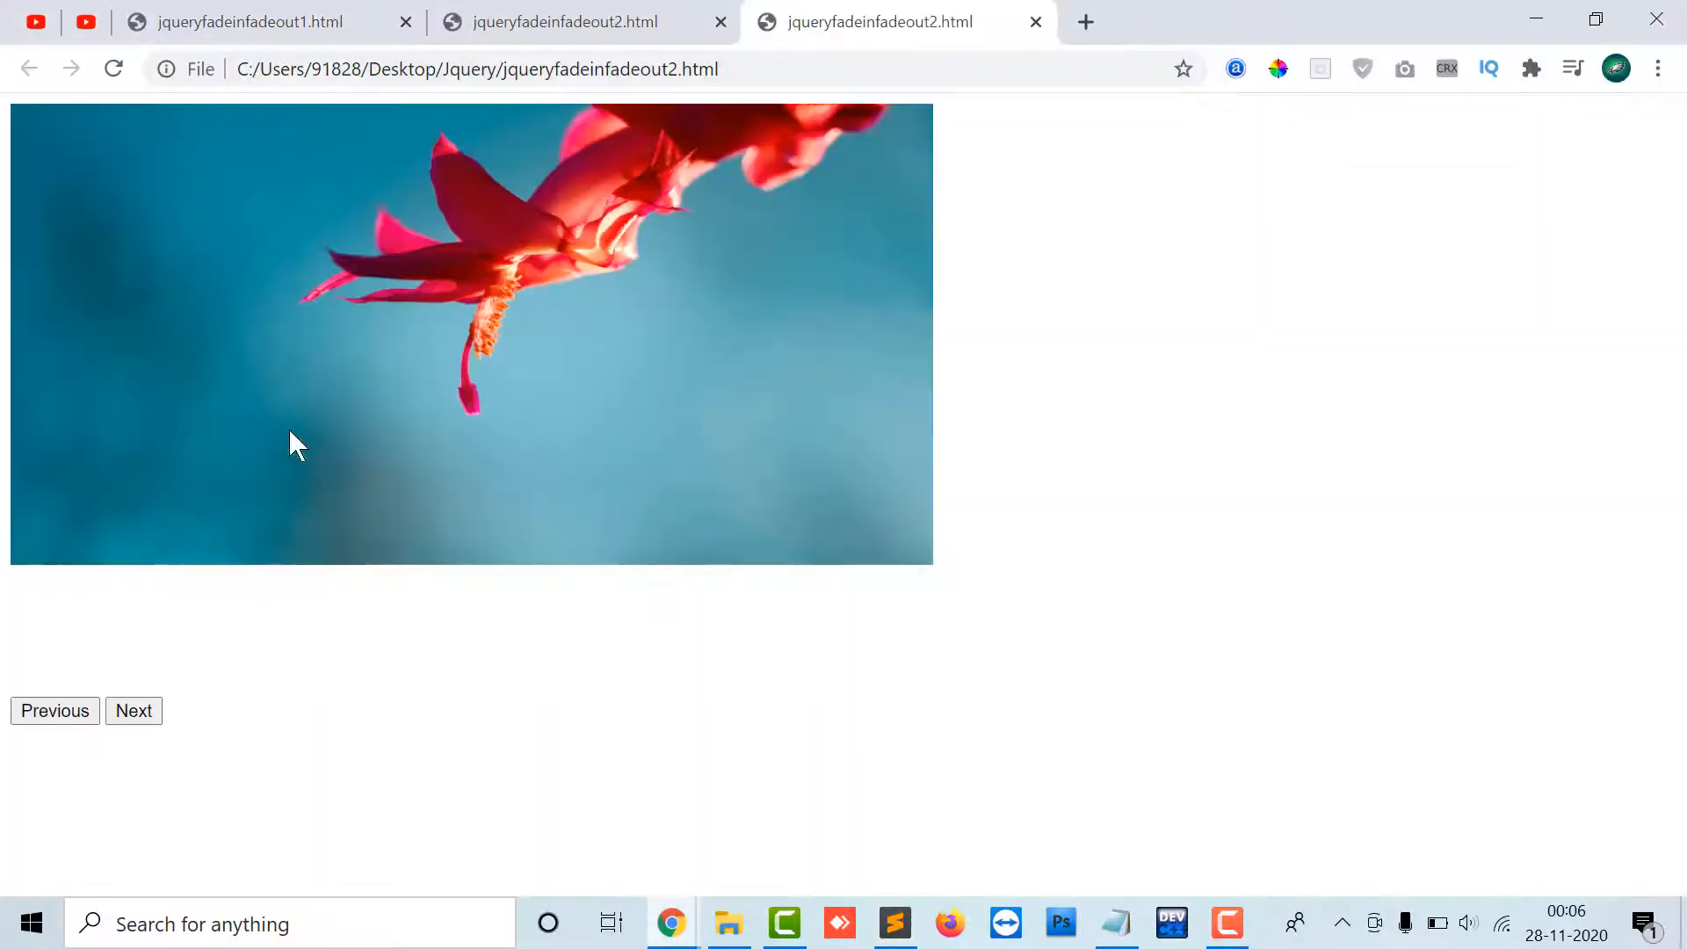
{"action": "left_click", "coordinate": [134, 709]}
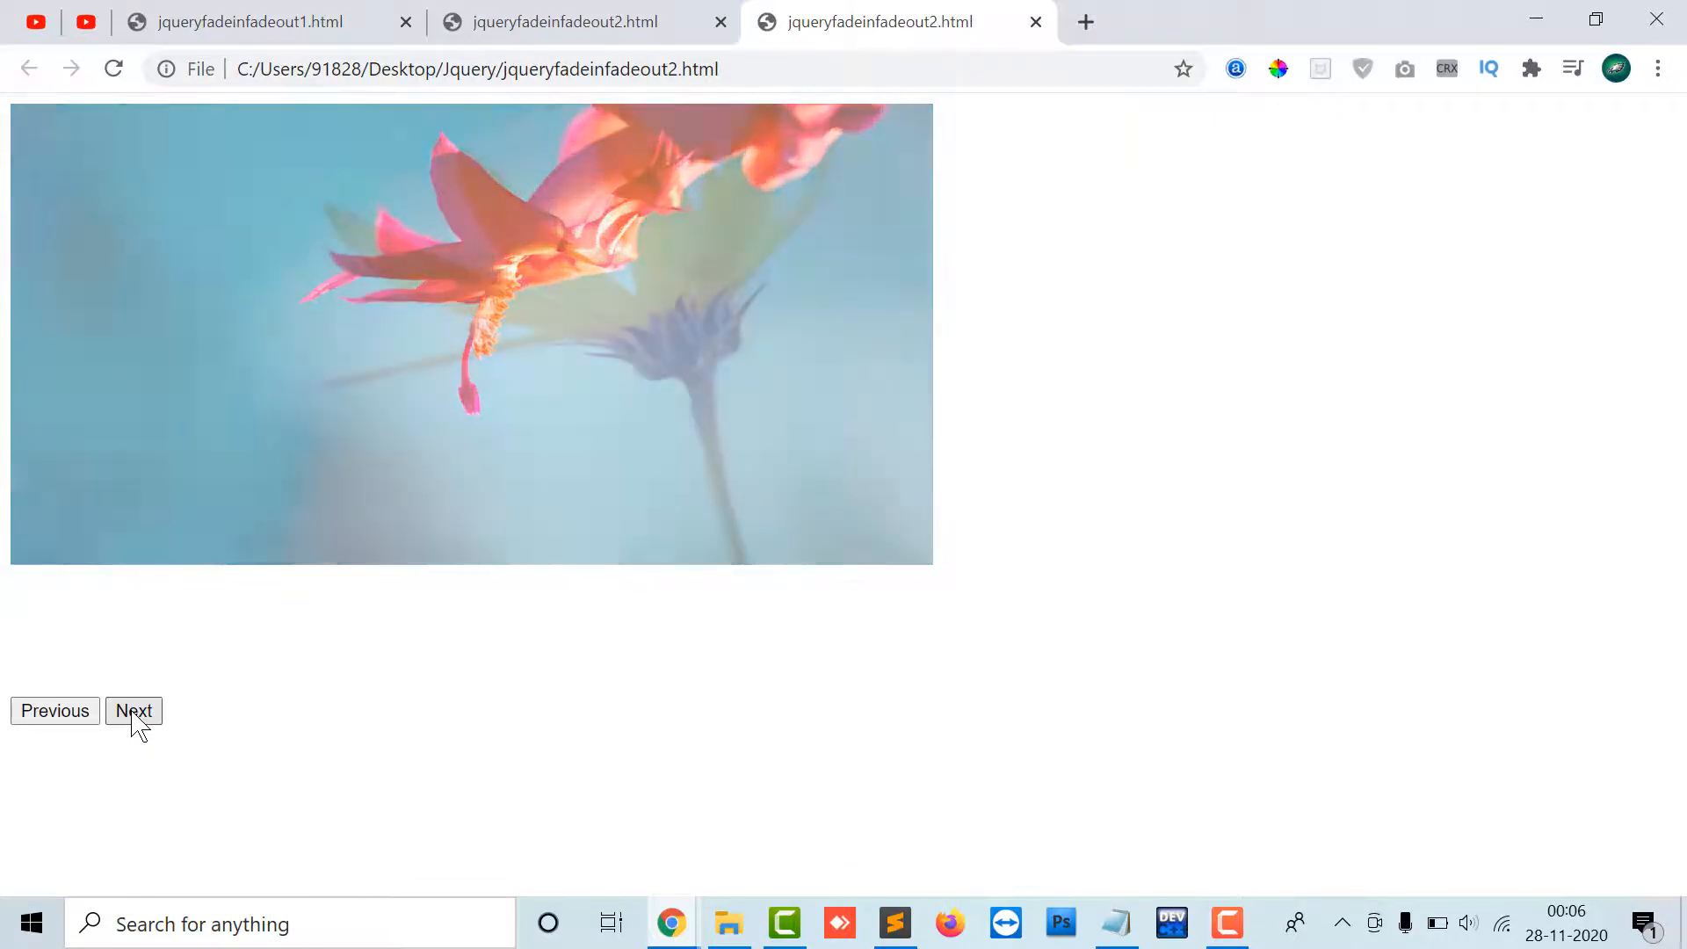
{"action": "left_click", "coordinate": [133, 710]}
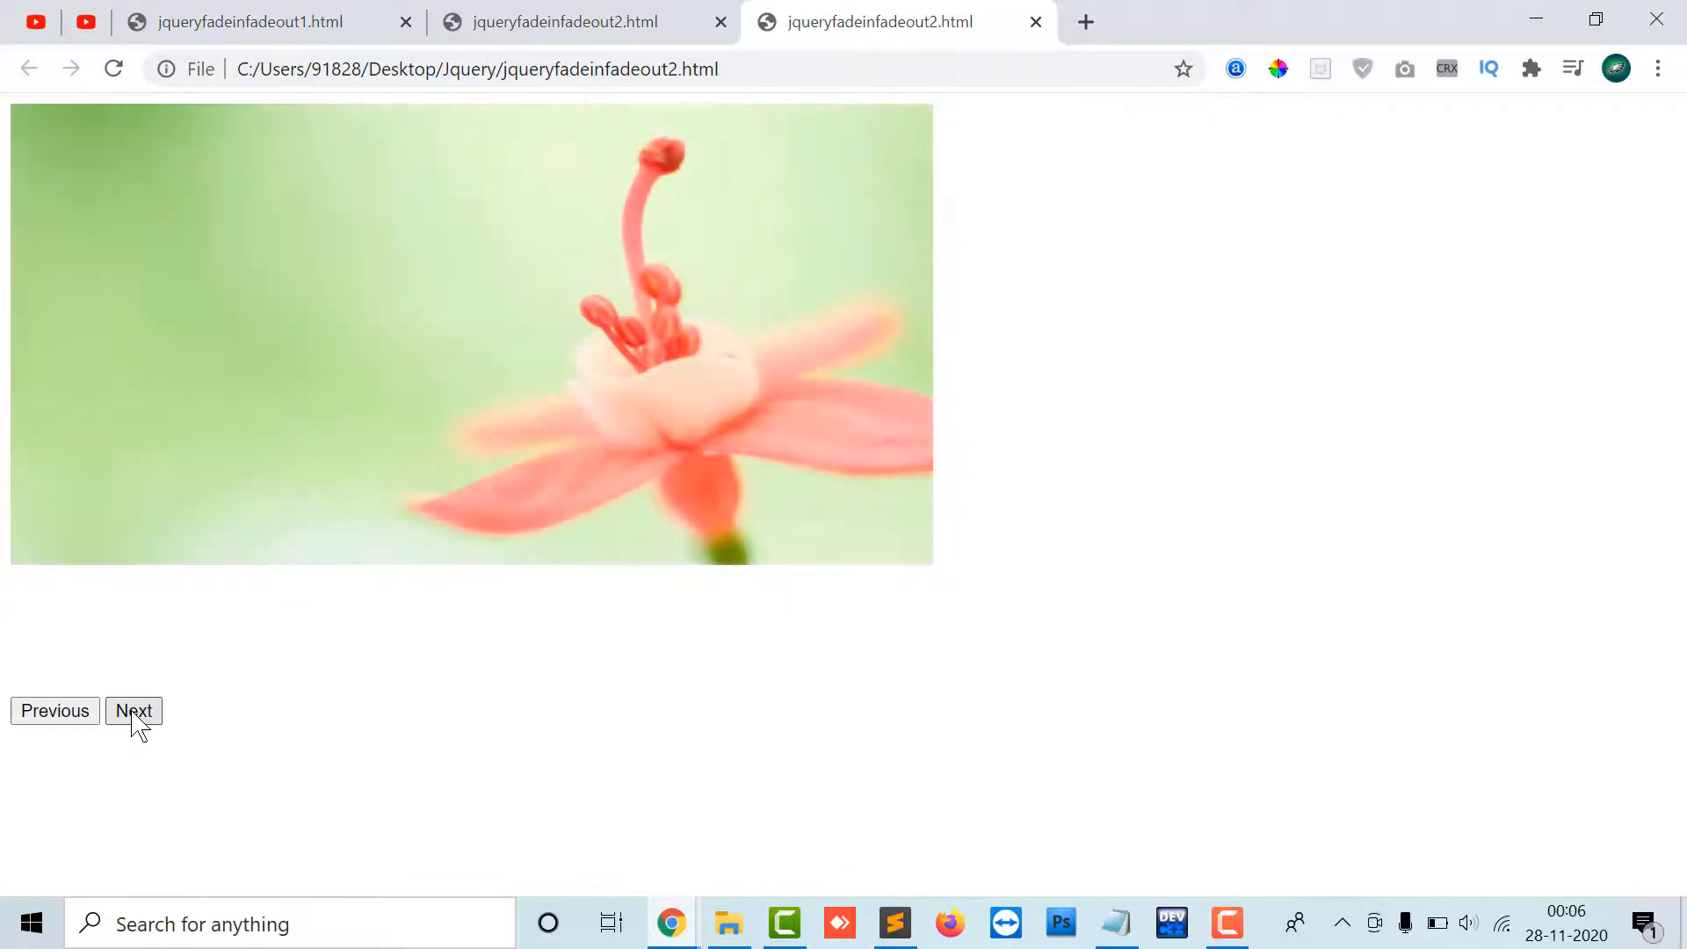
{"action": "left_click", "coordinate": [893, 924]}
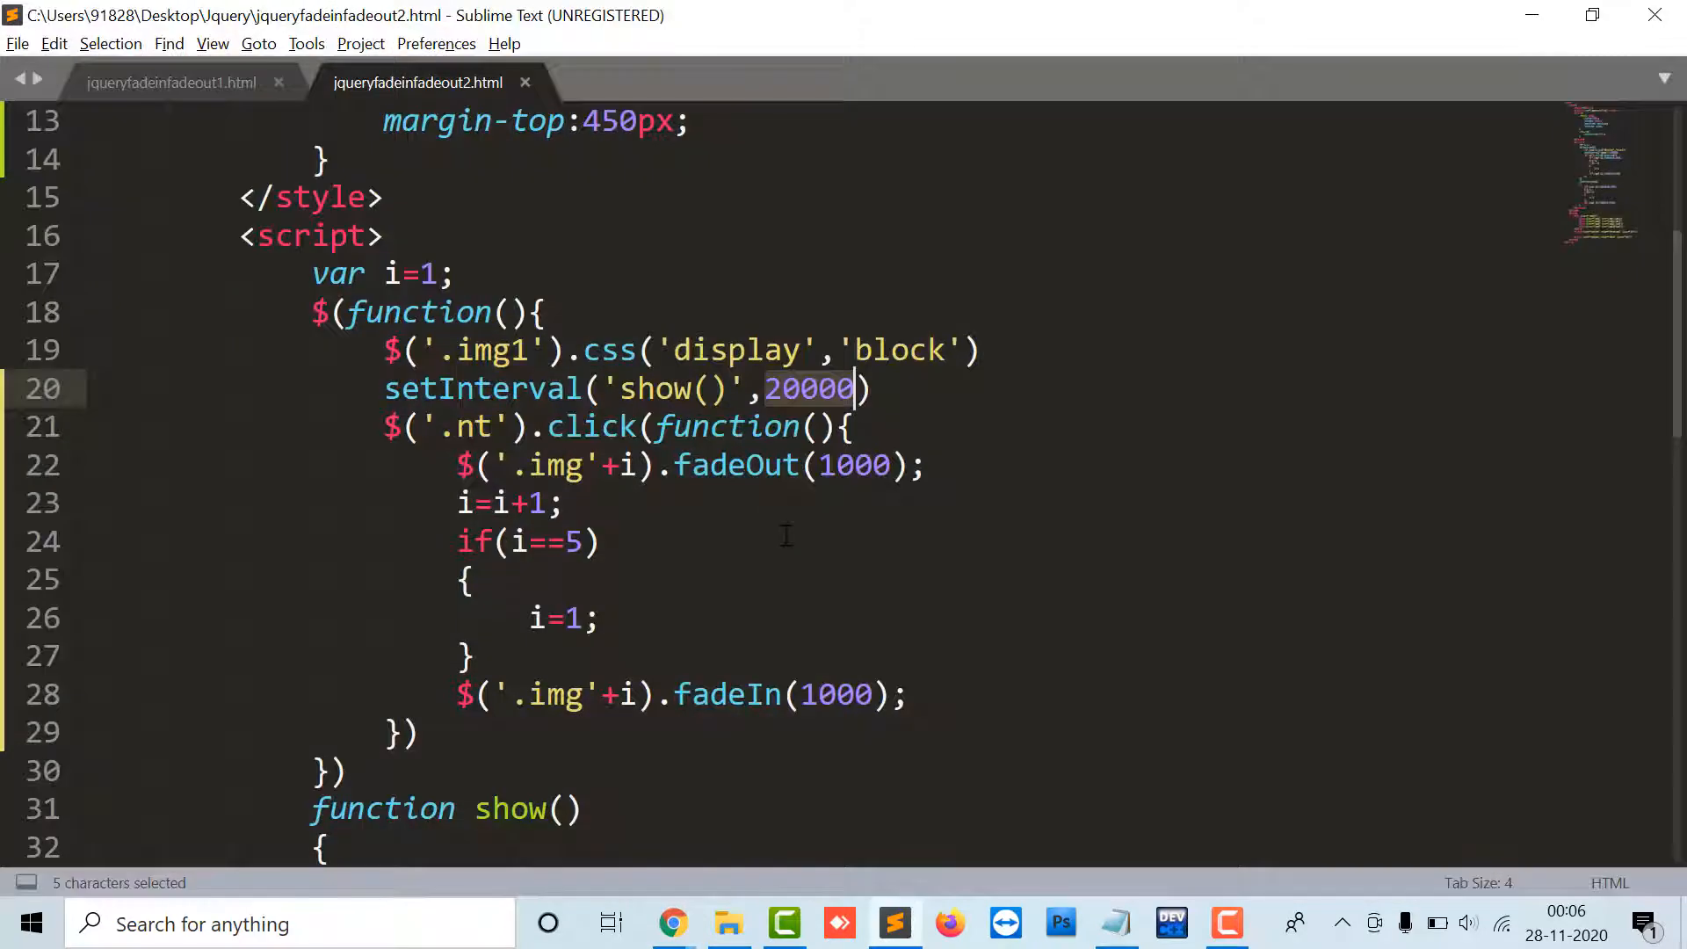
Write a $('.ps').click(function()) handler with the fade logic and the counter line i=i-1
{"action": "scroll", "scroll_direction": "down", "scroll_amount": 3}
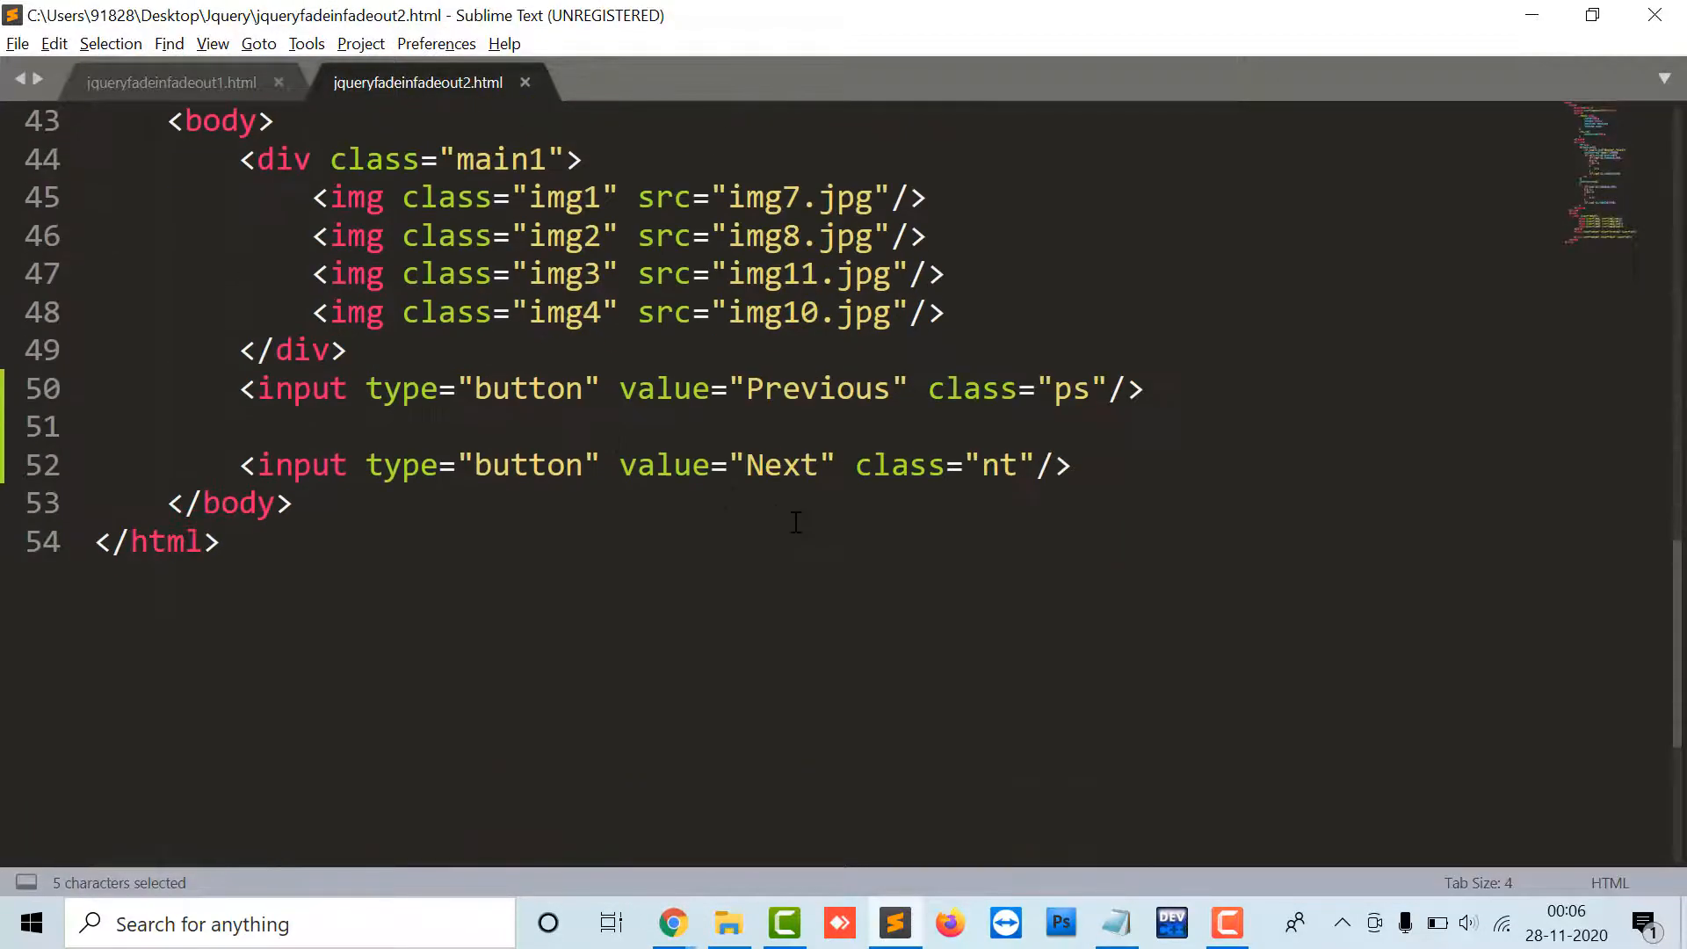
{"action": "scroll", "scroll_direction": "up", "scroll_amount": 3}
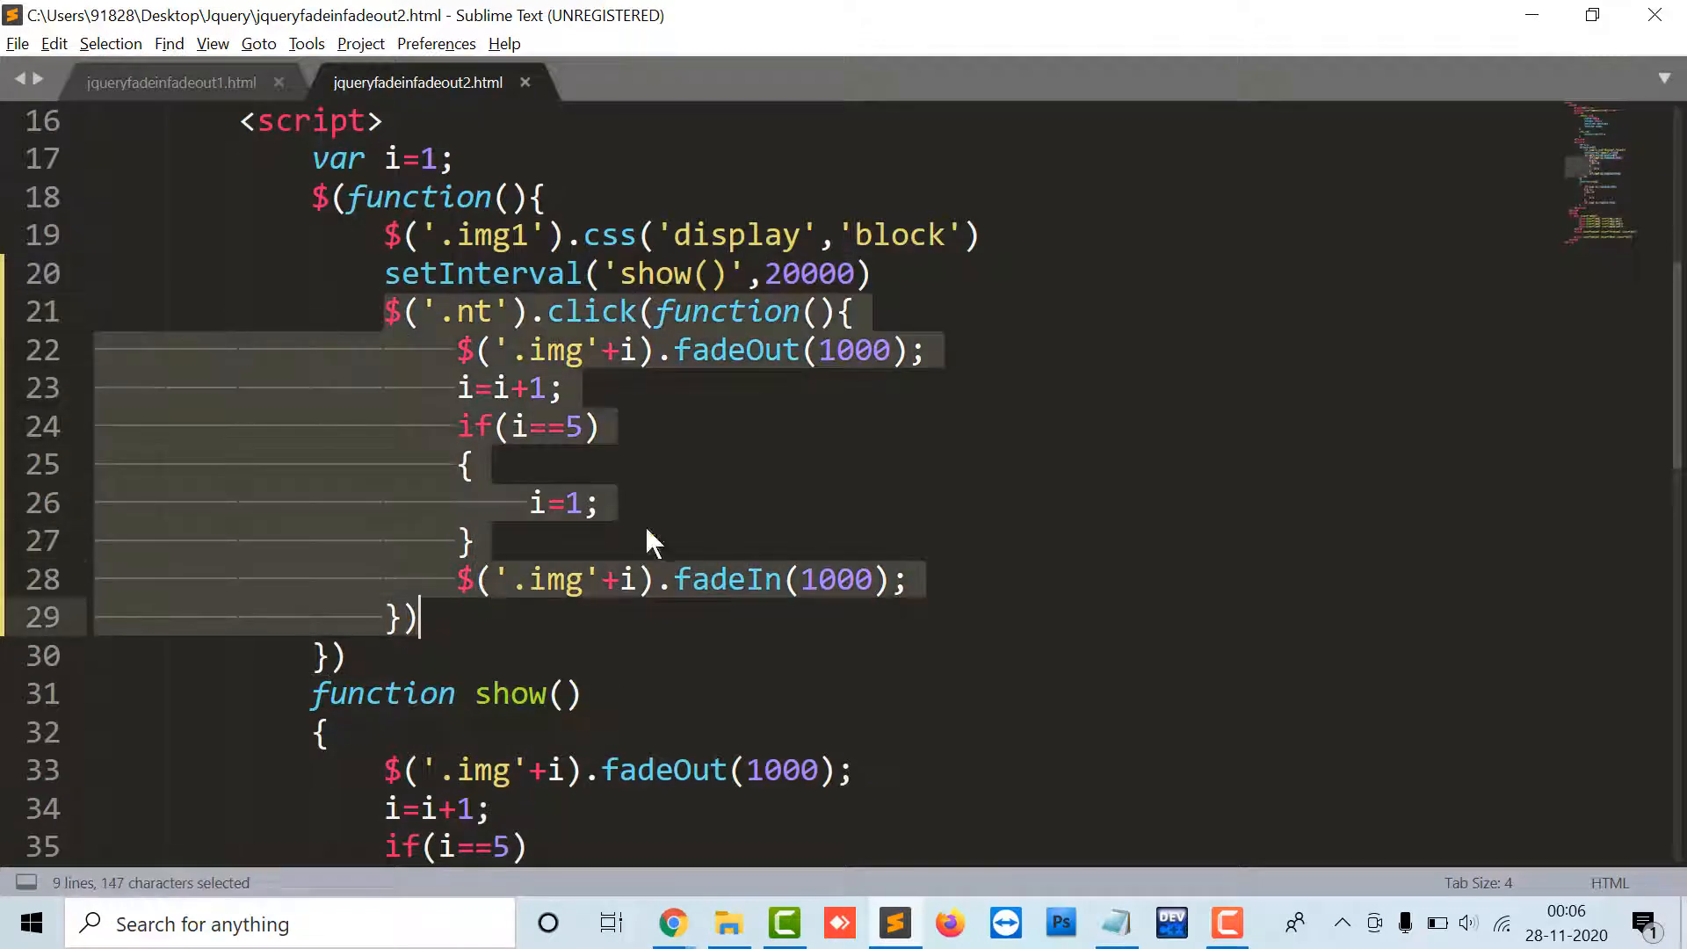
{"action": "scroll", "scroll_direction": "down", "scroll_amount": 3}
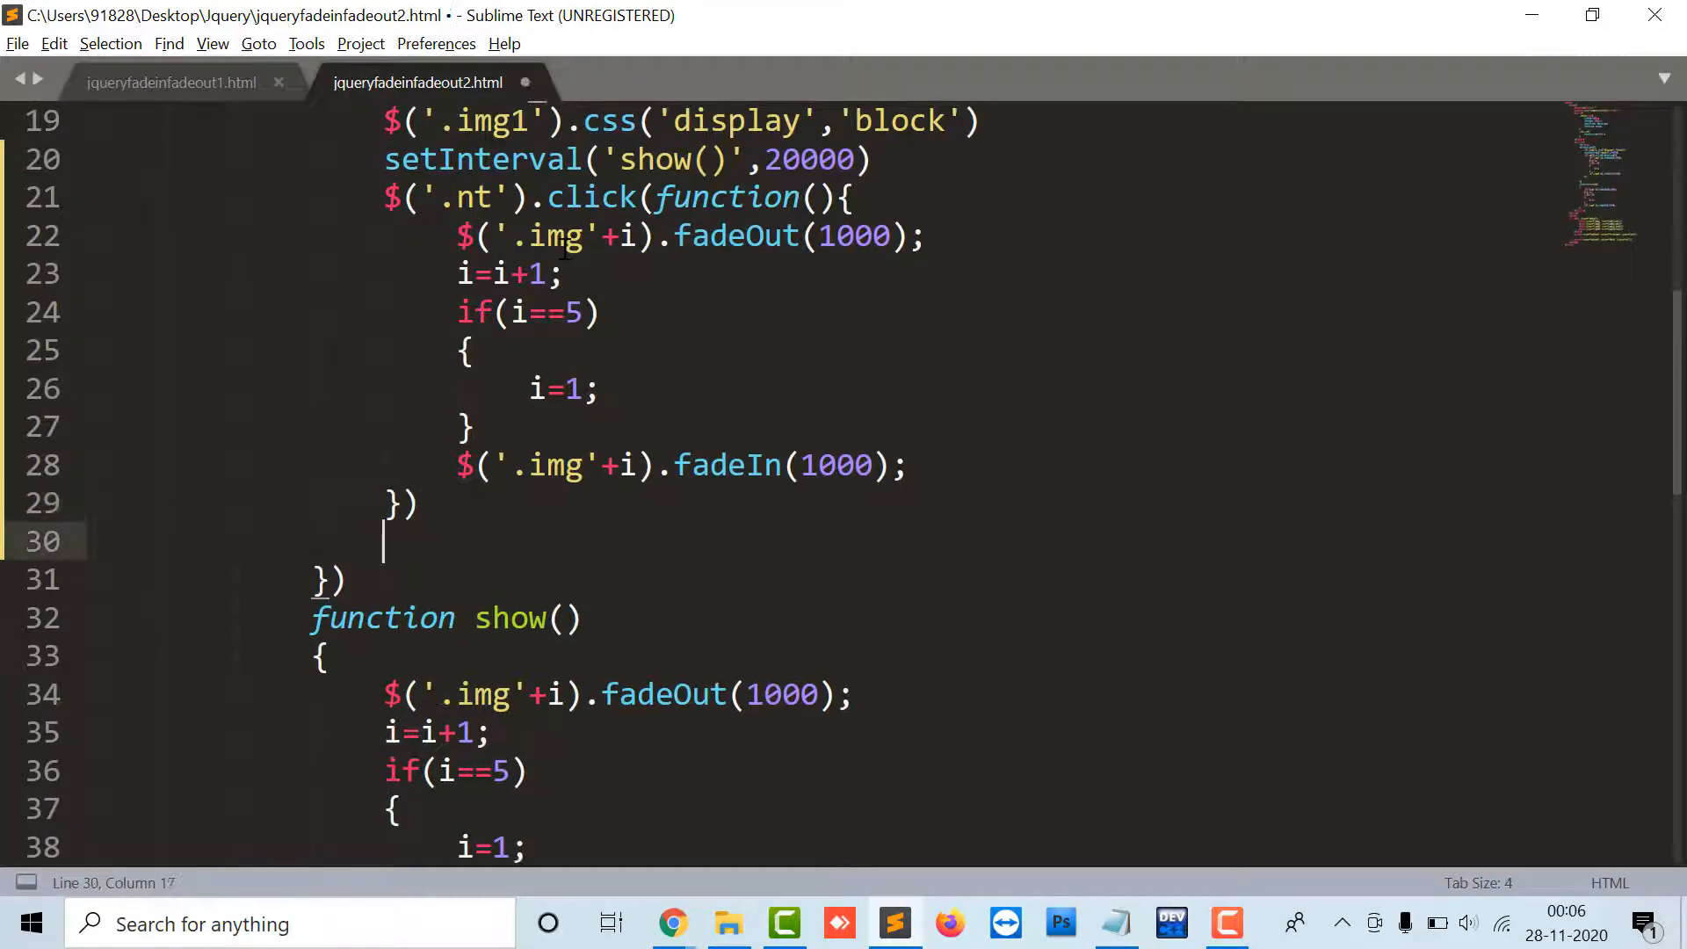
{"action": "type", "text": "$('.ps')"}
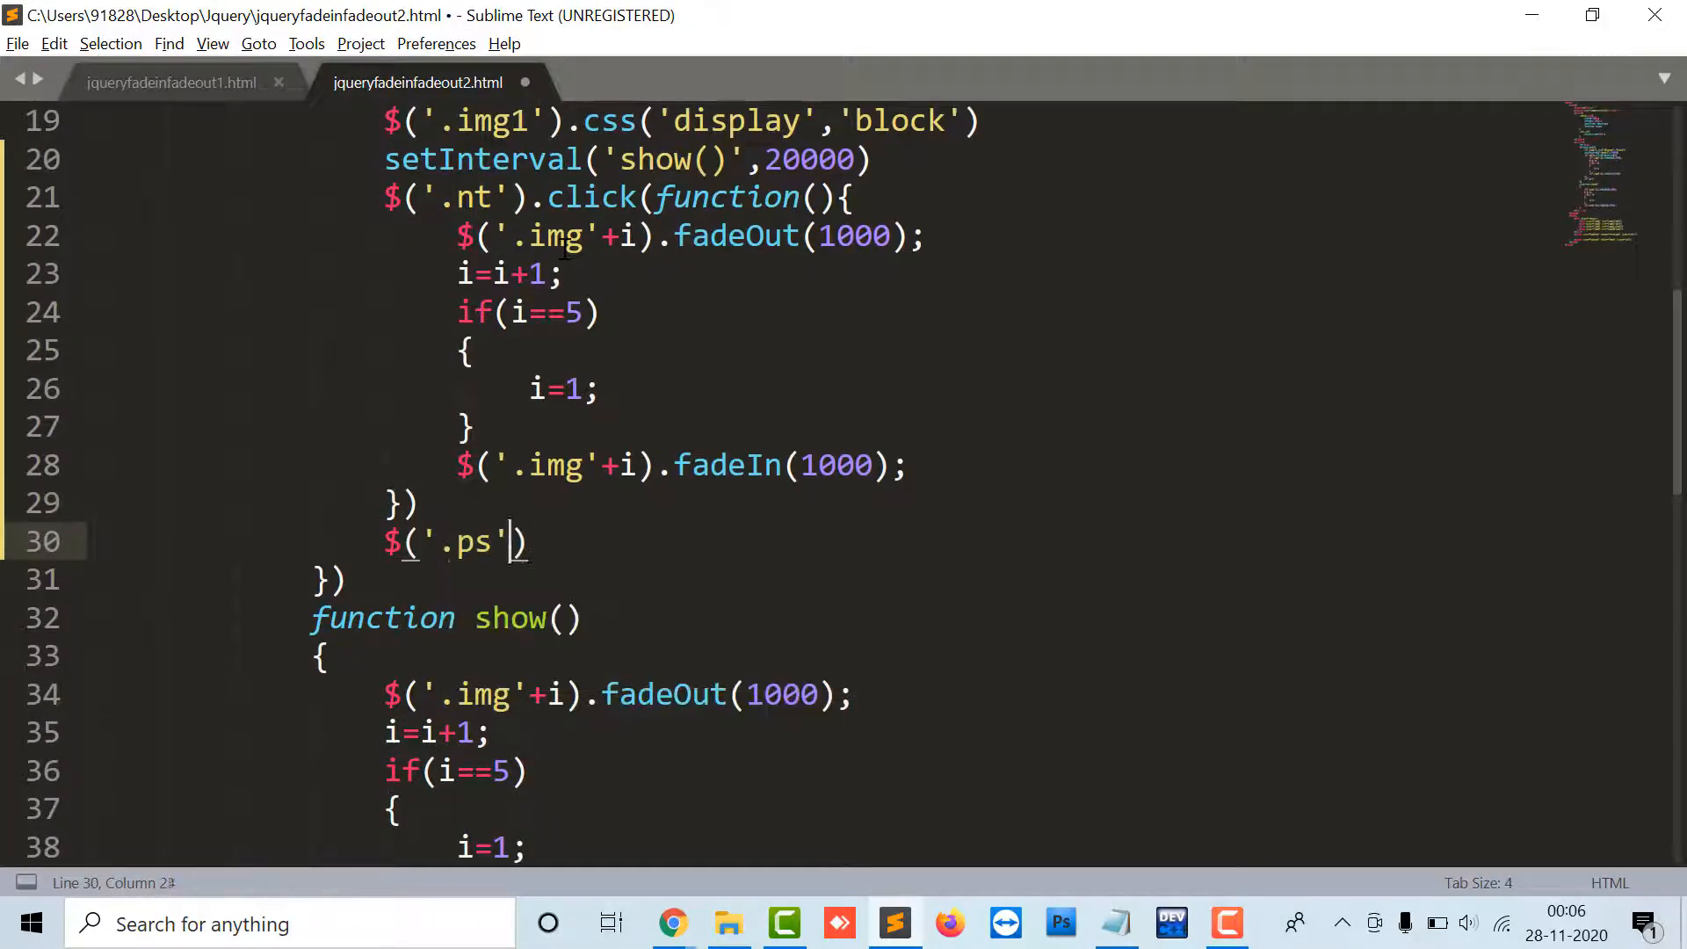
{"action": "type", "text": ".click(f"}
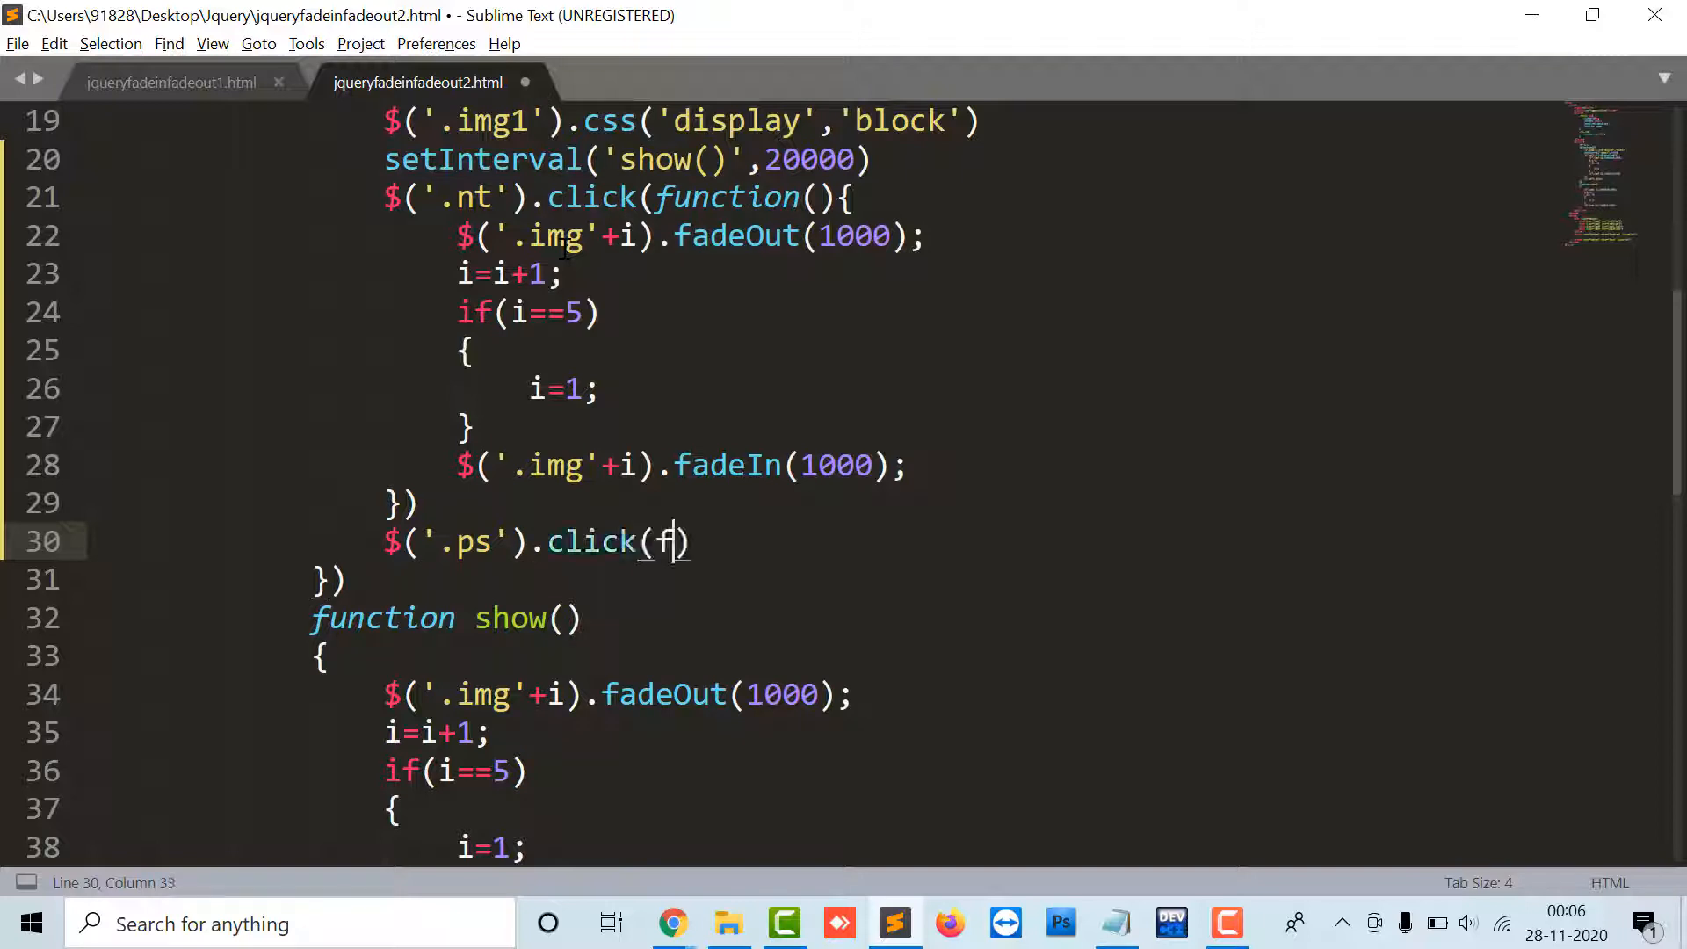
{"action": "type", "text": "unction()"}
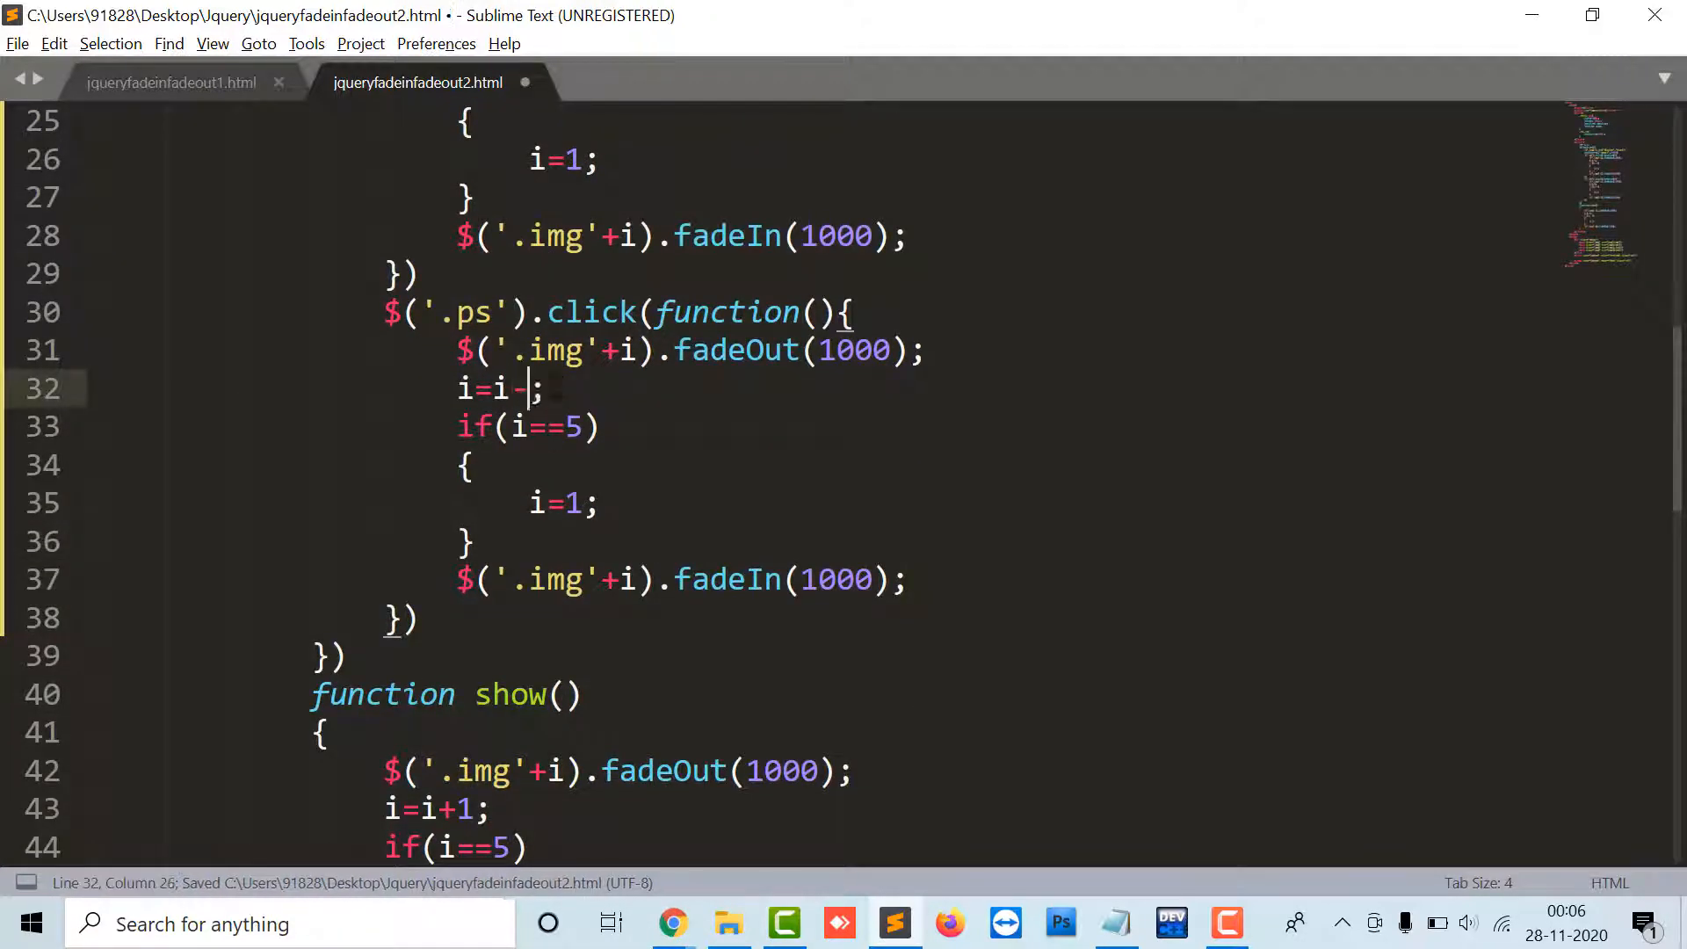
{"action": "type", "text": "1"}
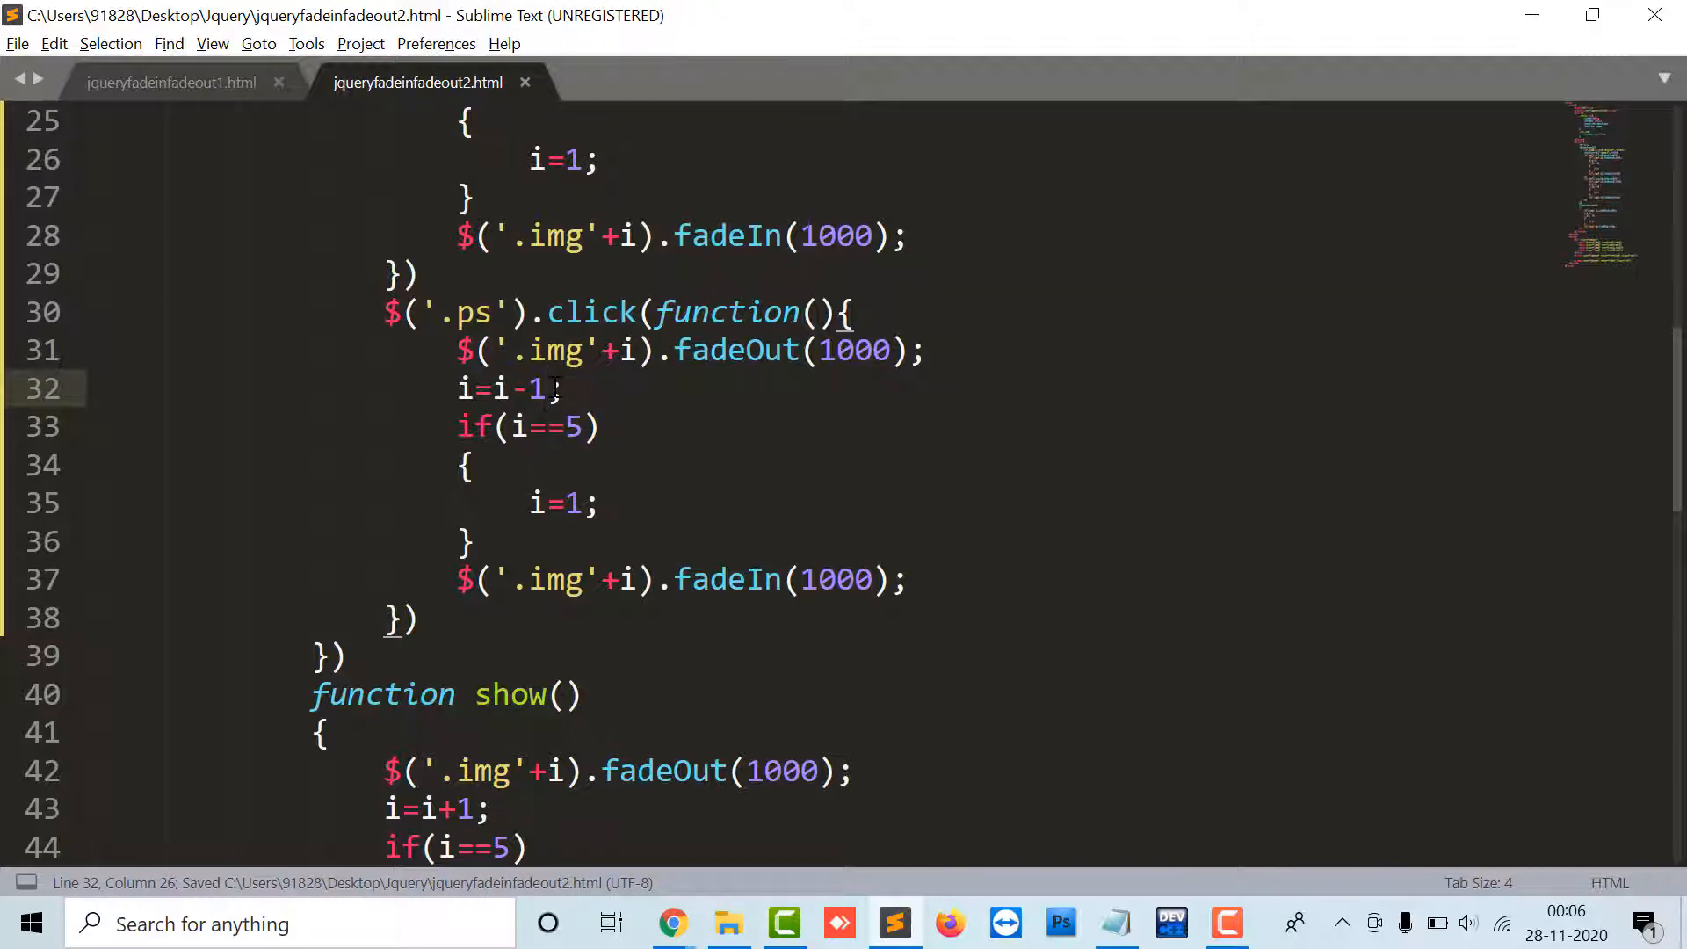
Review the counter i, the fadeOut calls and the 1000 ms fade durations in the handlers
{"action": "double_click", "coordinate": [499, 388]}
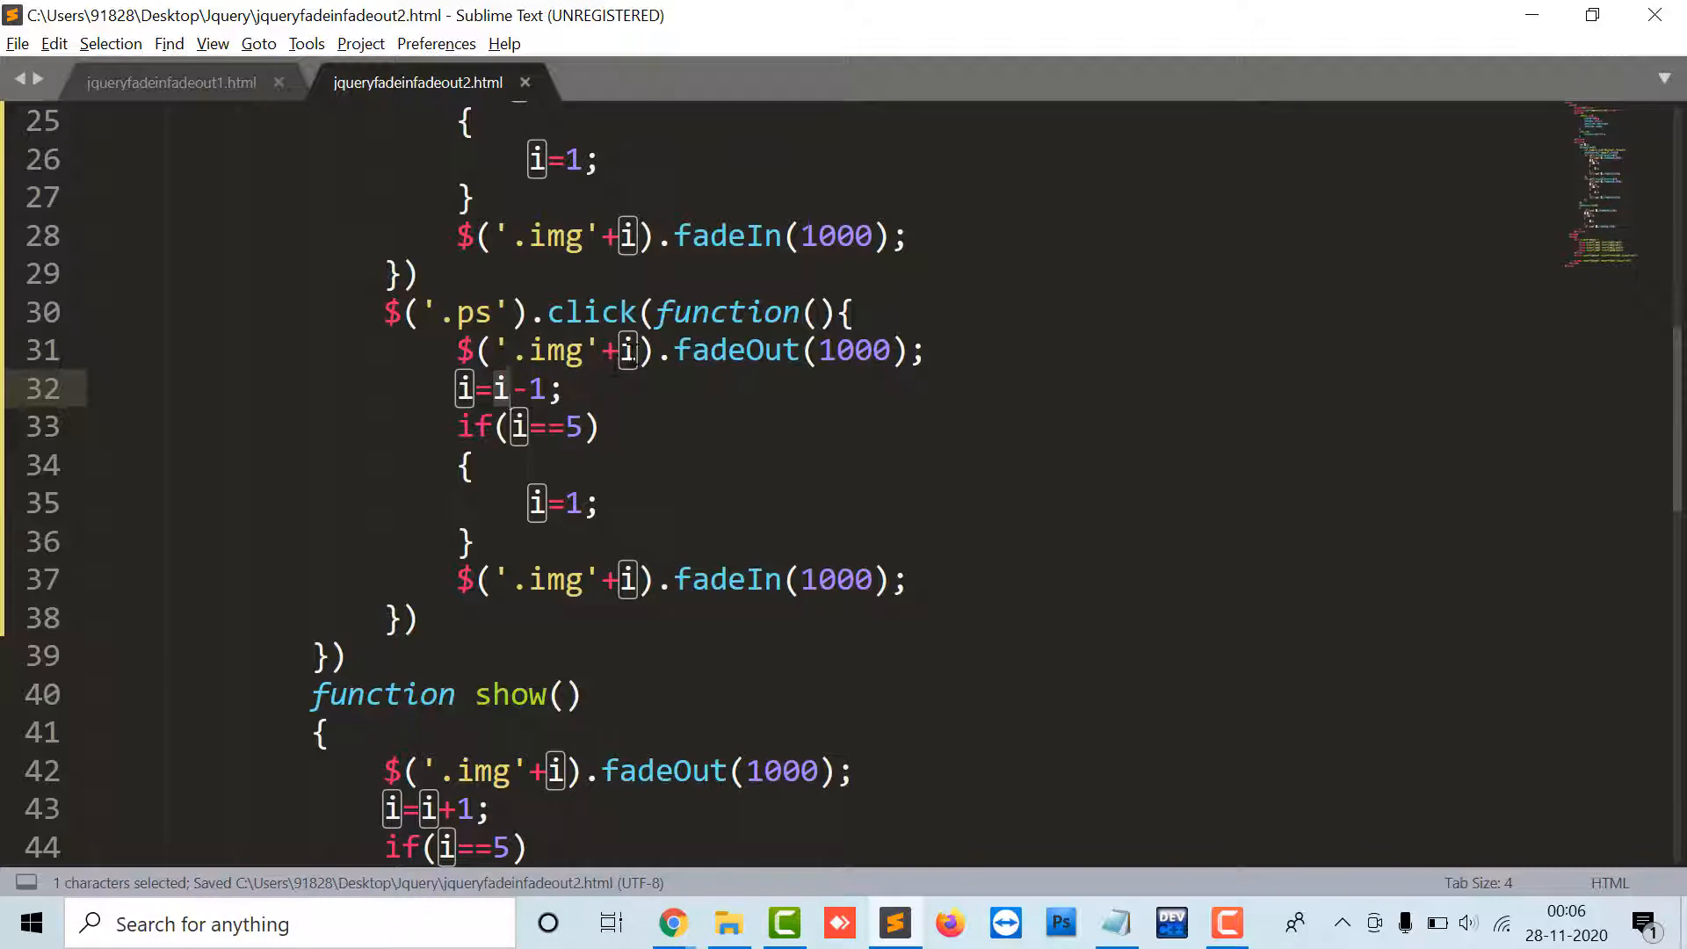
{"action": "double_click", "coordinate": [735, 350]}
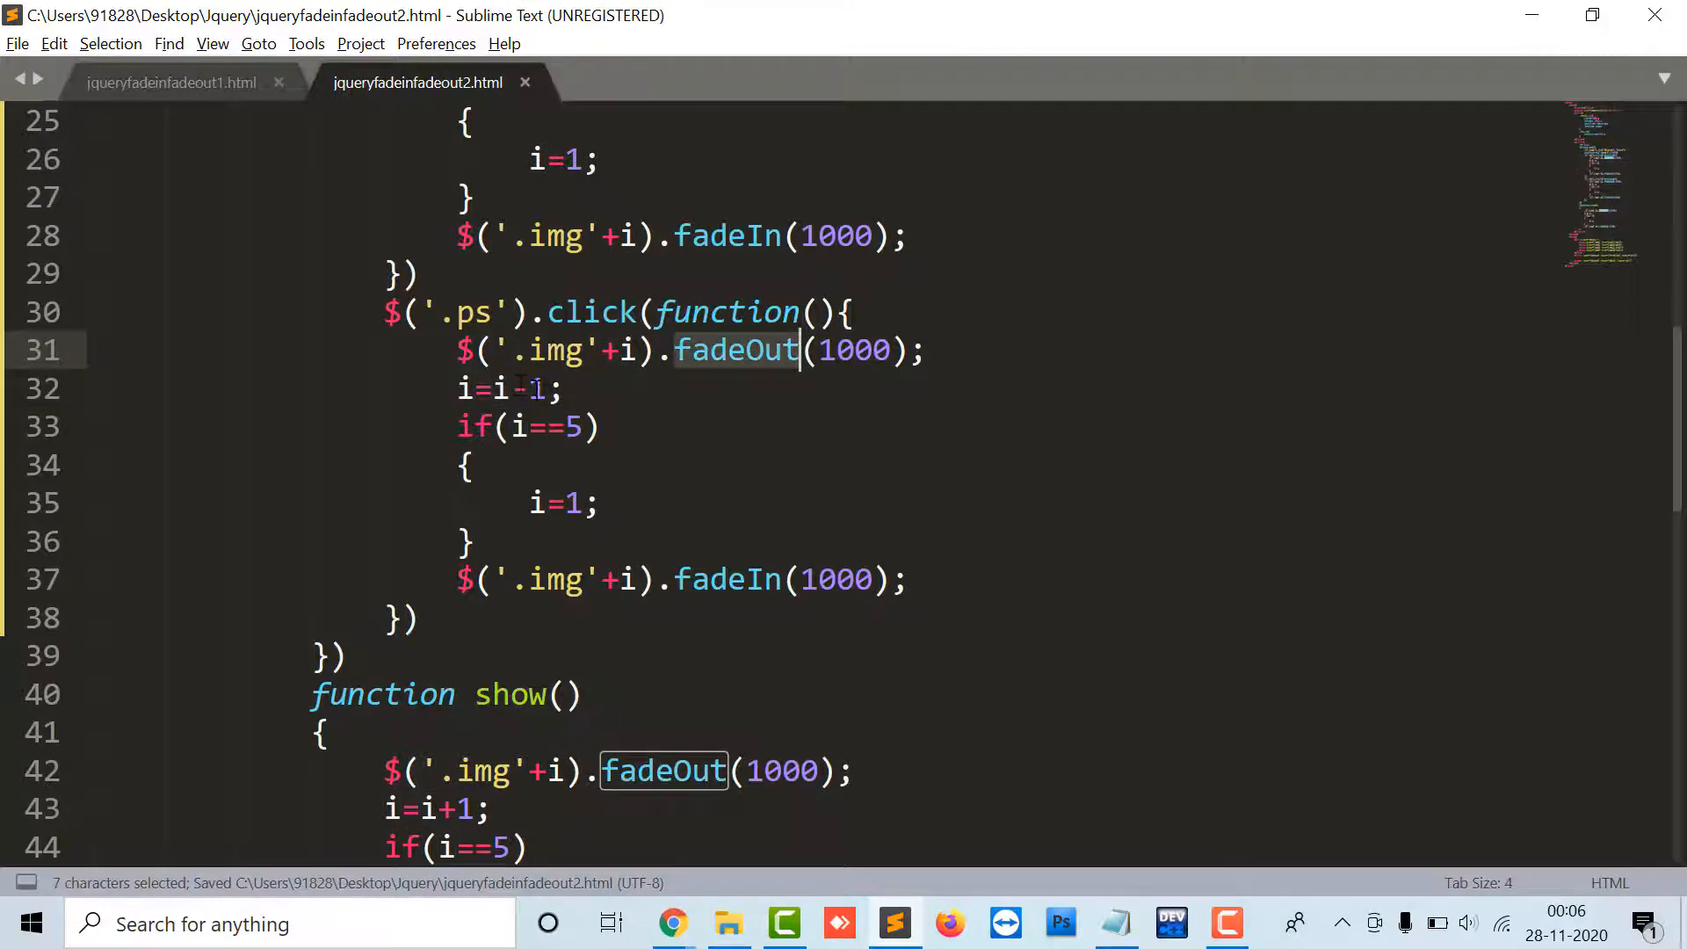
{"action": "left_click", "coordinate": [541, 388]}
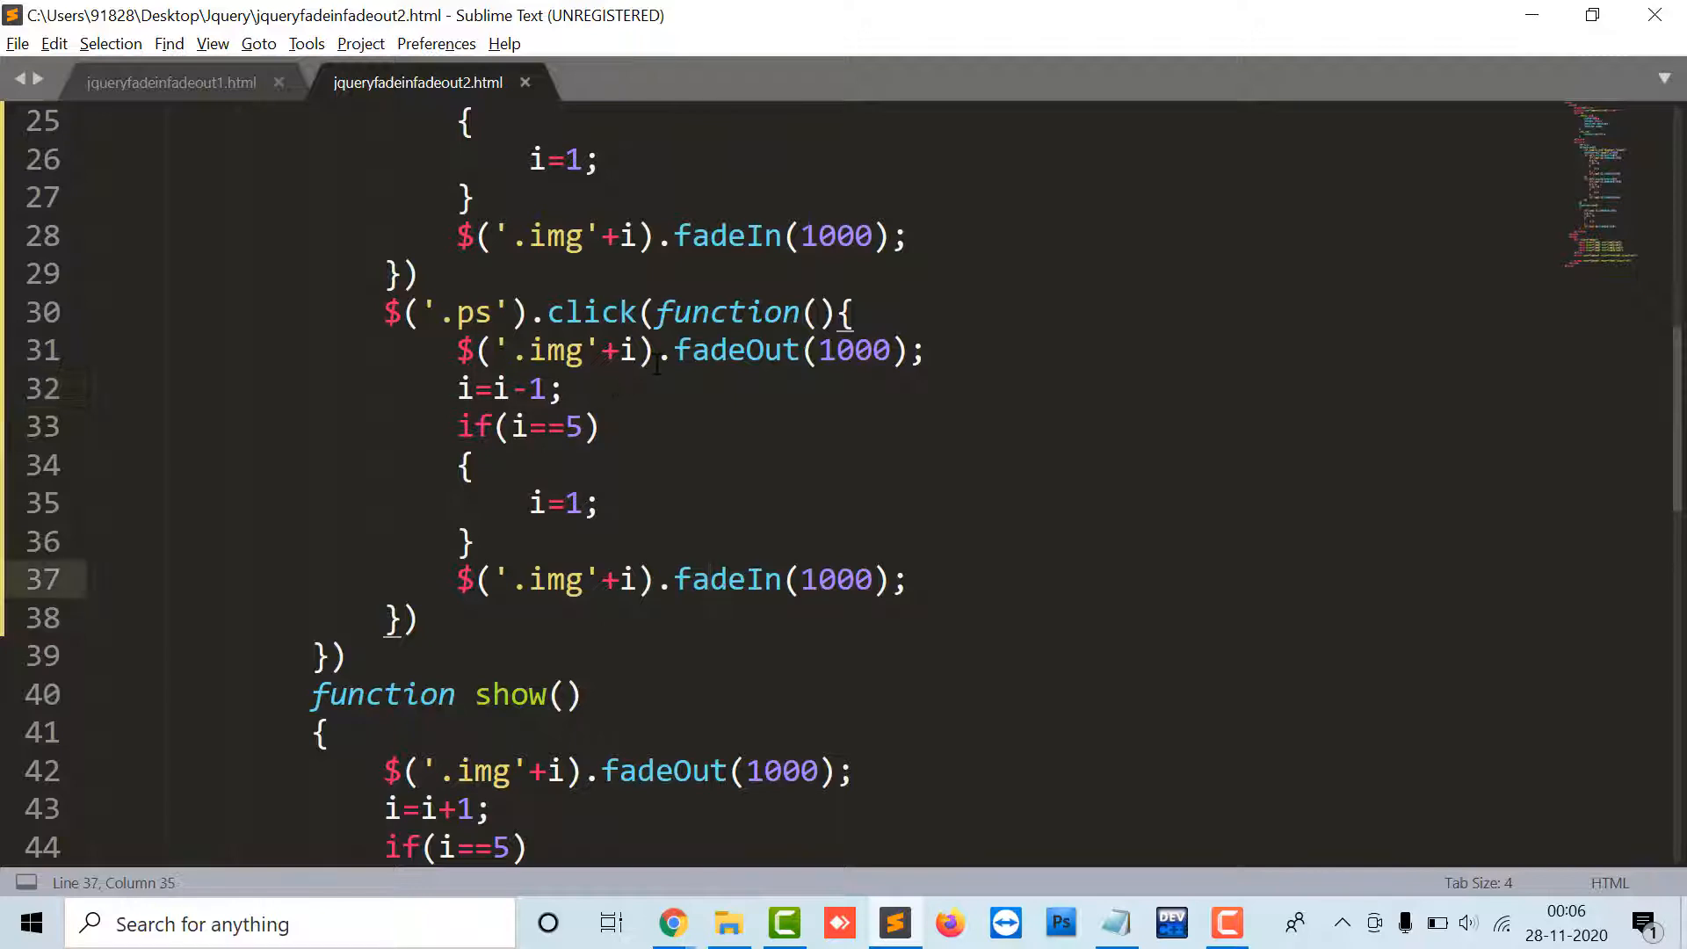
{"action": "double_click", "coordinate": [734, 349]}
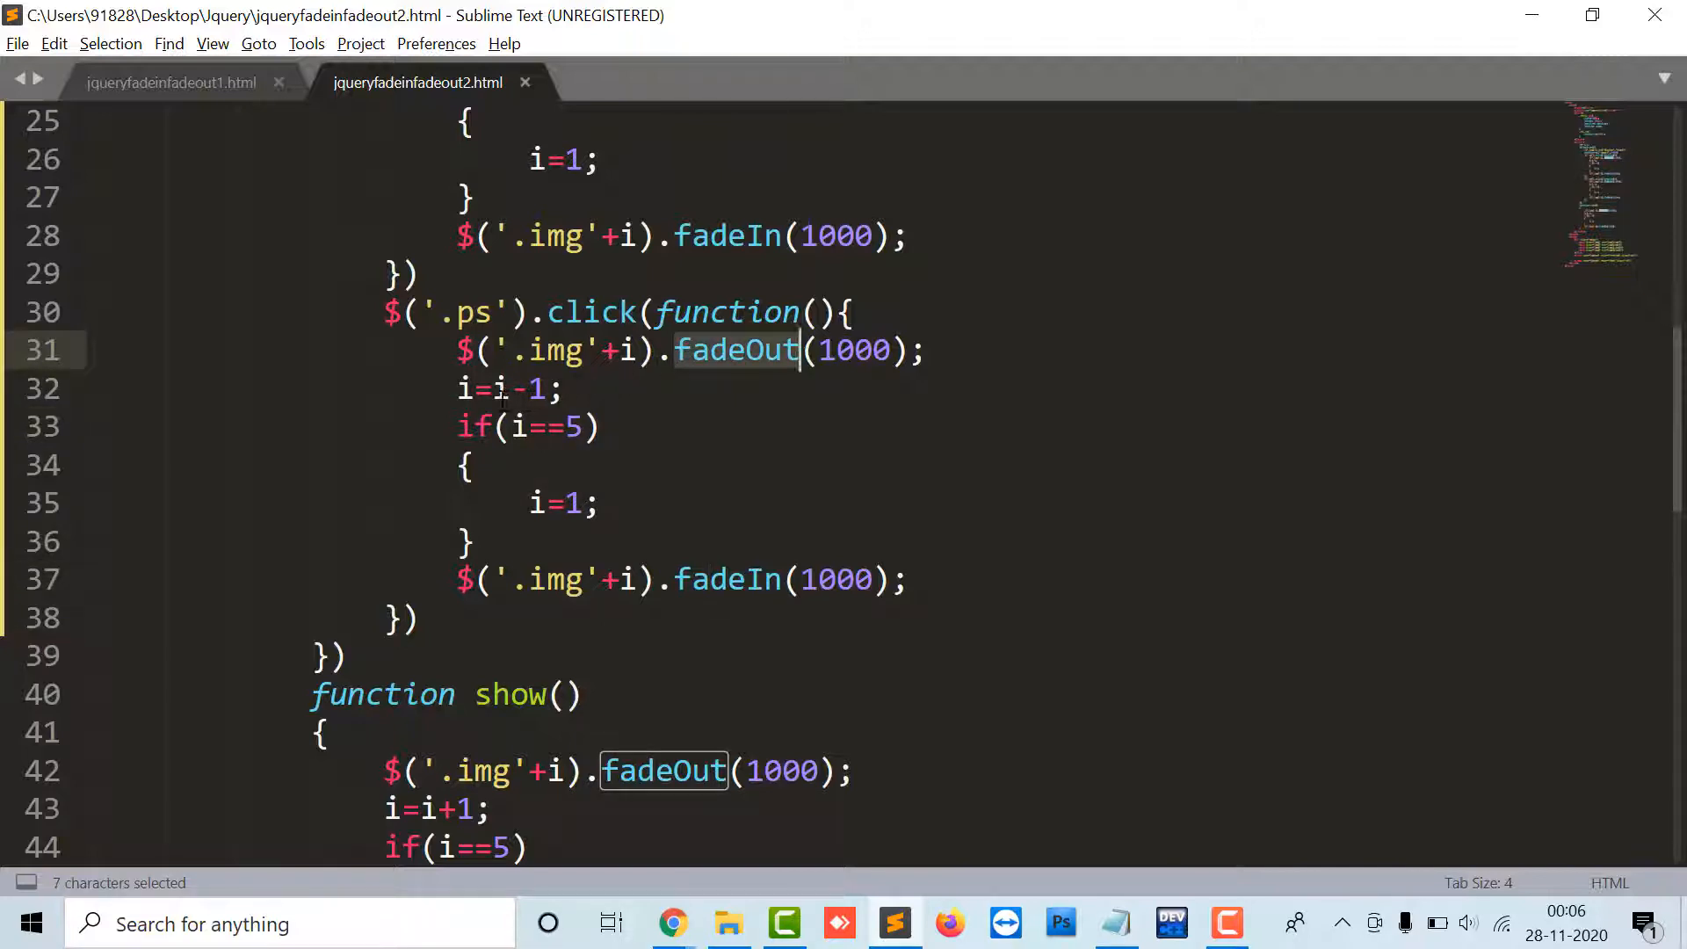
{"action": "left_click", "coordinate": [694, 579]}
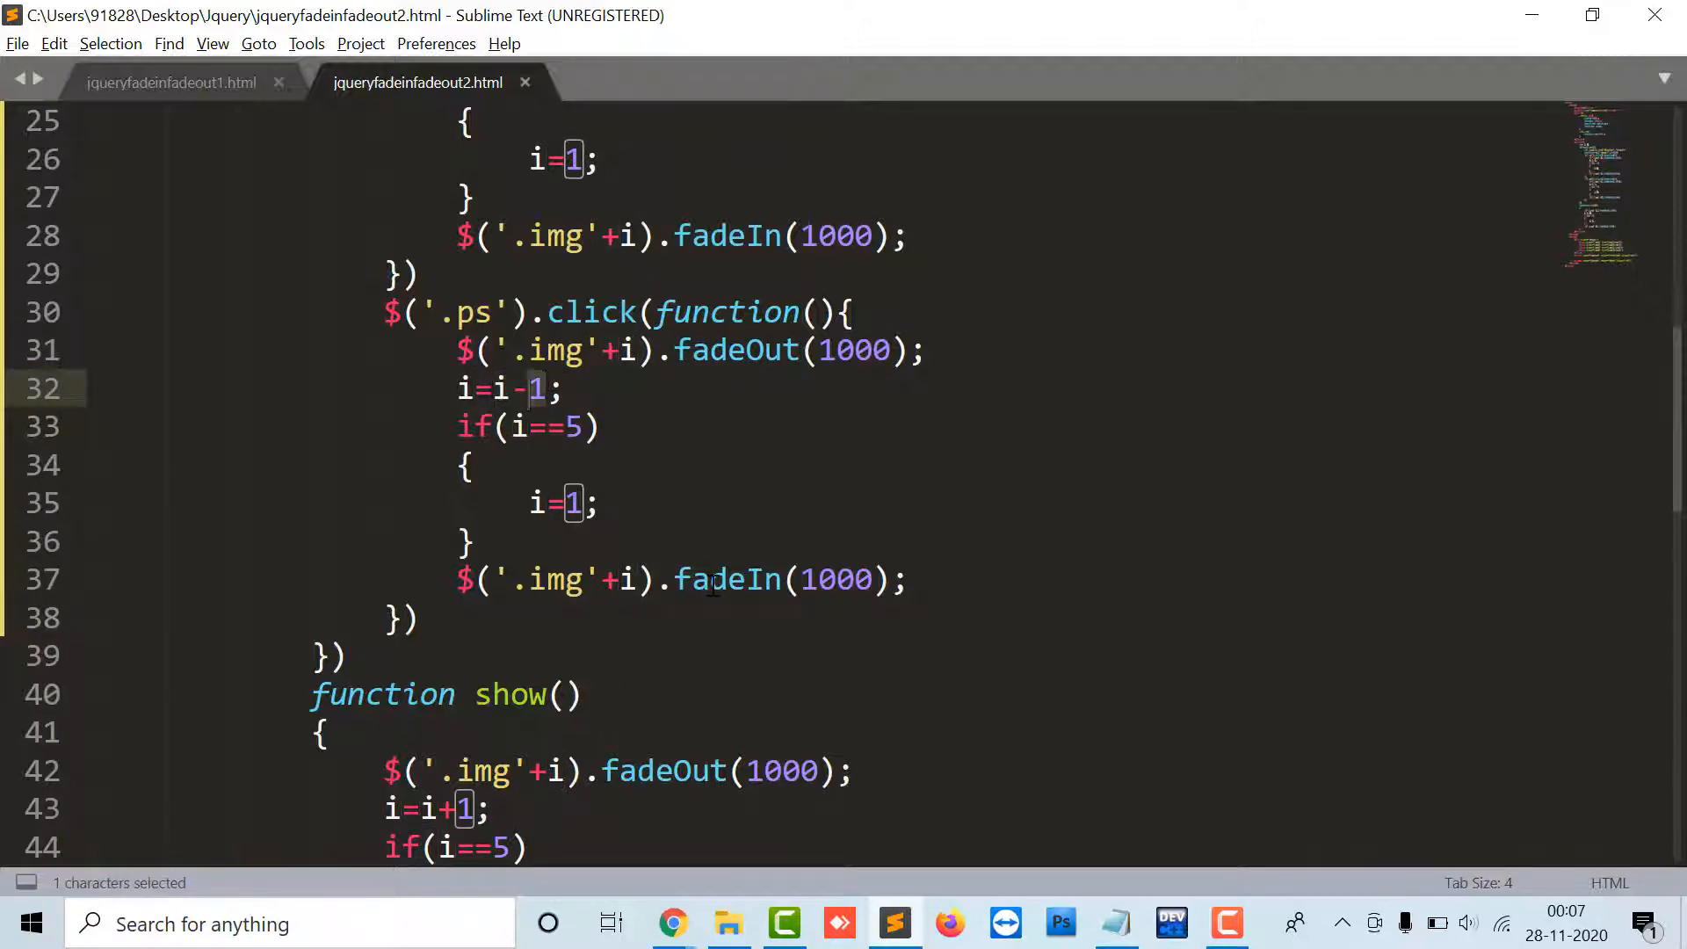
{"action": "double_click", "coordinate": [834, 579]}
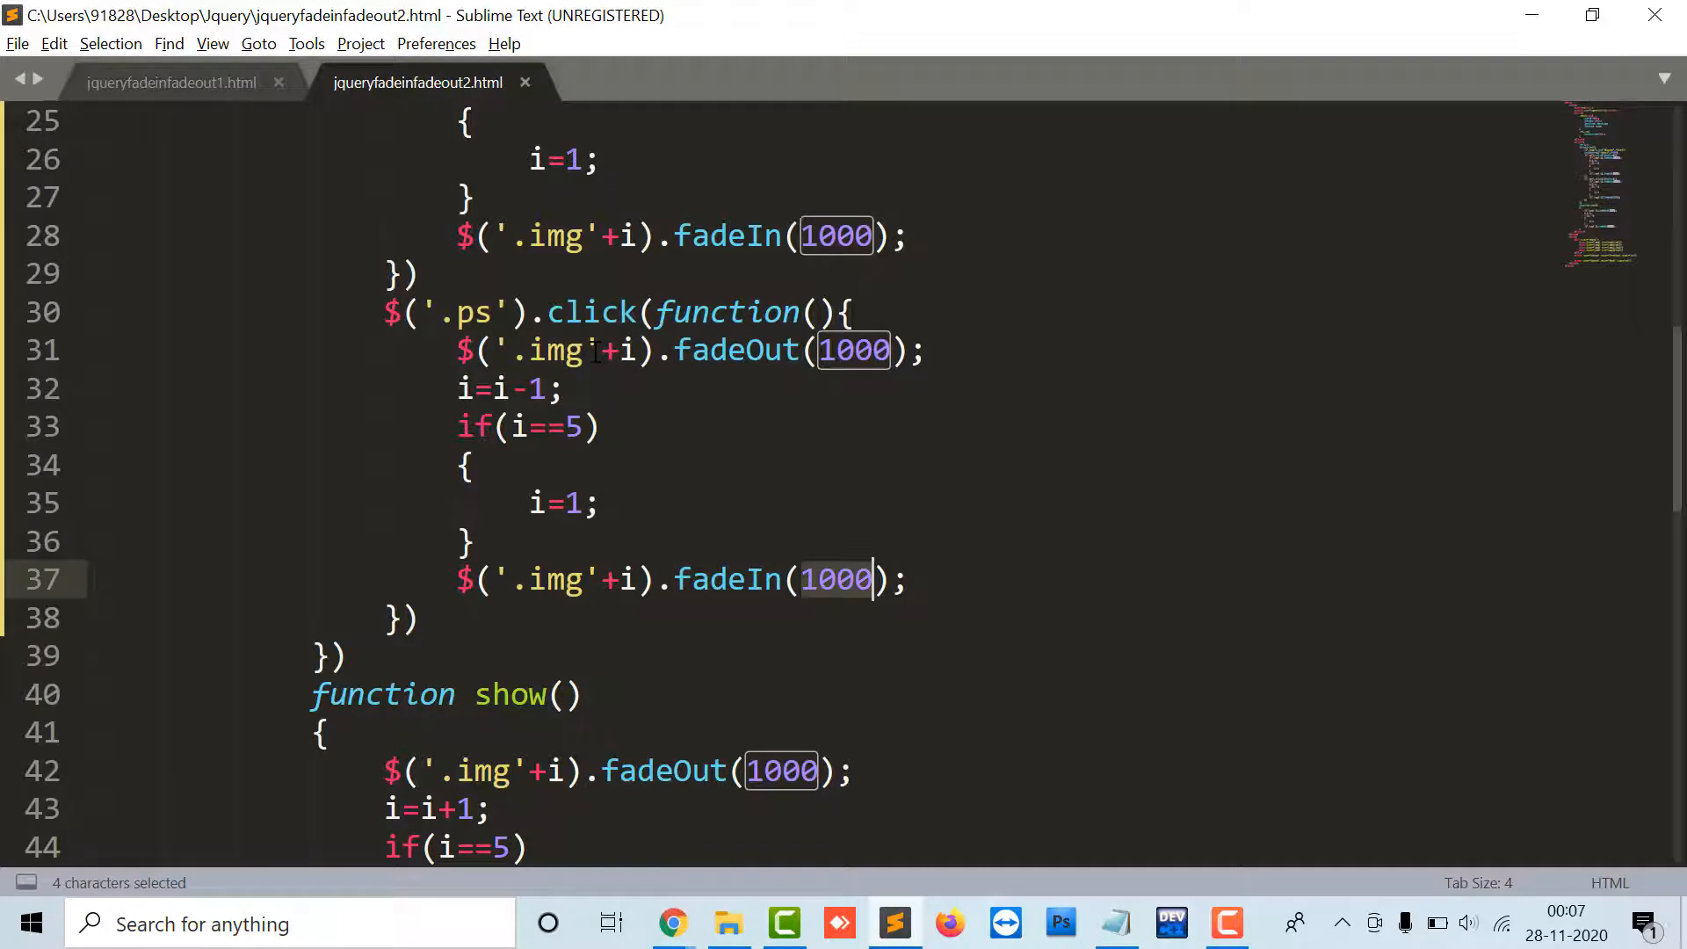
{"action": "left_click", "coordinate": [526, 388]}
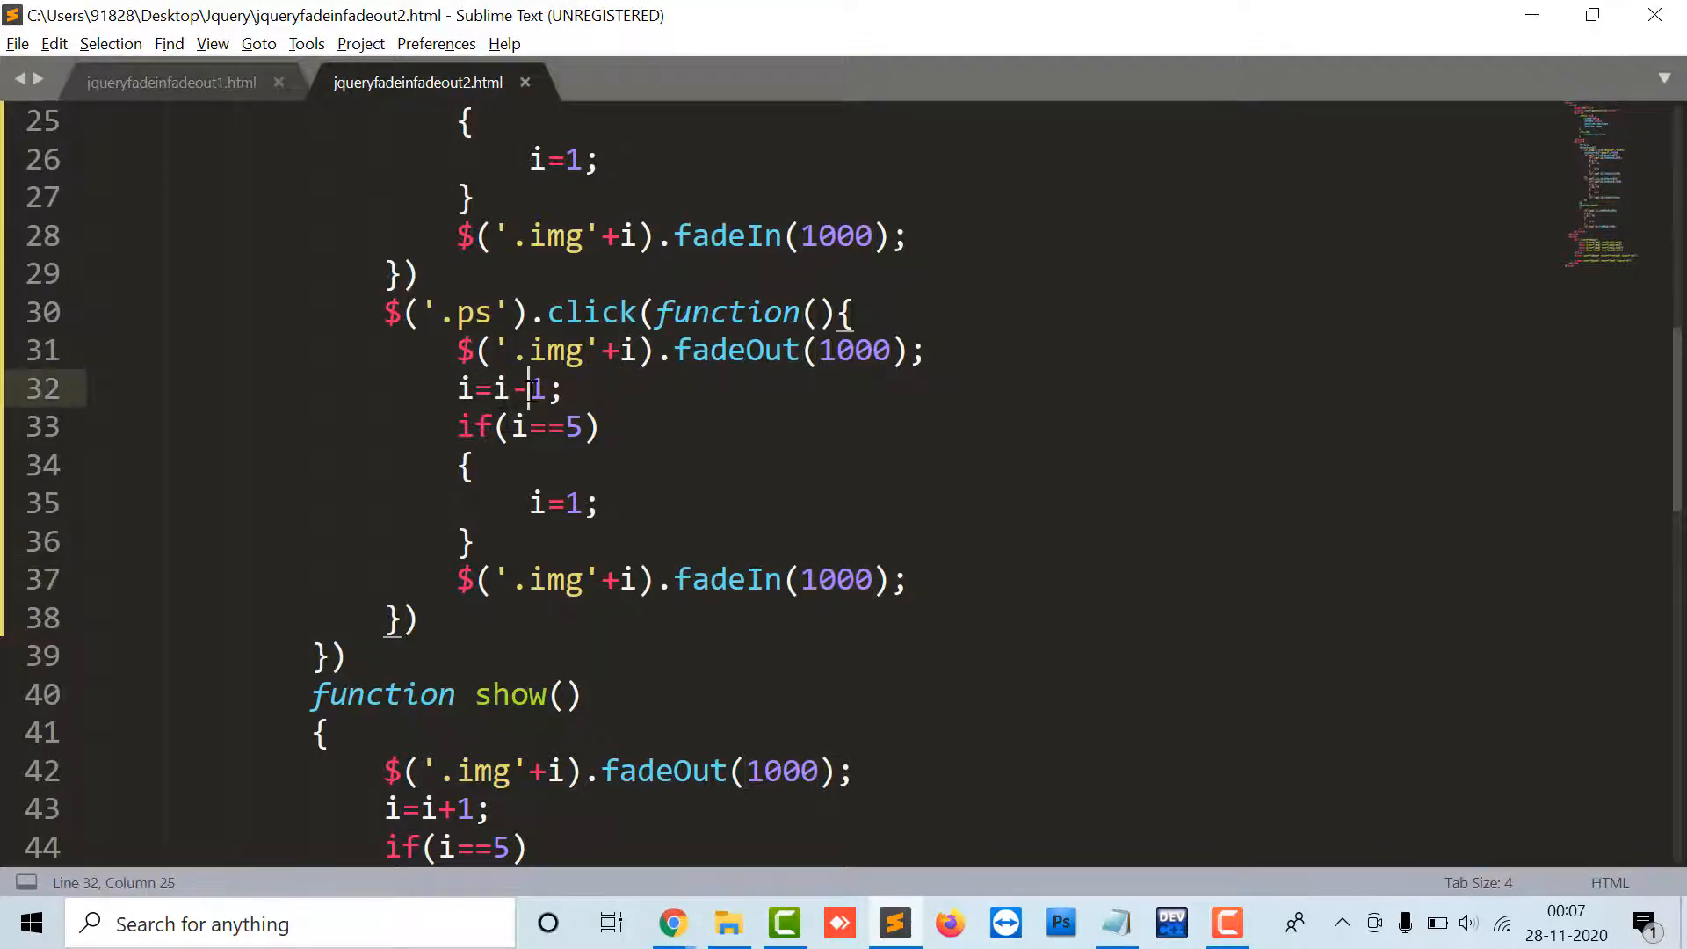
Change the Previous handler's wrap-around to if(i==0) resetting i to 4, save, and switch to Chrome
{"action": "double_click", "coordinate": [574, 426]}
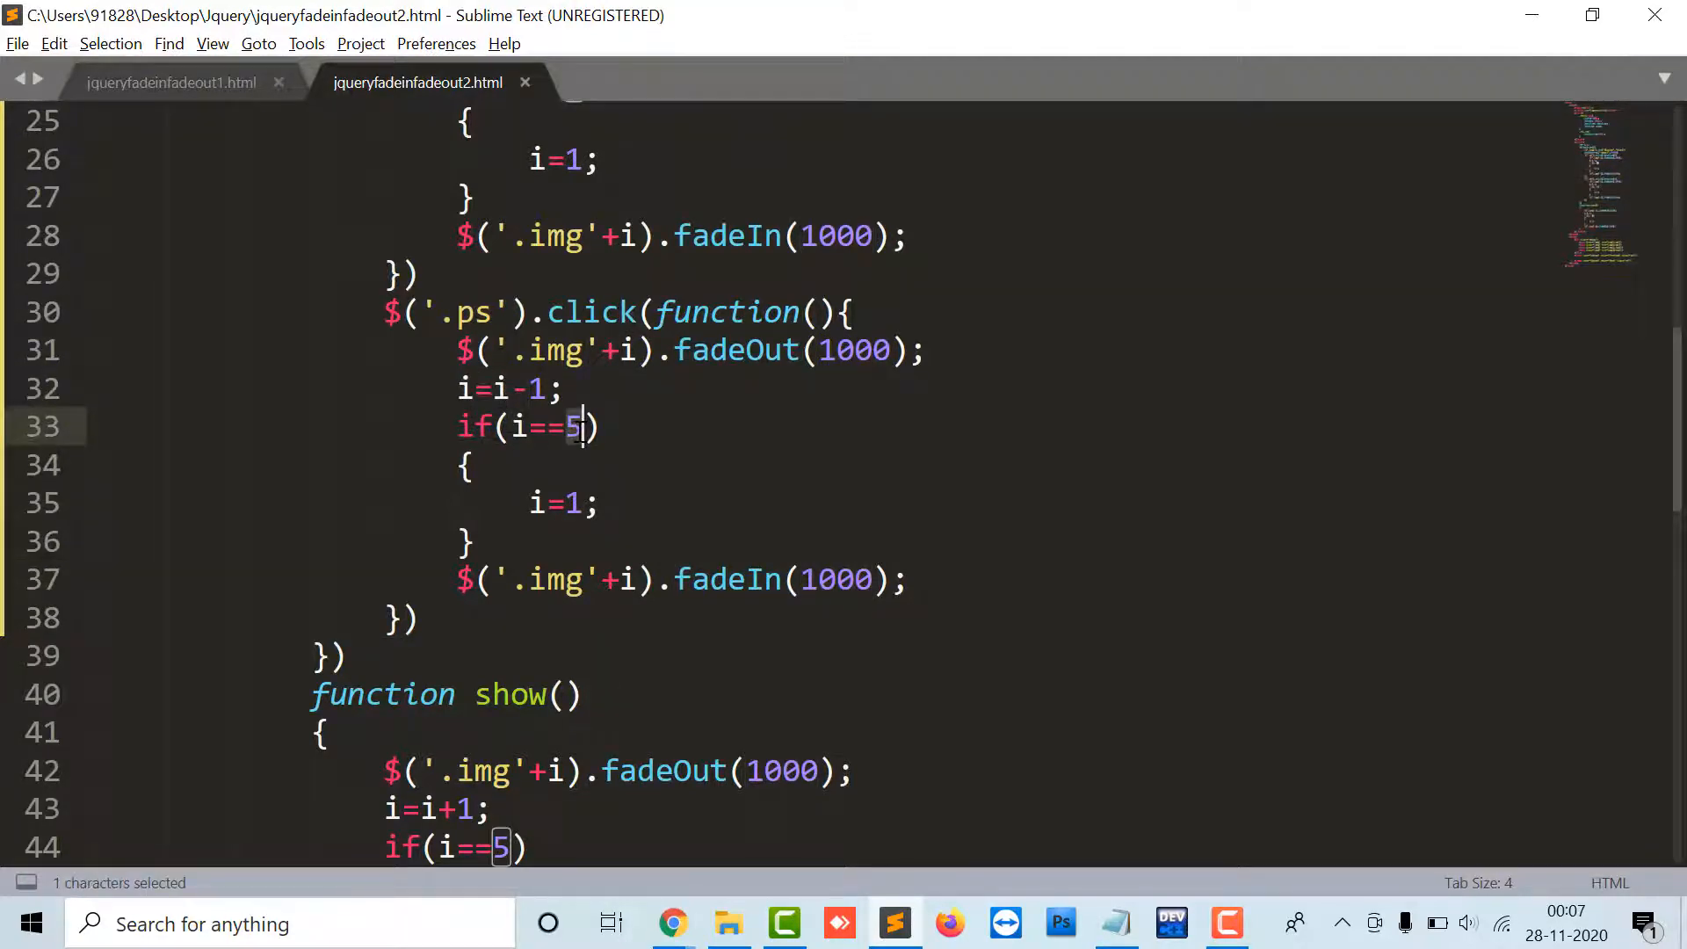
{"action": "type", "text": "0"}
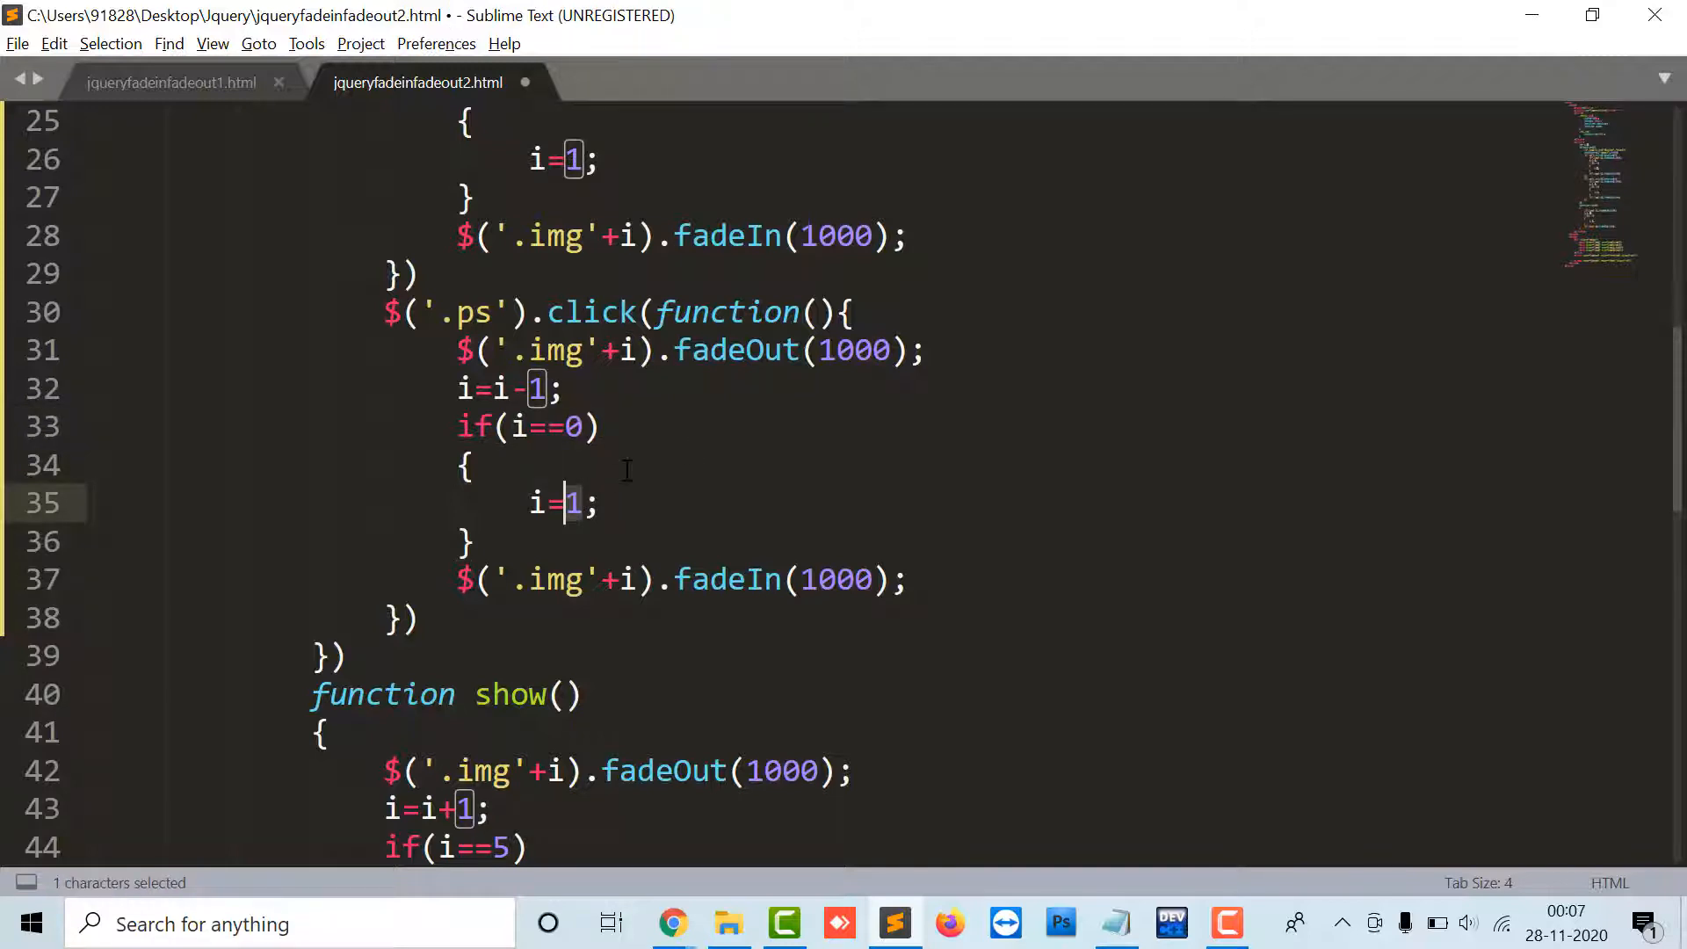
{"action": "type", "text": "4"}
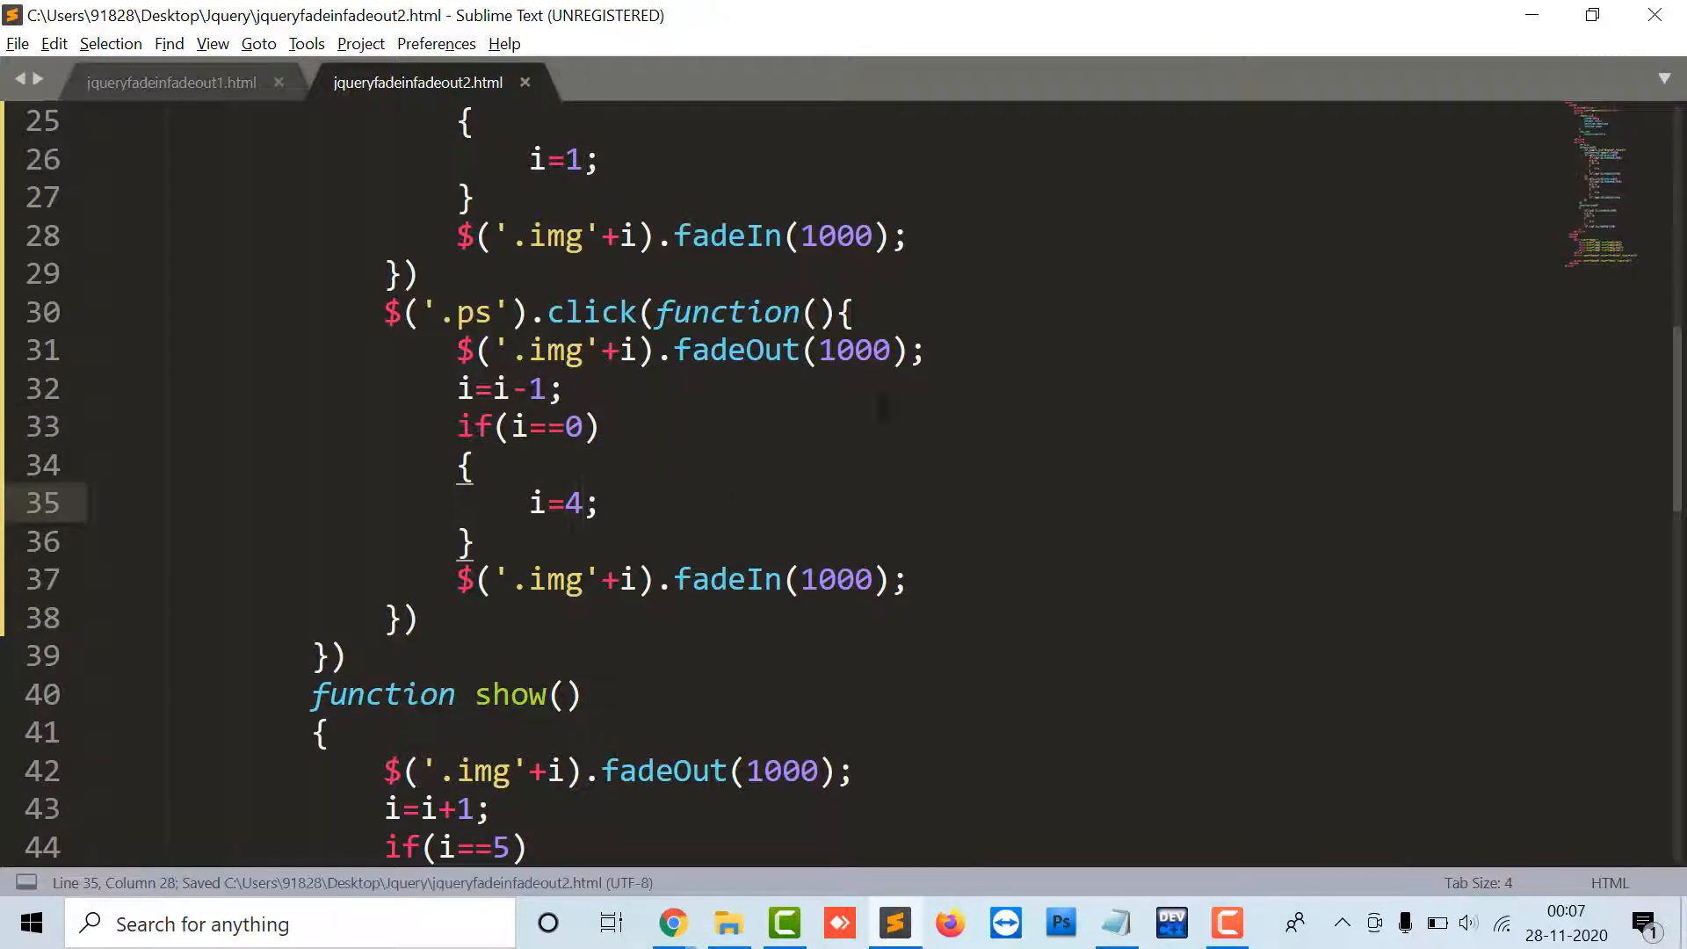
{"action": "left_click", "coordinate": [671, 924]}
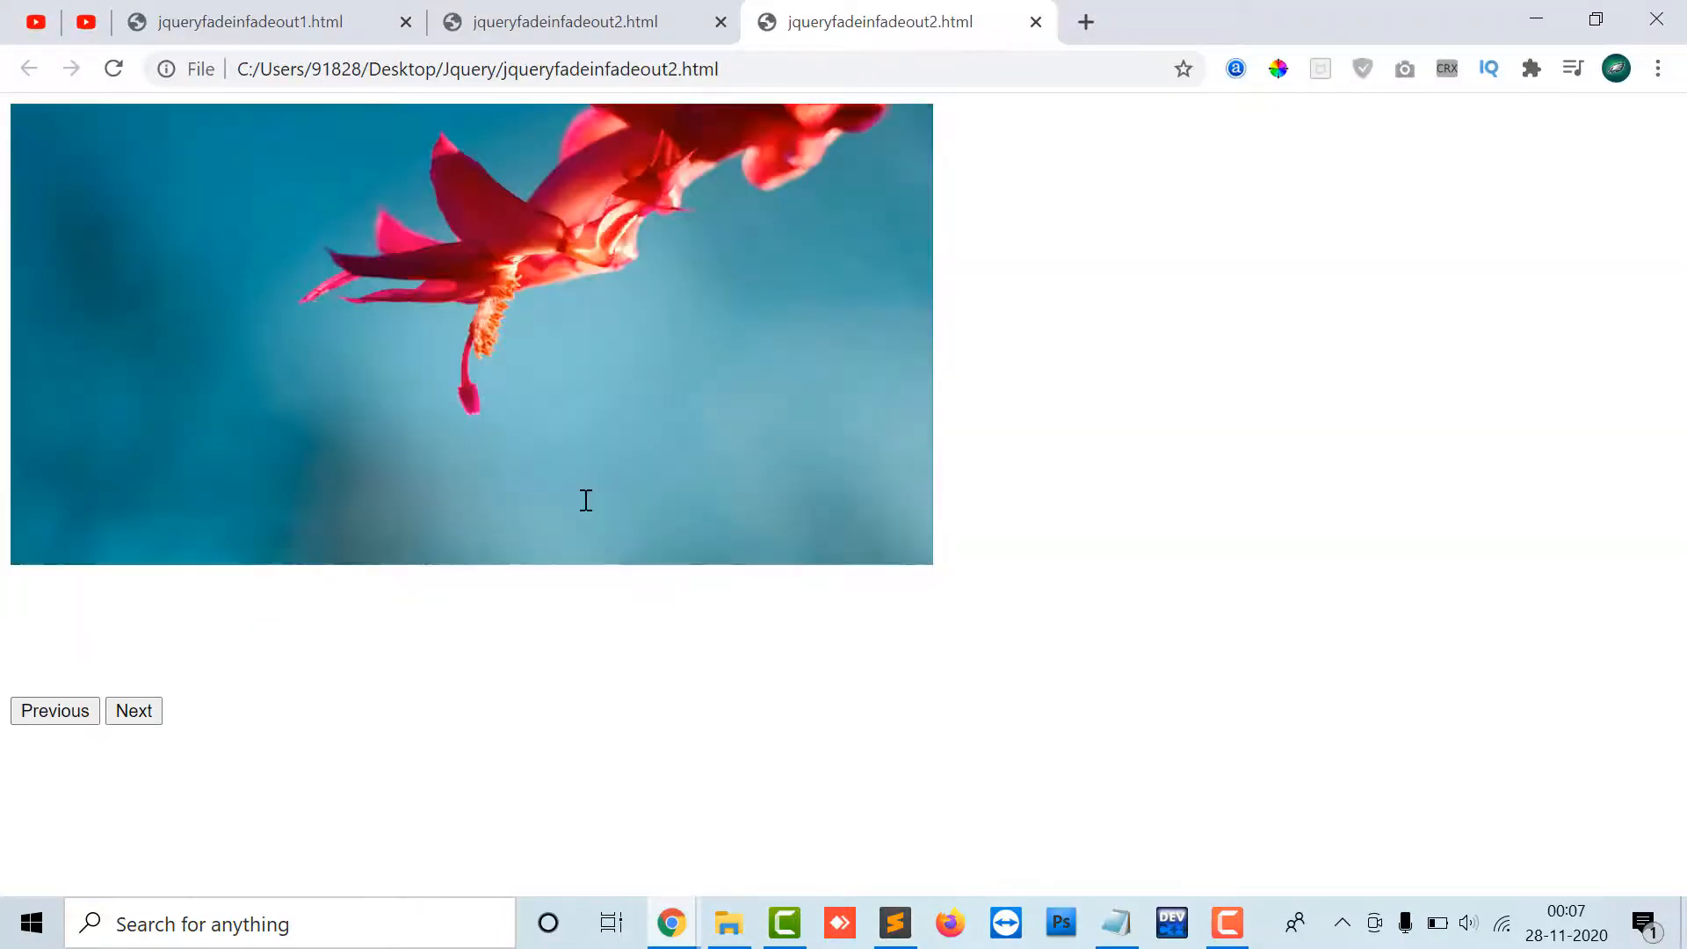
Use the Previous button twice in Chrome to confirm the slides fade backwards, then return to the editor
{"action": "left_click", "coordinate": [53, 710]}
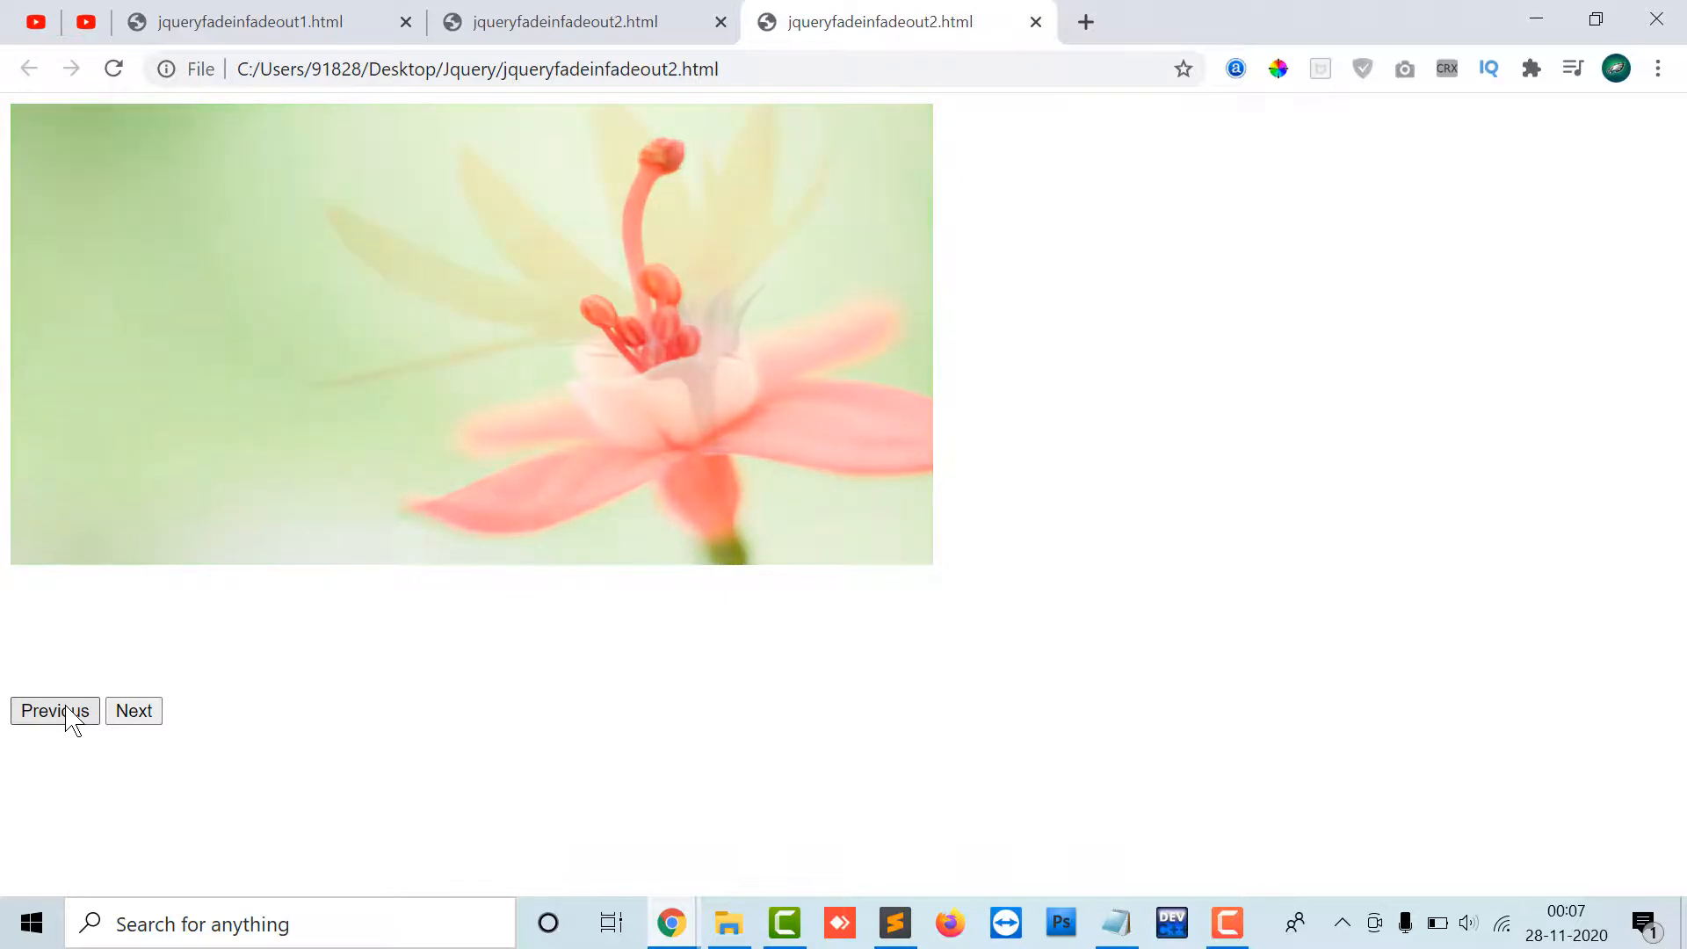
{"action": "left_click", "coordinate": [133, 710]}
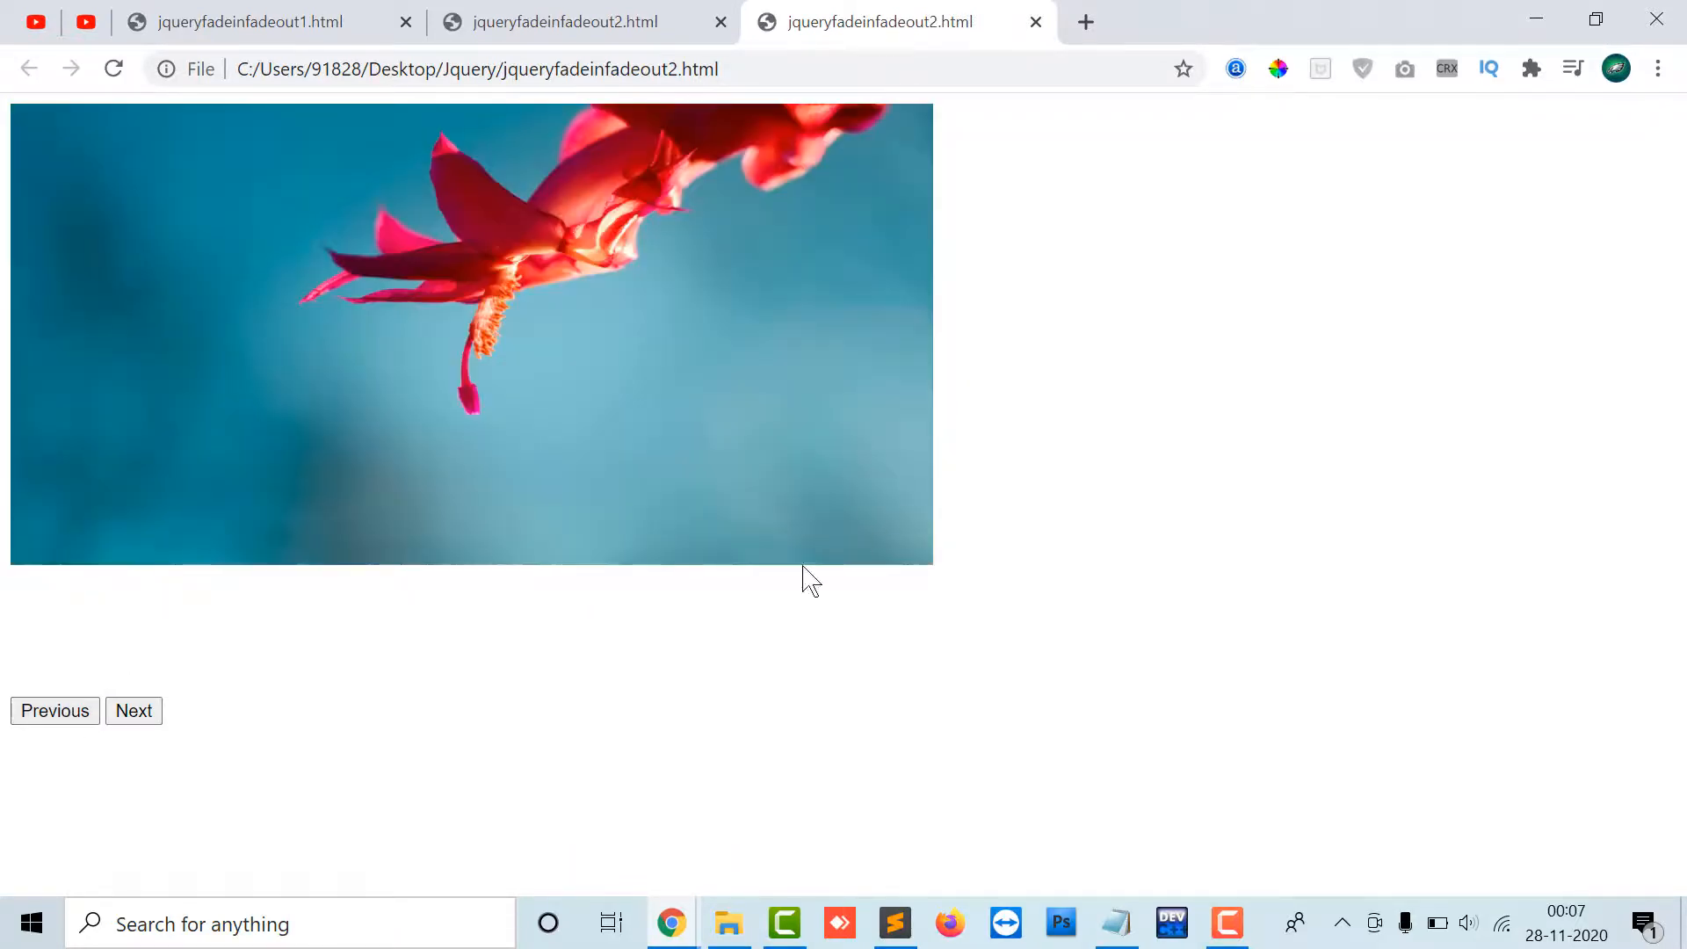
{"action": "left_click", "coordinate": [894, 923]}
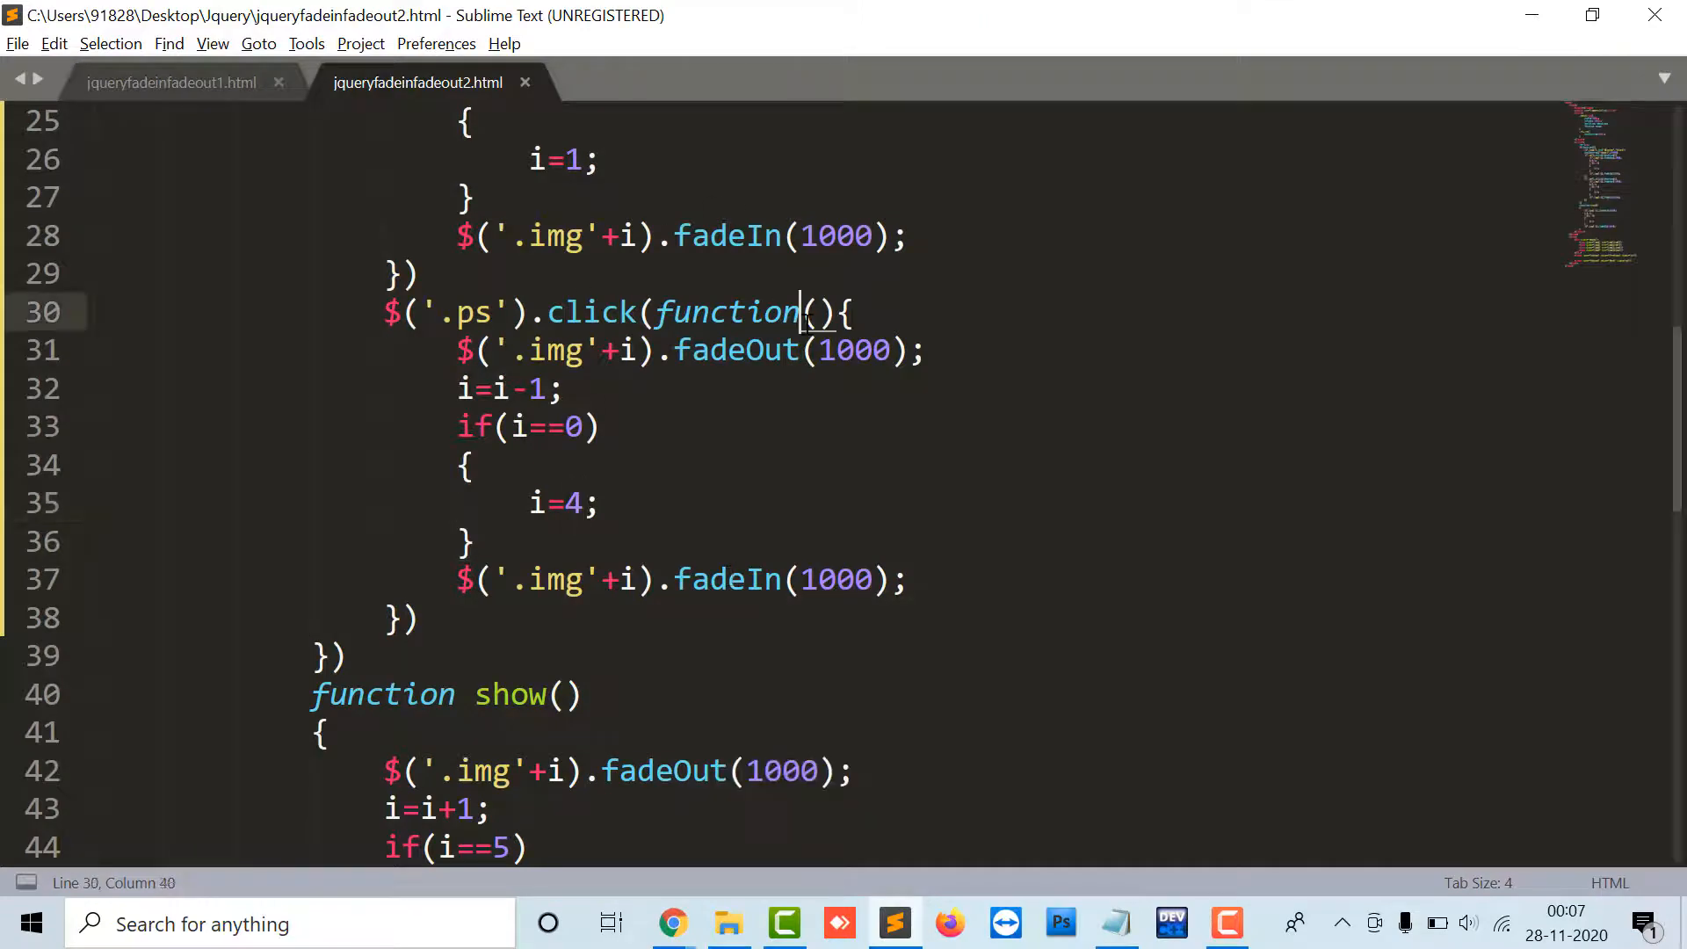
{"action": "scroll", "scroll_direction": "down", "scroll_amount": 3}
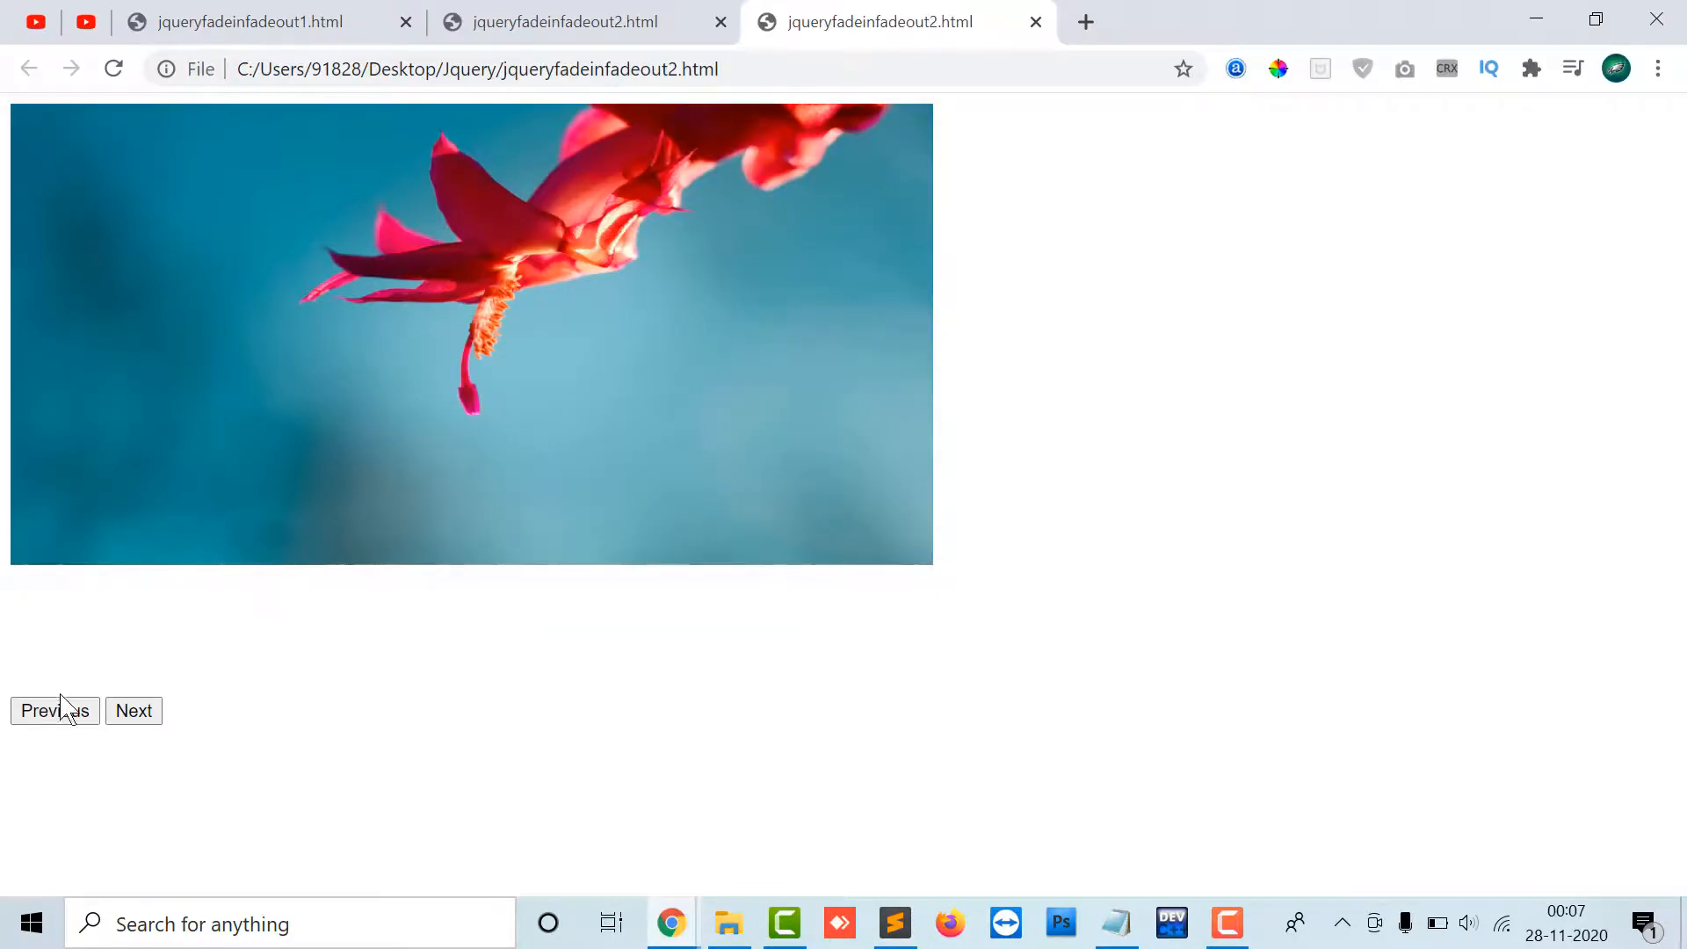
{"action": "left_click", "coordinate": [894, 923]}
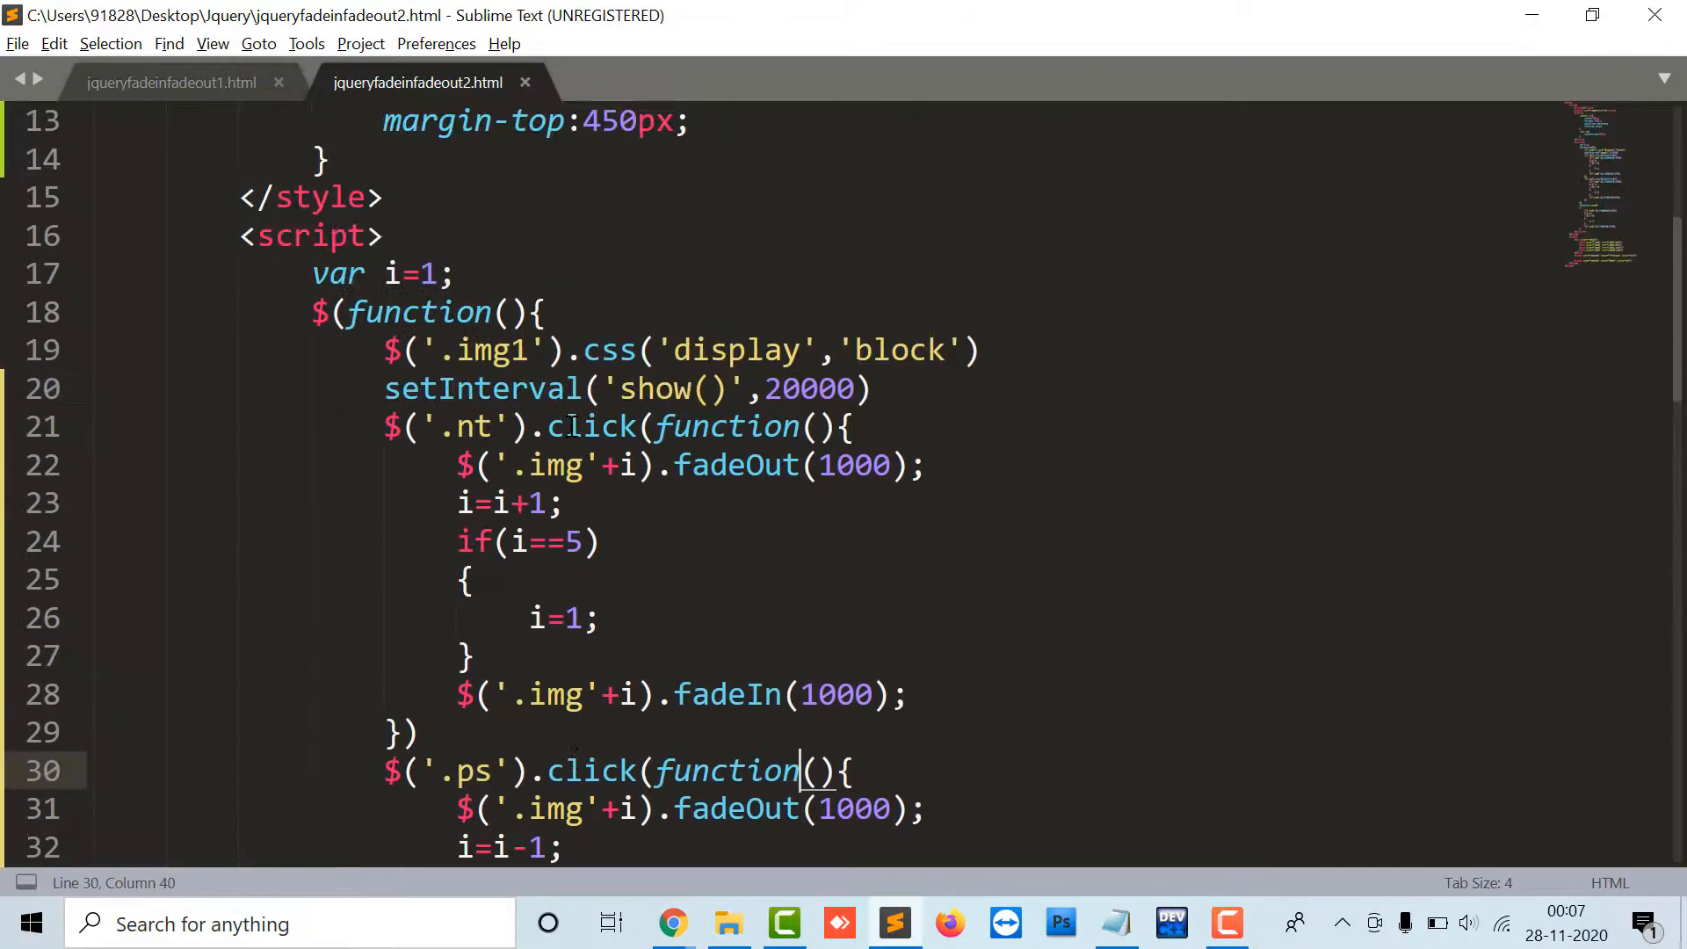
{"action": "double_click", "coordinate": [808, 388]}
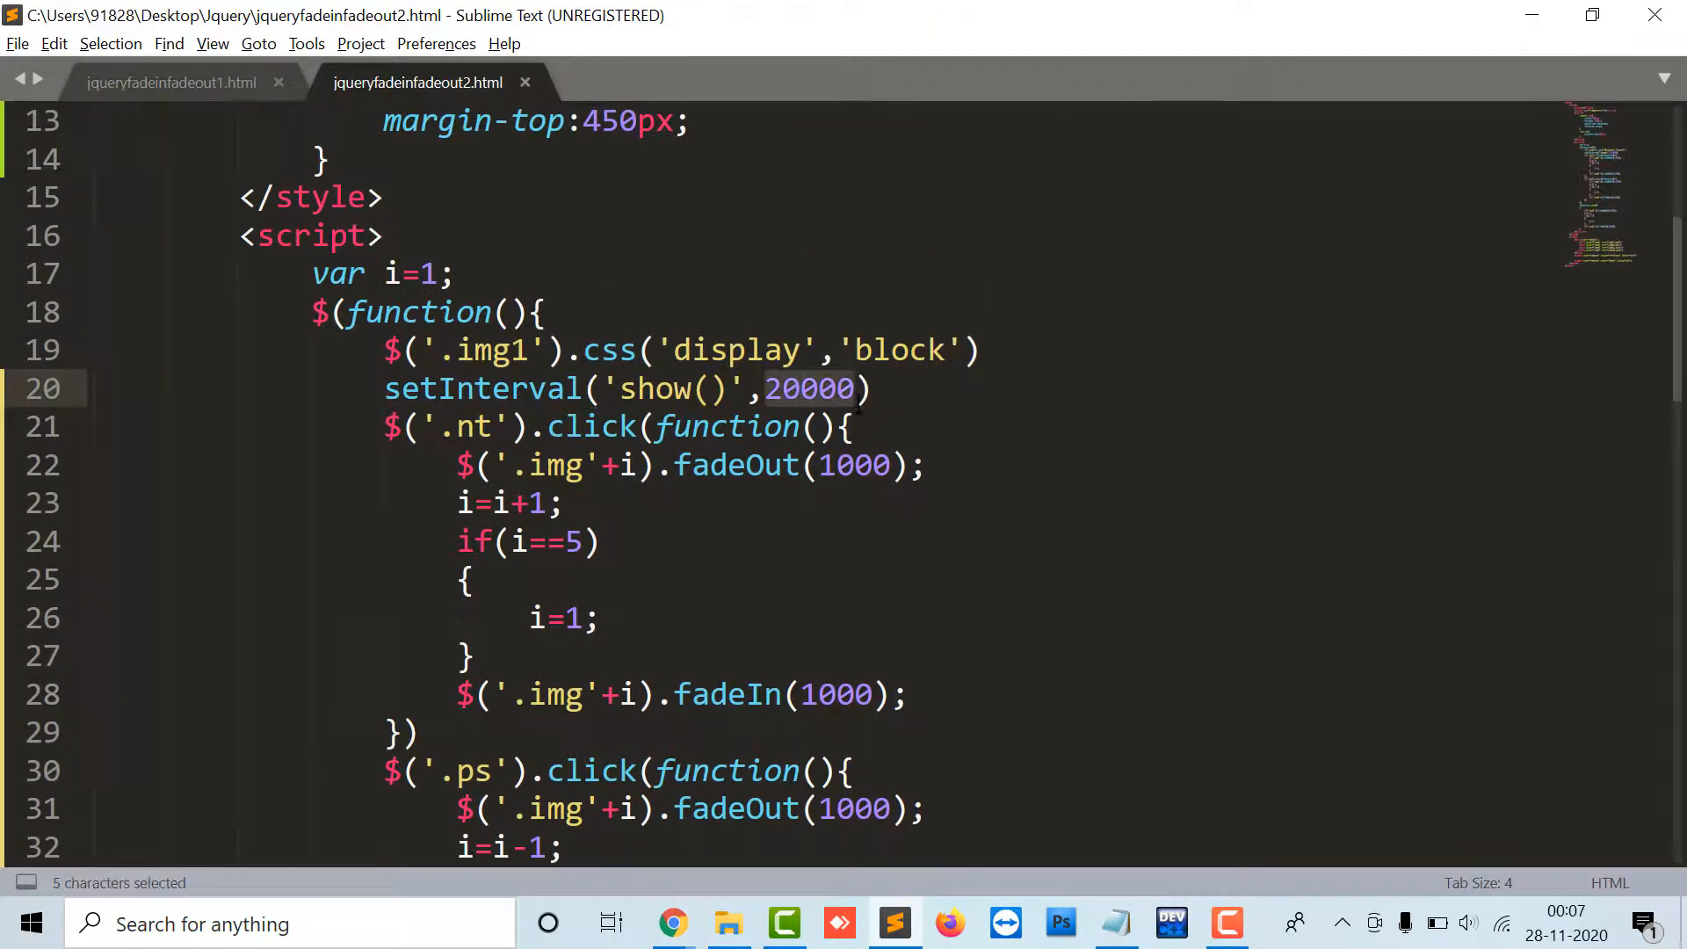
{"action": "left_click", "coordinate": [671, 921]}
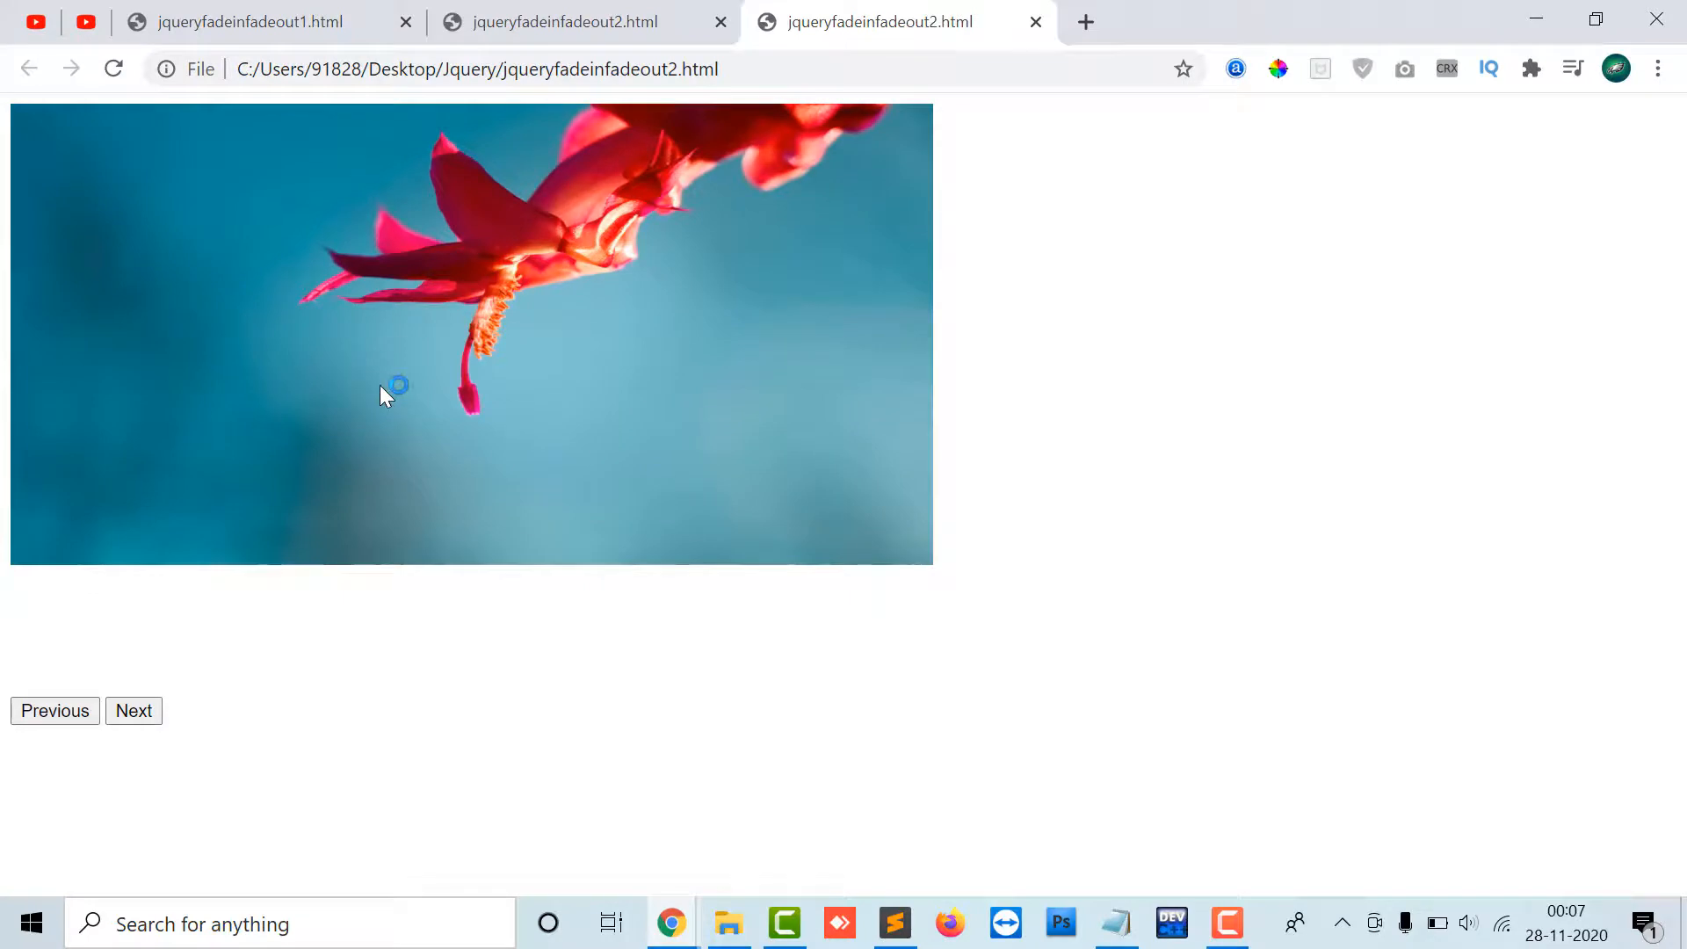
{"action": "mouse_move", "coordinate": [407, 412]}
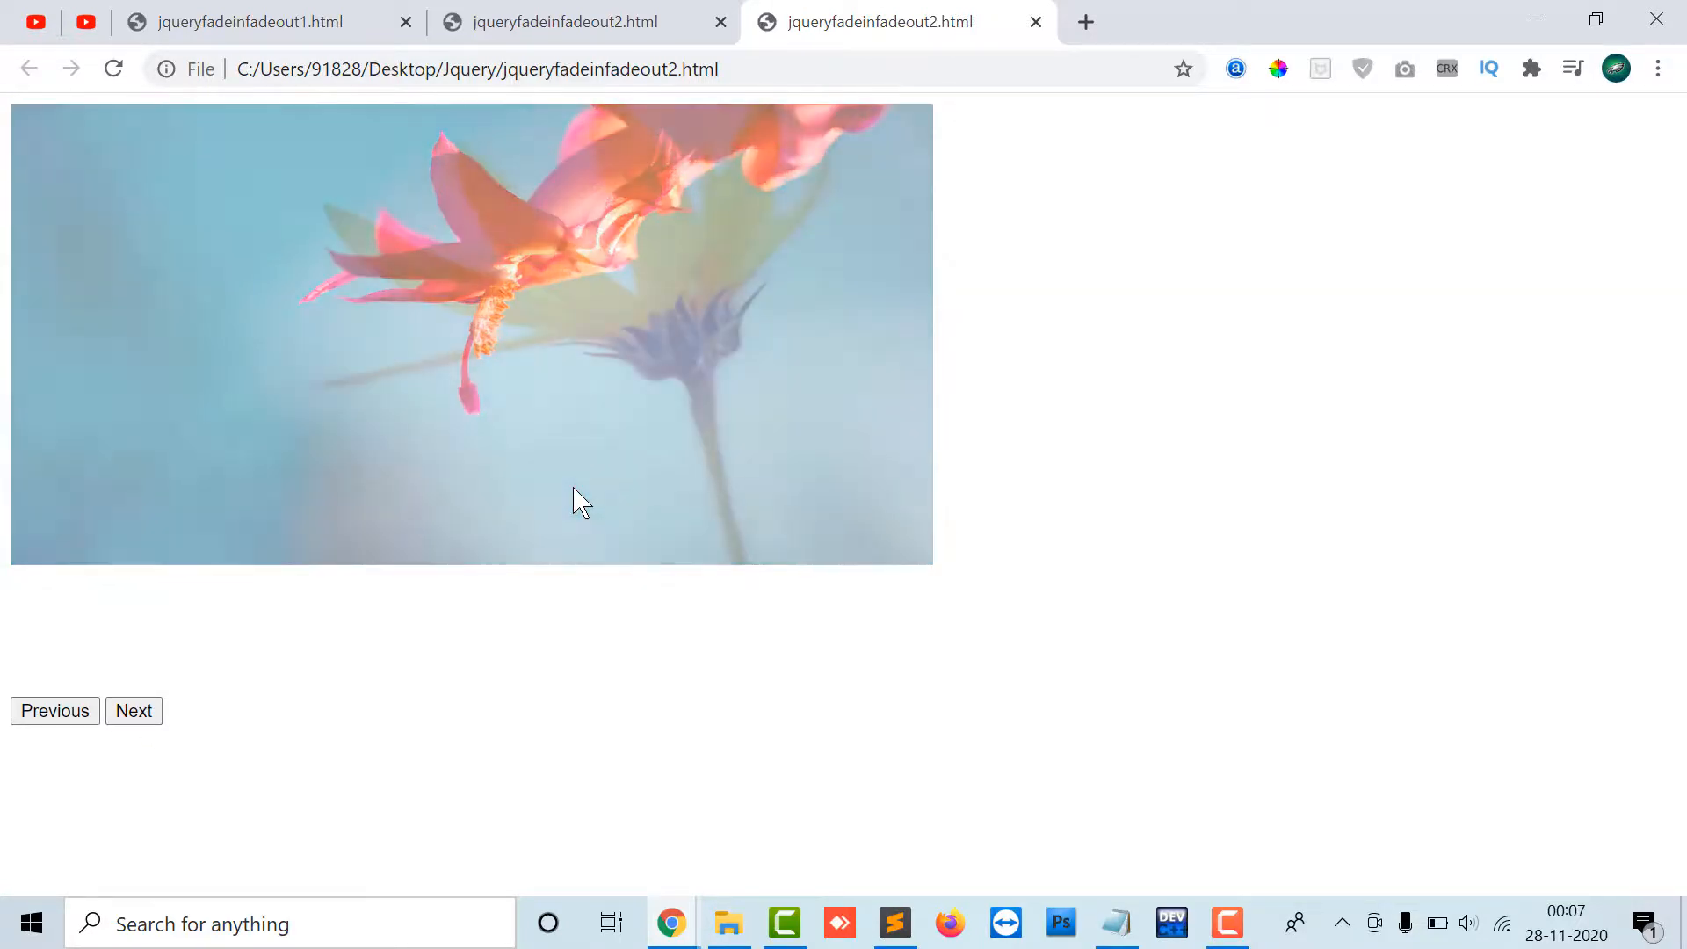
{"action": "left_click", "coordinate": [134, 710]}
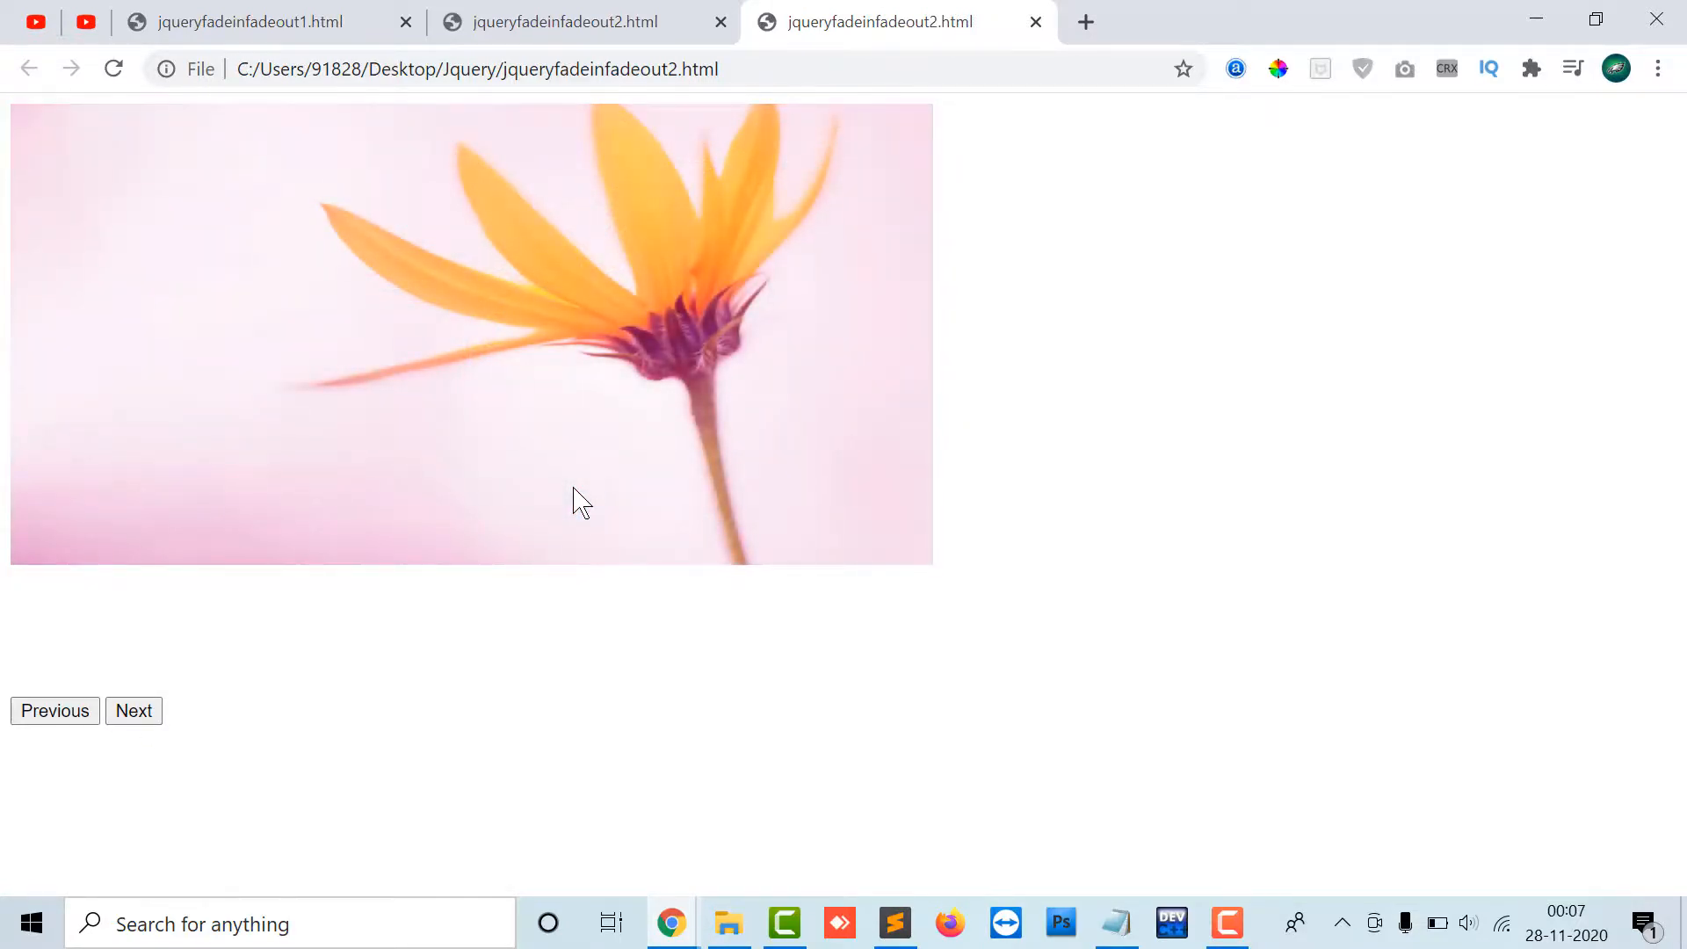
{"action": "left_click", "coordinate": [894, 924]}
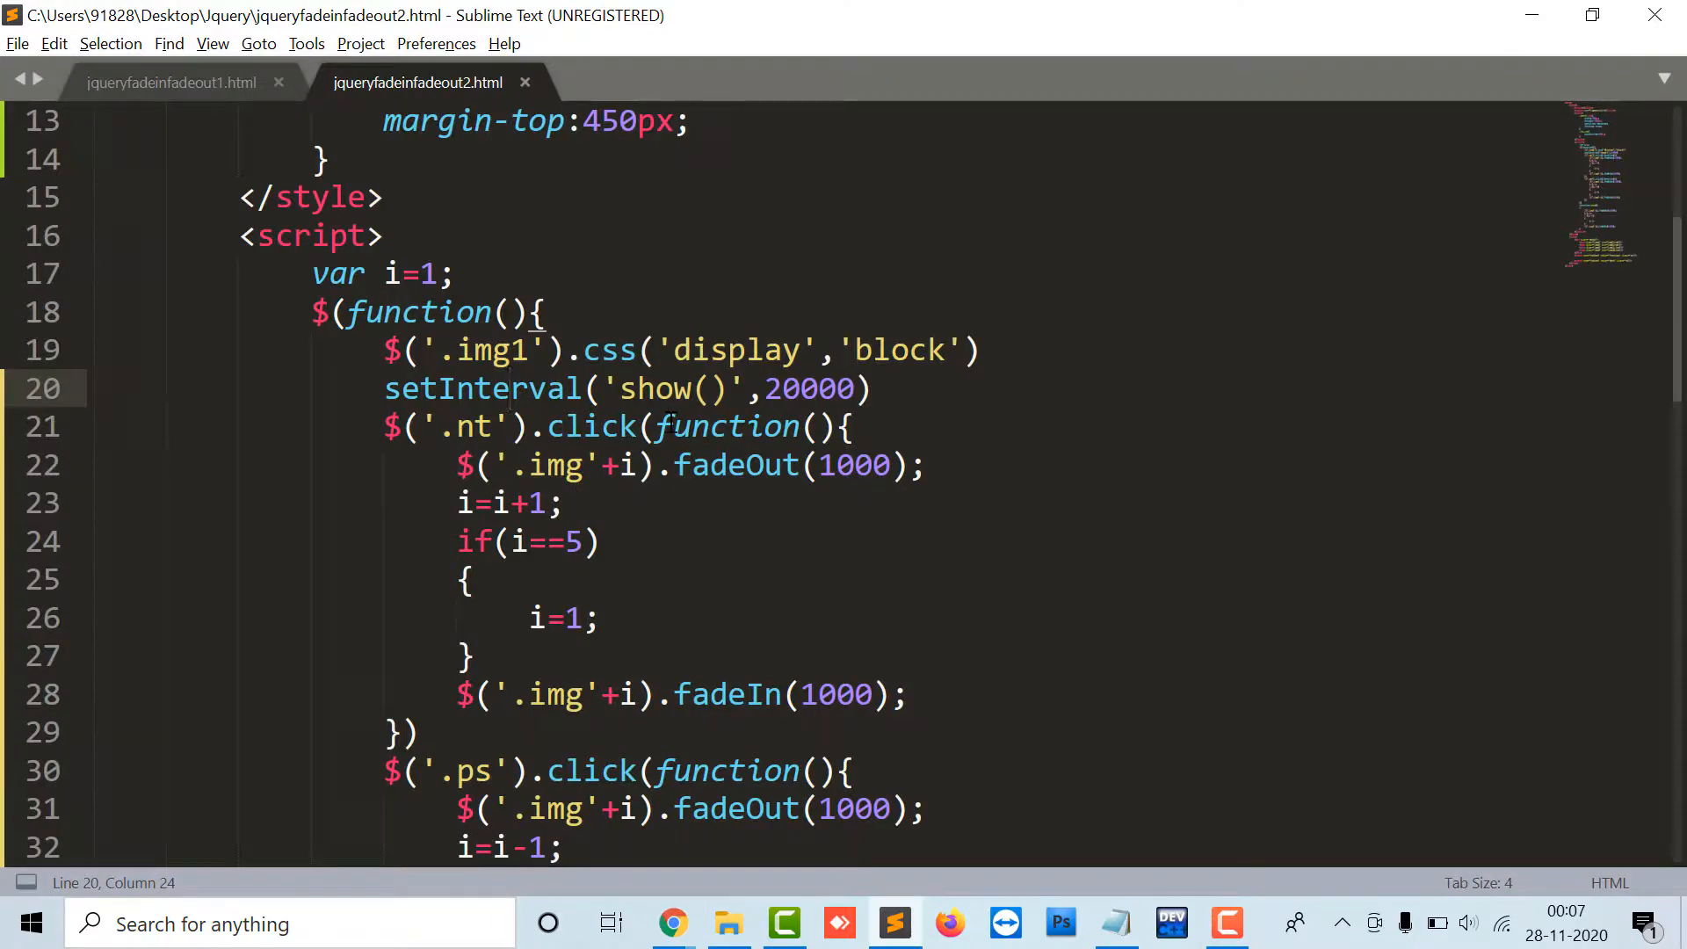